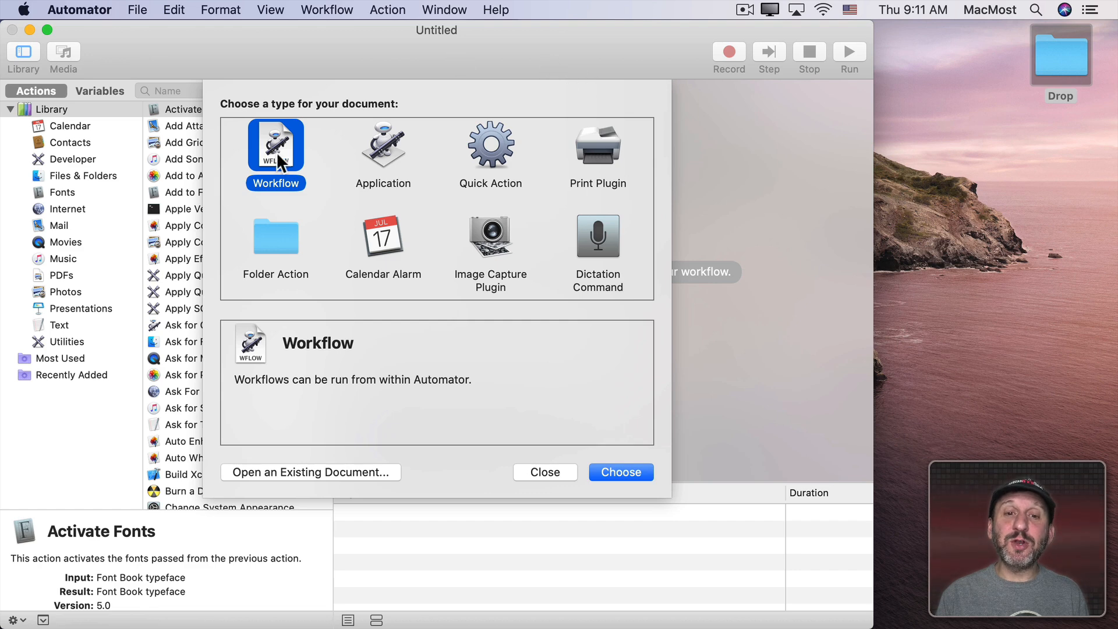
Step: Select Folder Action as the new document type in the chooser
{"action": "left_click", "coordinate": [275, 236]}
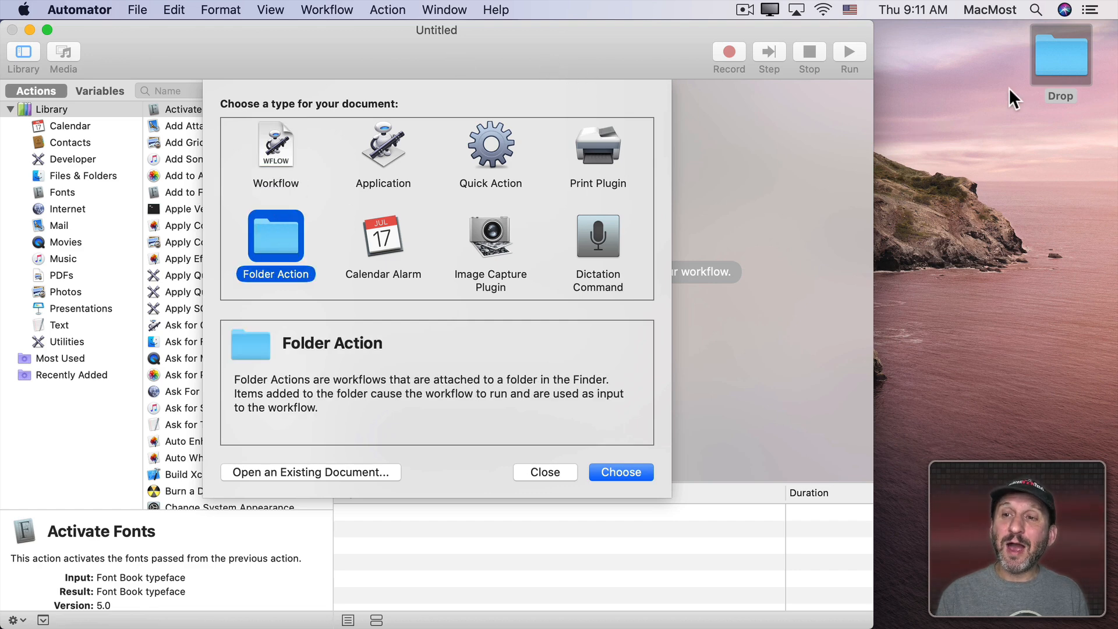
{"action": "mouse_move", "coordinate": [1060, 77]}
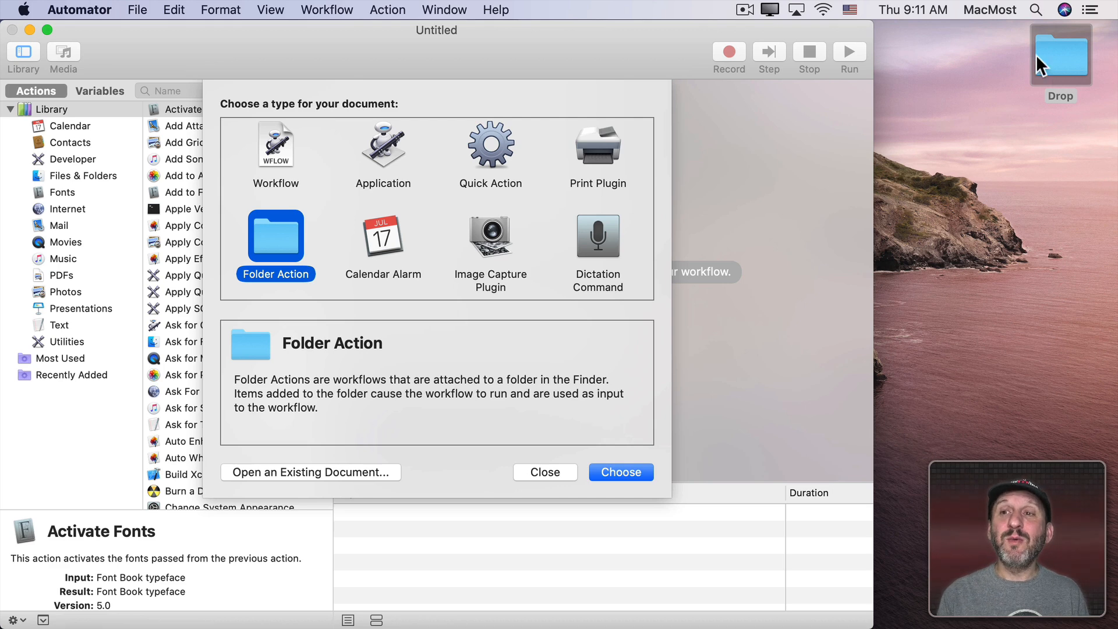
{"action": "mouse_move", "coordinate": [1010, 145]}
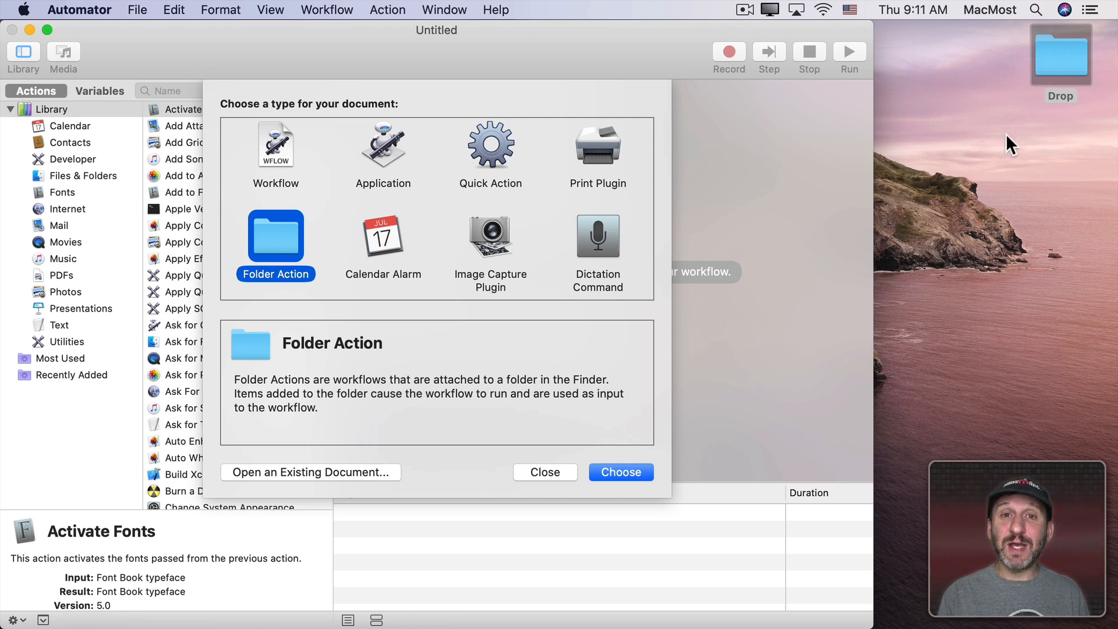
{"action": "mouse_move", "coordinate": [1088, 57]}
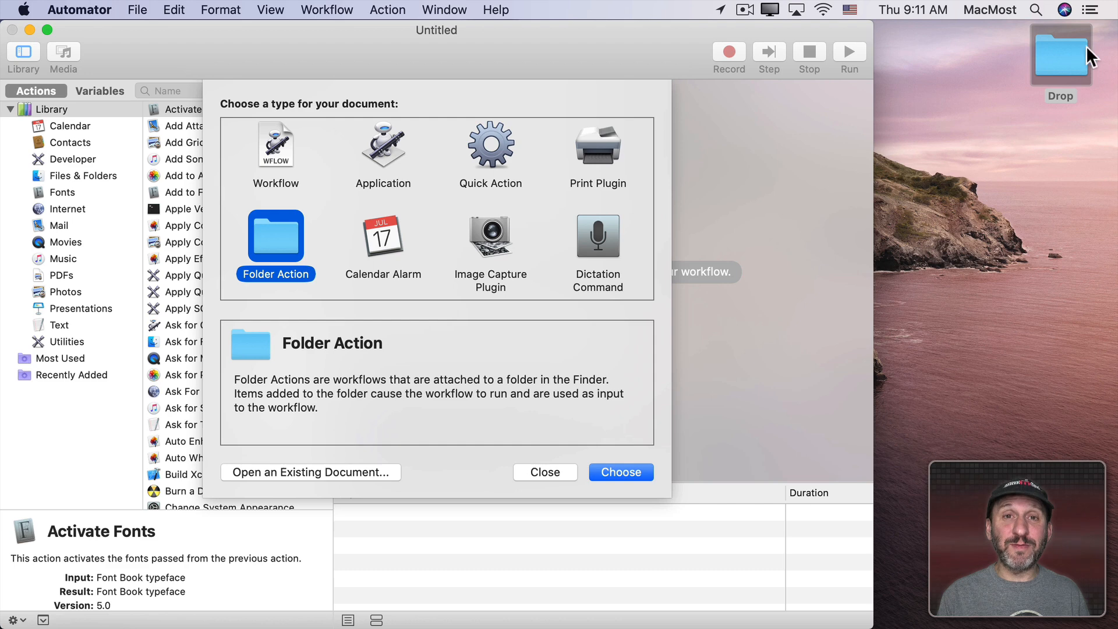
{"action": "mouse_move", "coordinate": [606, 465]}
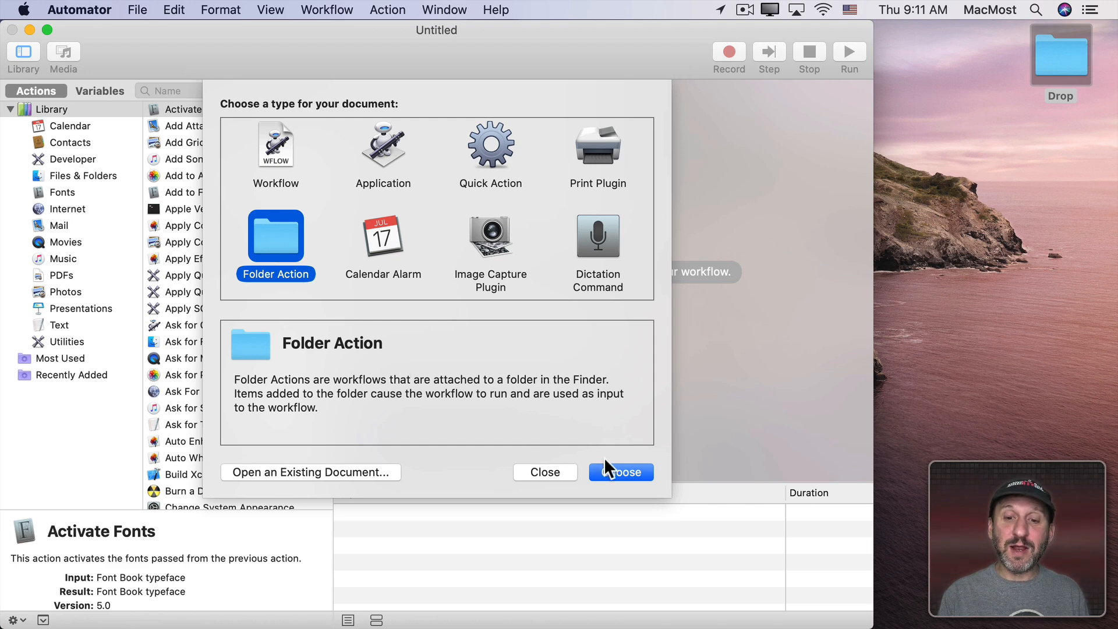
Step: Create the Folder Action and set it to receive items added to the Drop folder
{"action": "left_click", "coordinate": [619, 471]}
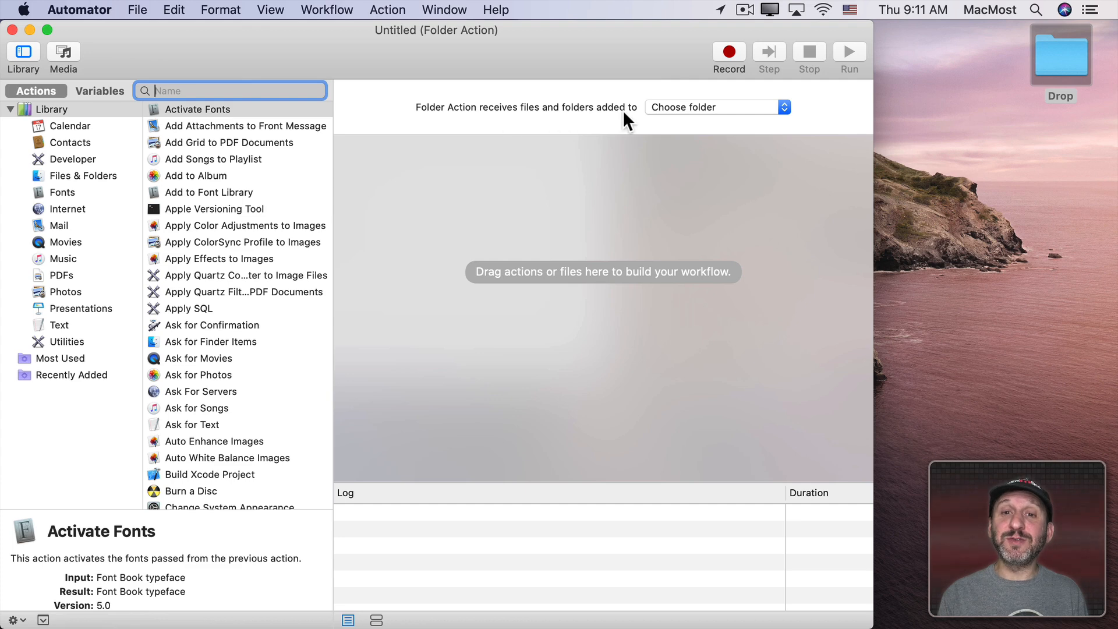
{"action": "left_click", "coordinate": [716, 107]}
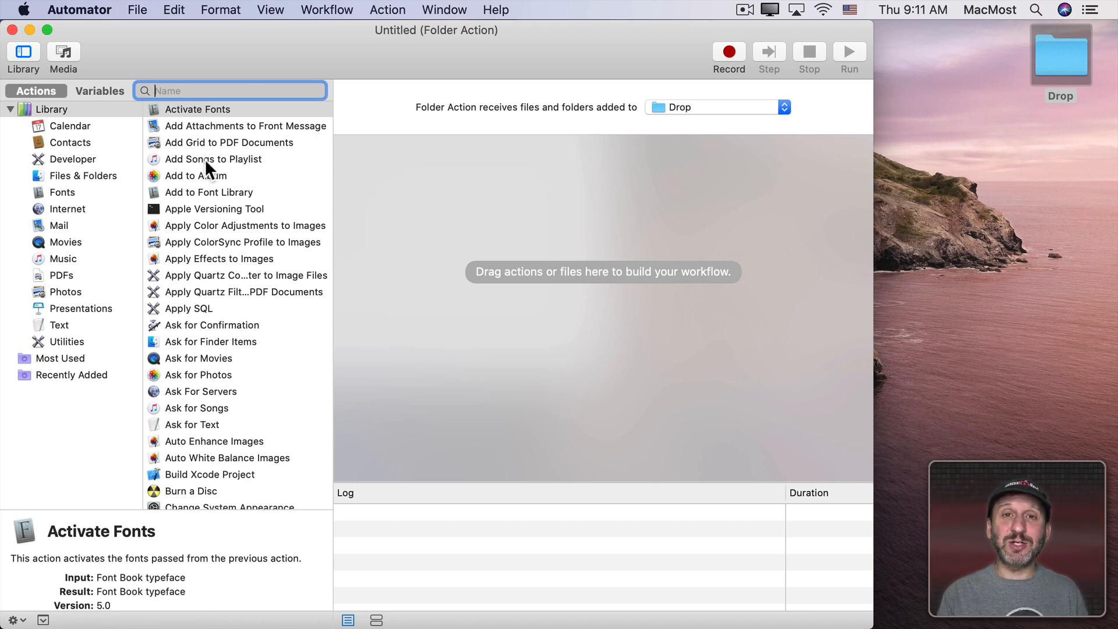
Step: Add Filter Finder Items keeping files whose Name contains dailyreport, then search for the move action
{"action": "type", "text": "filte"}
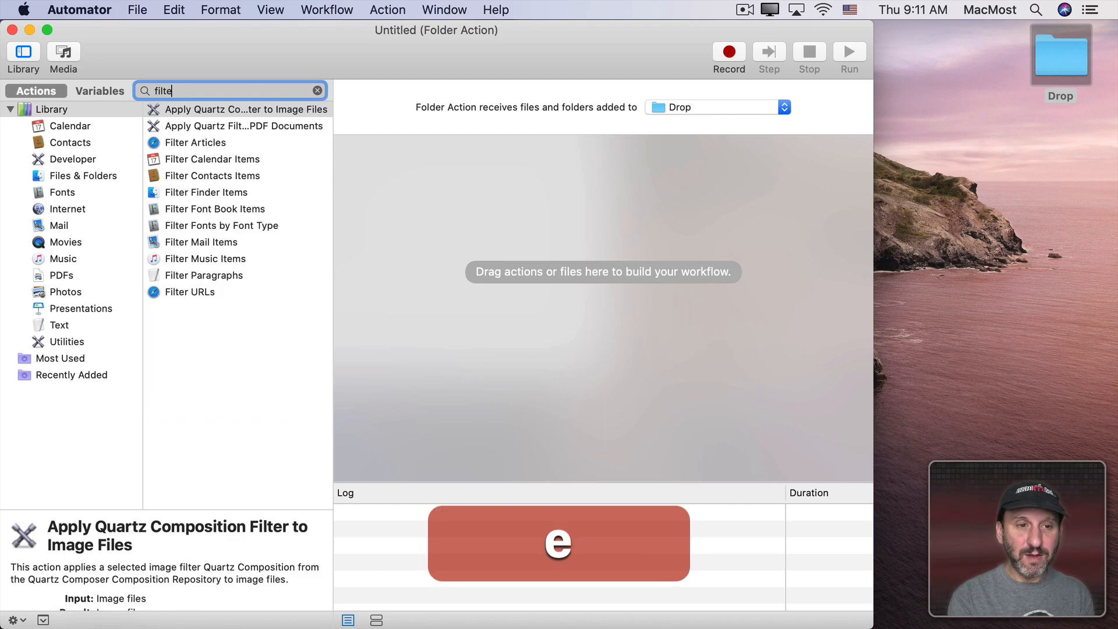
{"action": "type", "text": "r"}
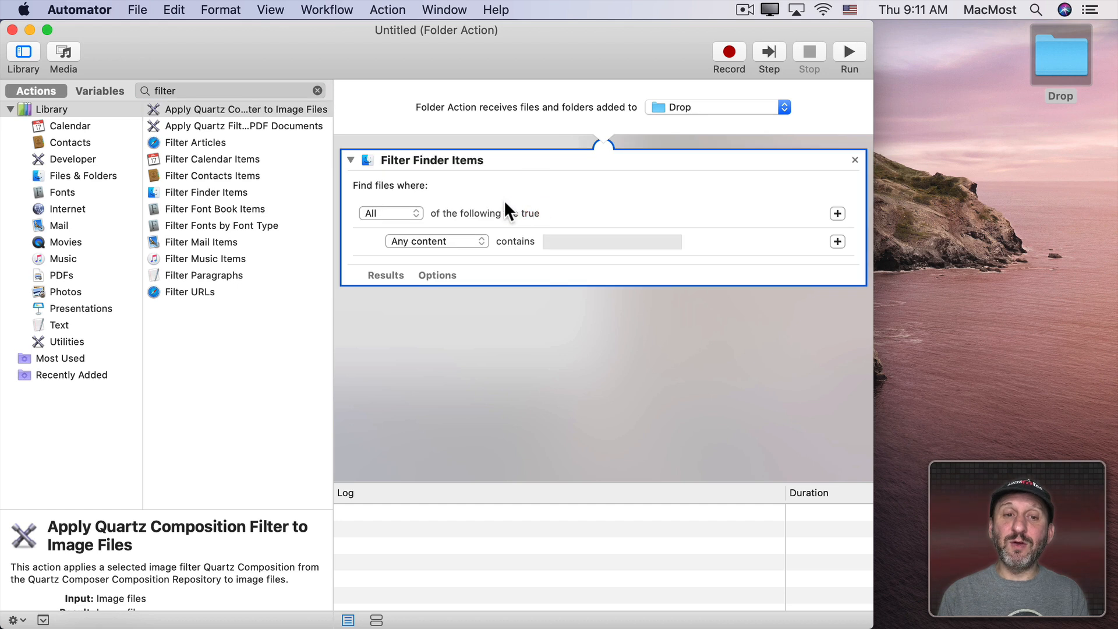
{"action": "left_click", "coordinate": [436, 241]}
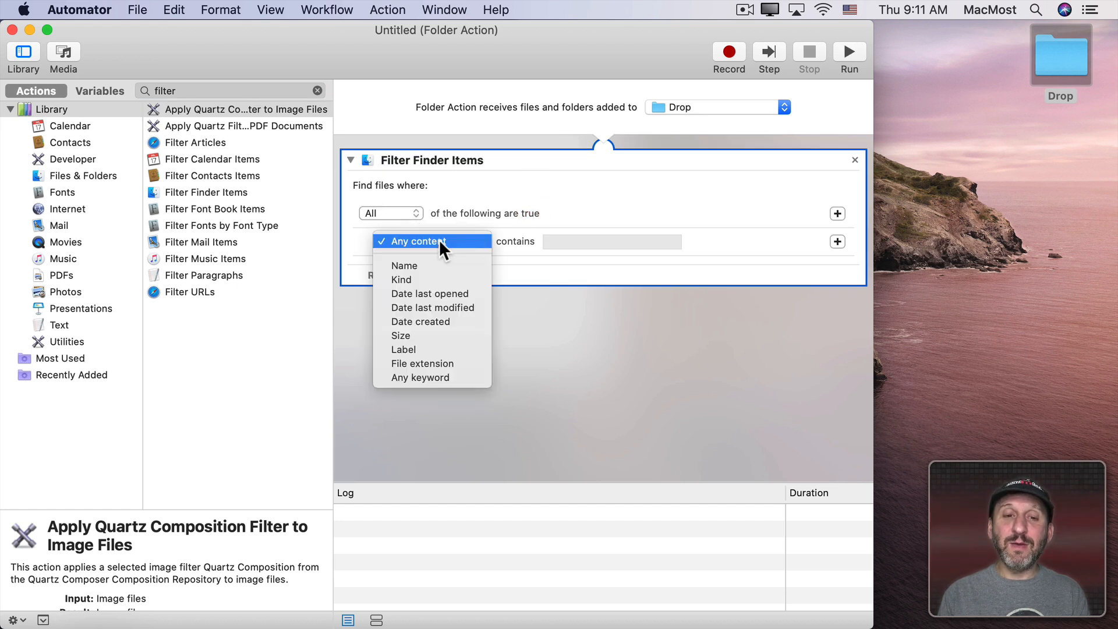
{"action": "left_click", "coordinate": [404, 265]}
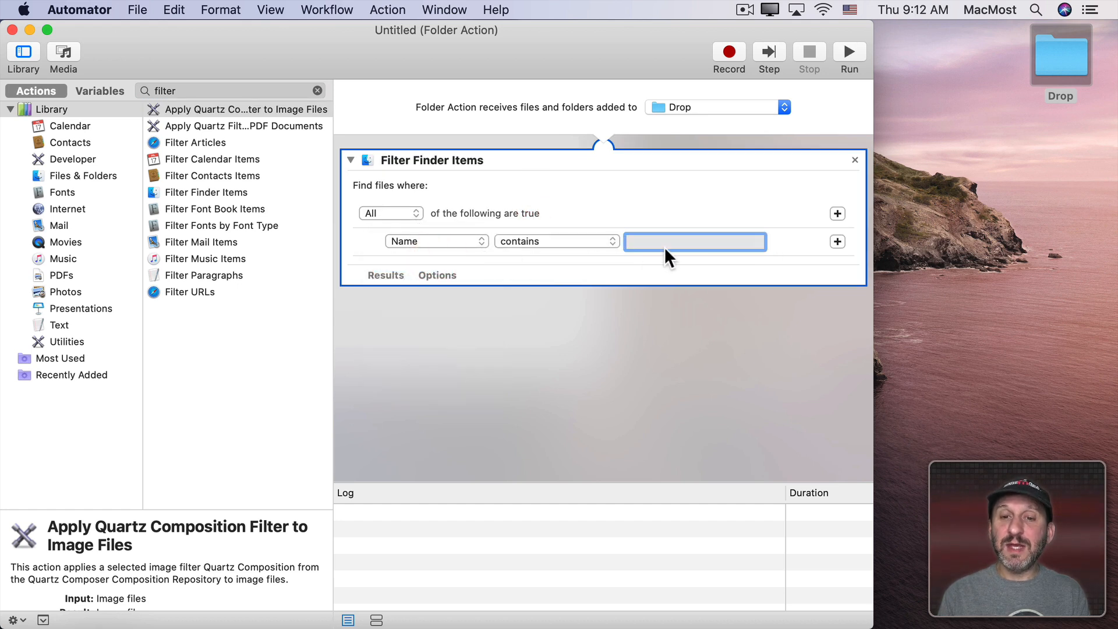
{"action": "type", "text": "dailyreport"}
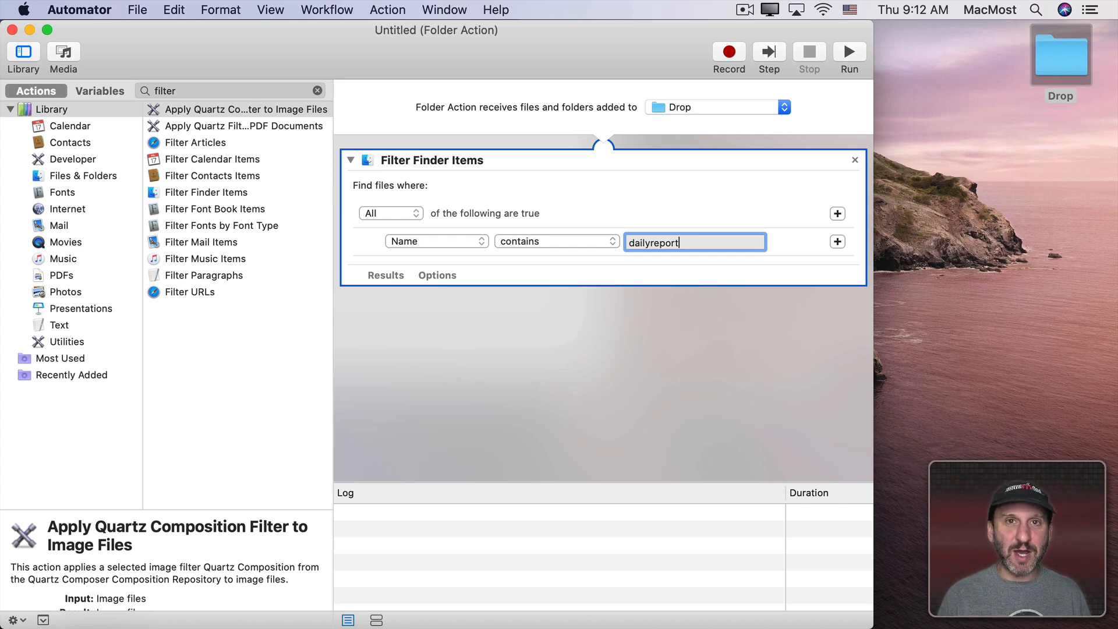
{"action": "mouse_move", "coordinate": [566, 249]}
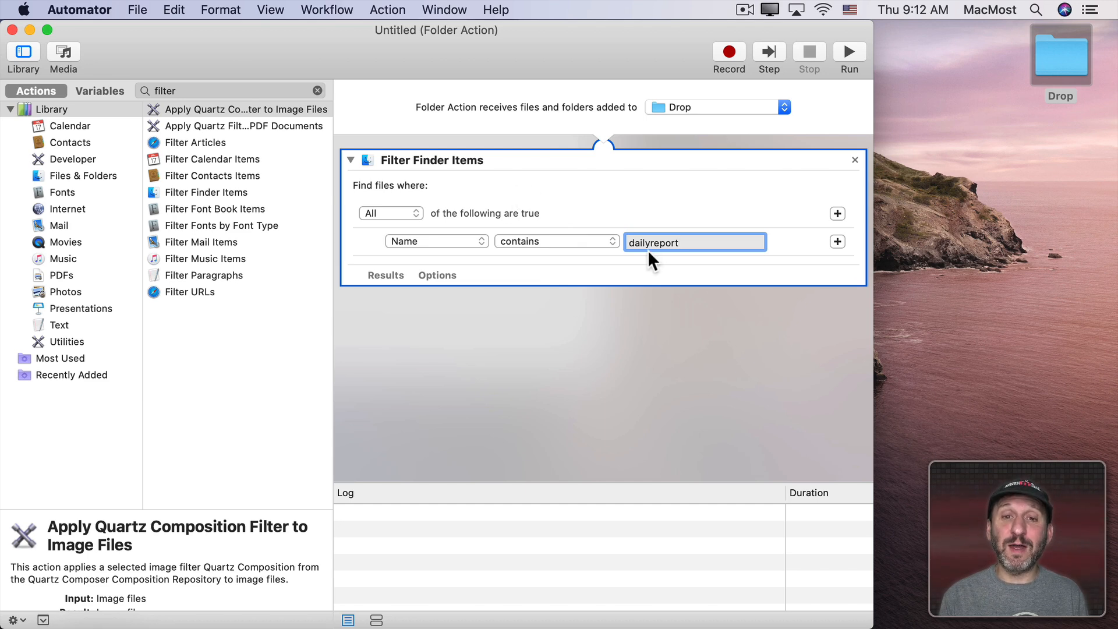
{"action": "type", "text": "move"}
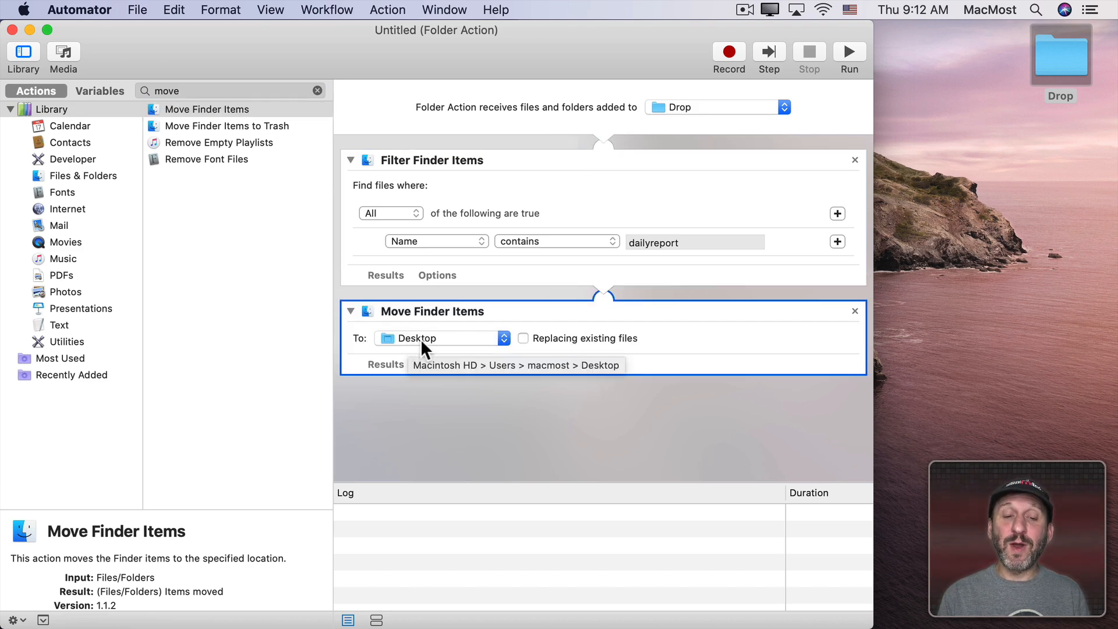
Step: Set the Move Finder Items destination to Documents > Daily Reports instead of Desktop
{"action": "left_click", "coordinate": [438, 338]}
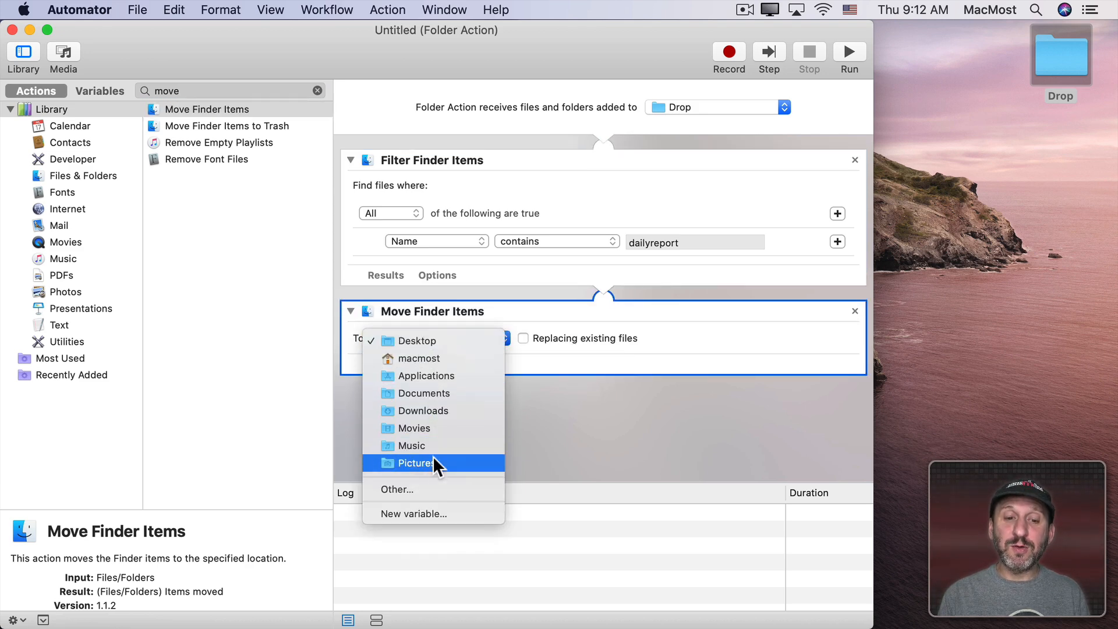
{"action": "left_click", "coordinate": [396, 489]}
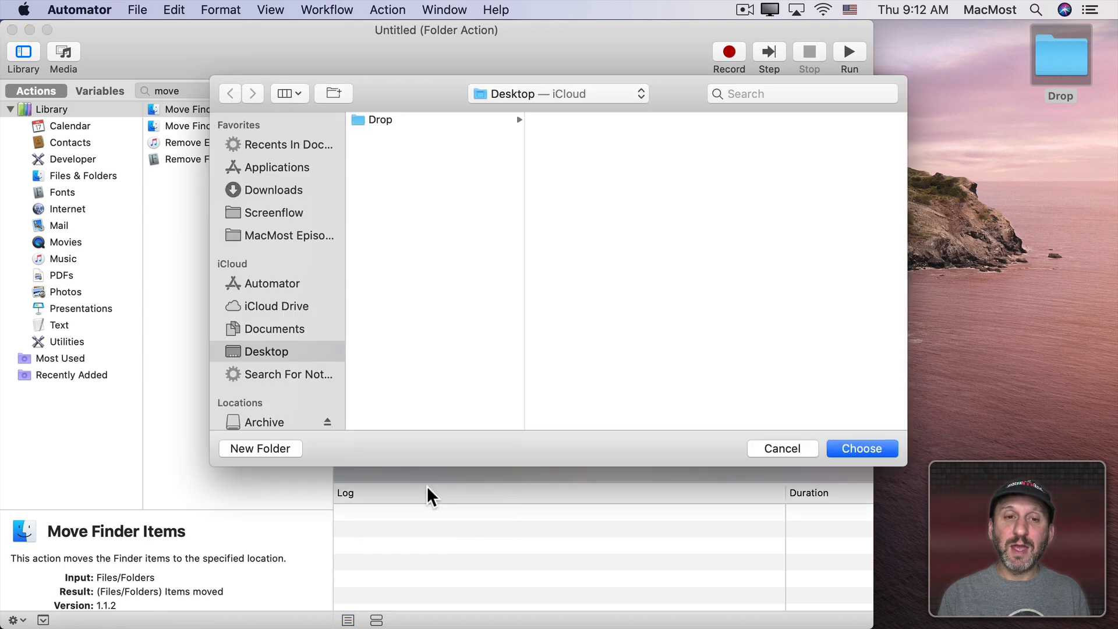
{"action": "left_click", "coordinate": [275, 328]}
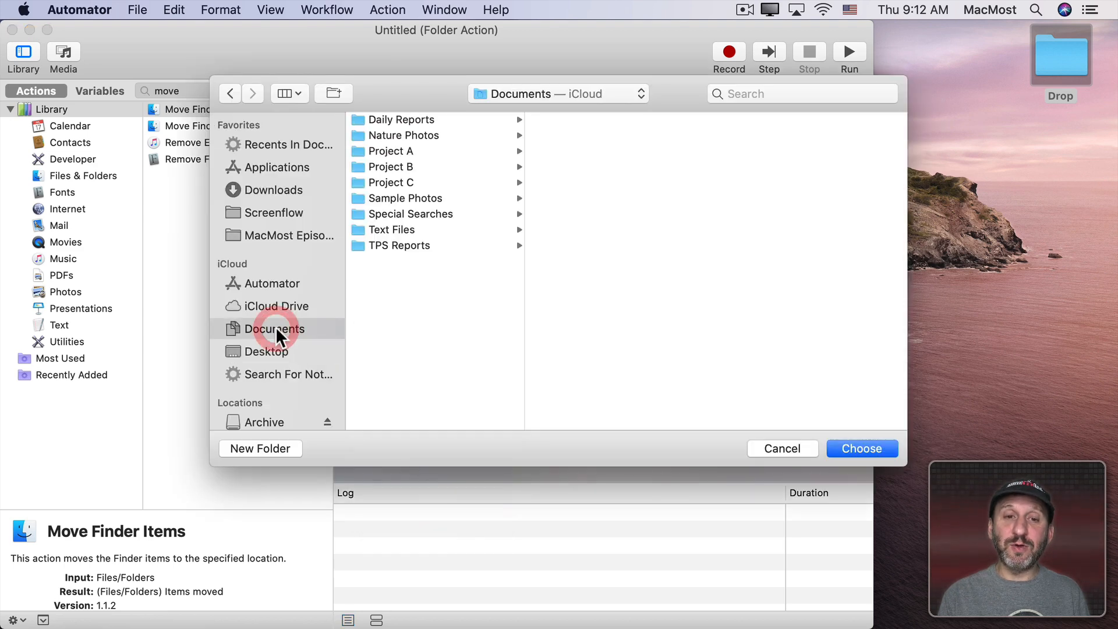
{"action": "left_click", "coordinate": [403, 119]}
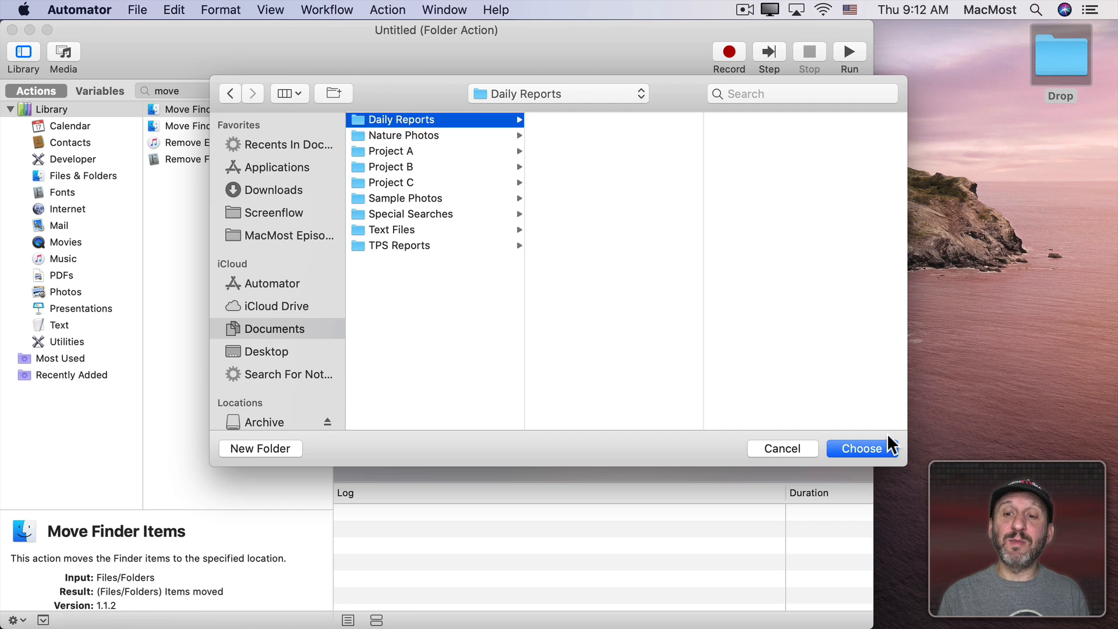
{"action": "left_click", "coordinate": [862, 448]}
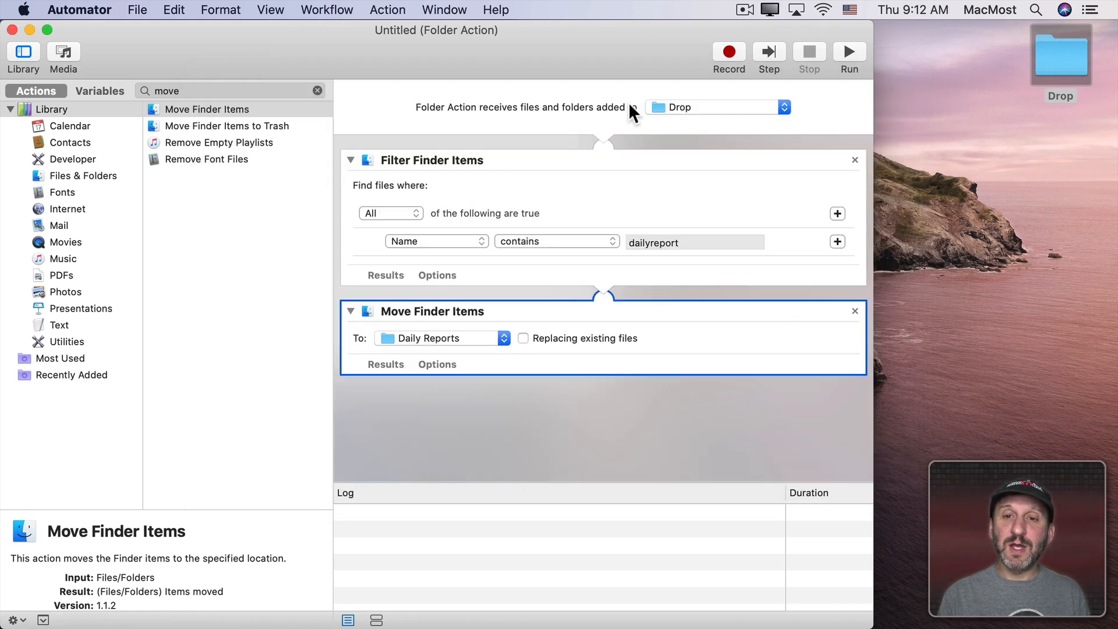
{"action": "mouse_move", "coordinate": [564, 178]}
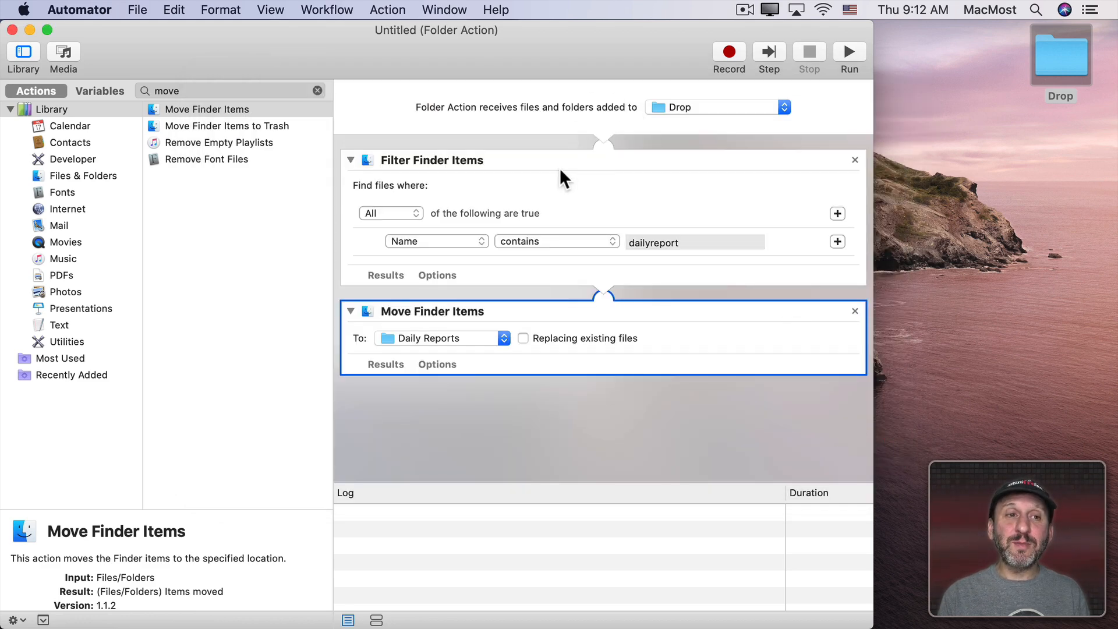
Step: Save the folder action via File > Save under the typed name 'Zone Or'
{"action": "left_click", "coordinate": [137, 9]}
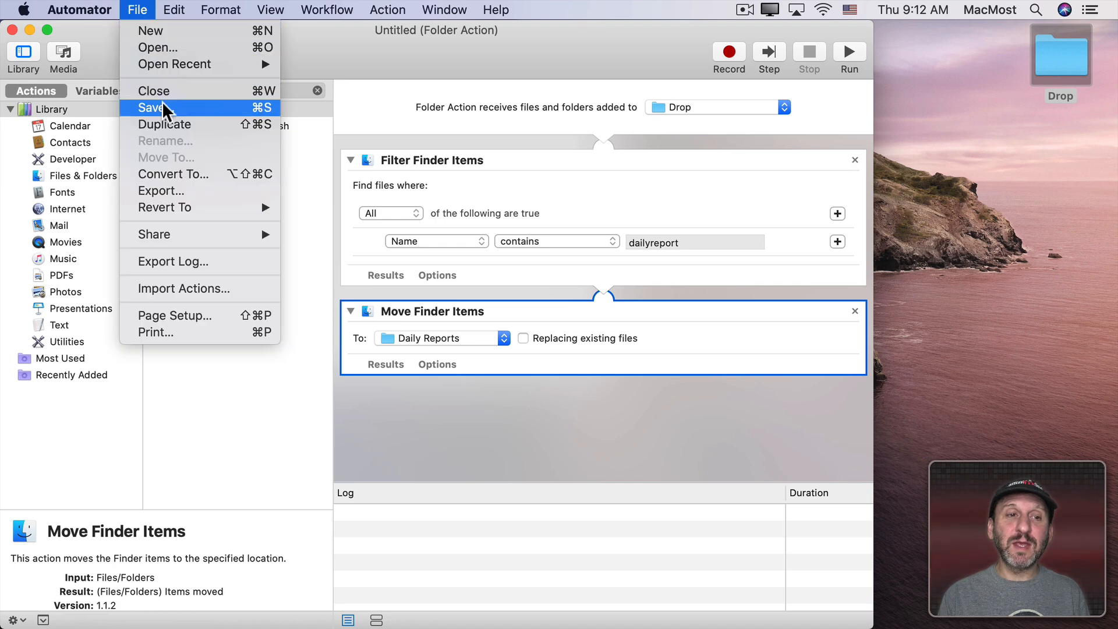
{"action": "left_click", "coordinate": [150, 107]}
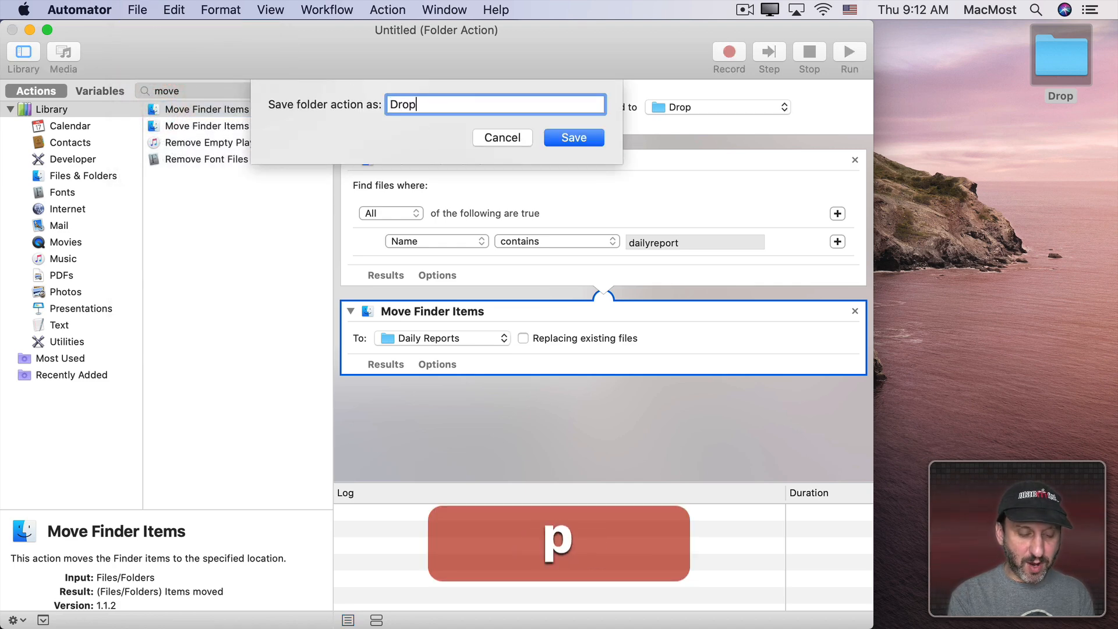
{"action": "type", "text": "Zone Or"}
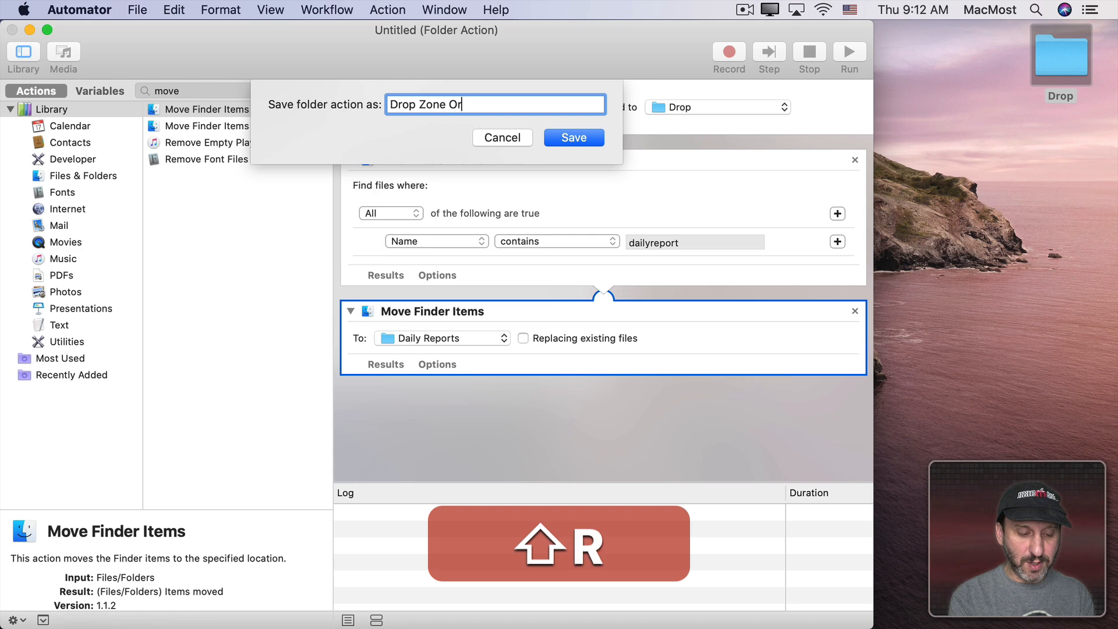
{"action": "left_click", "coordinate": [573, 137]}
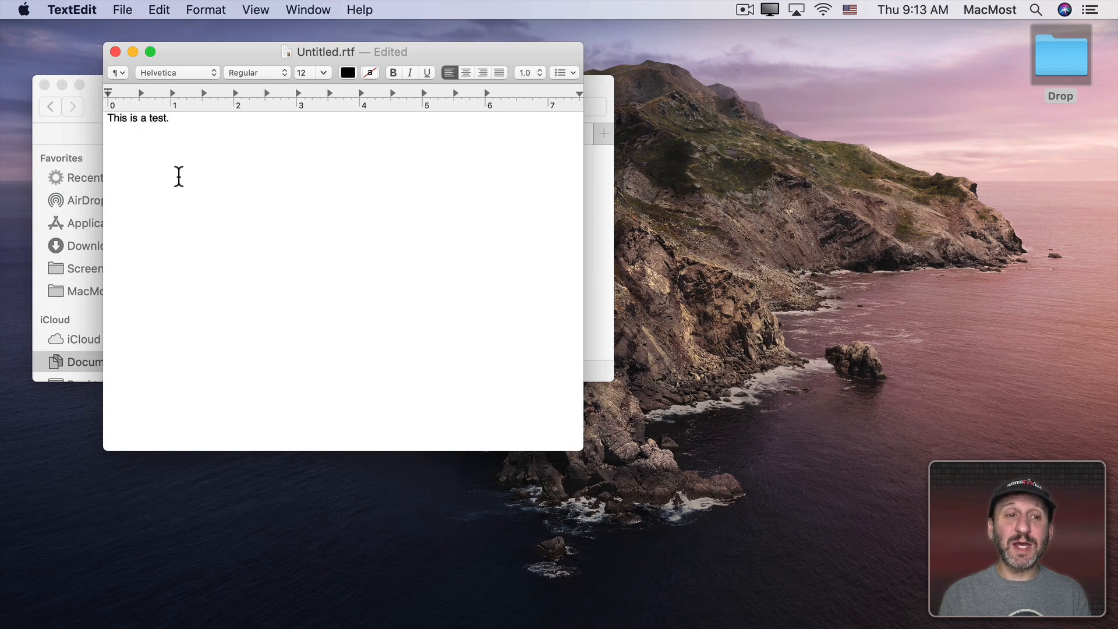
Step: Save the TextEdit test note to the Desktop as dailyreport1.rtf
{"action": "key", "text": "cmd+s"}
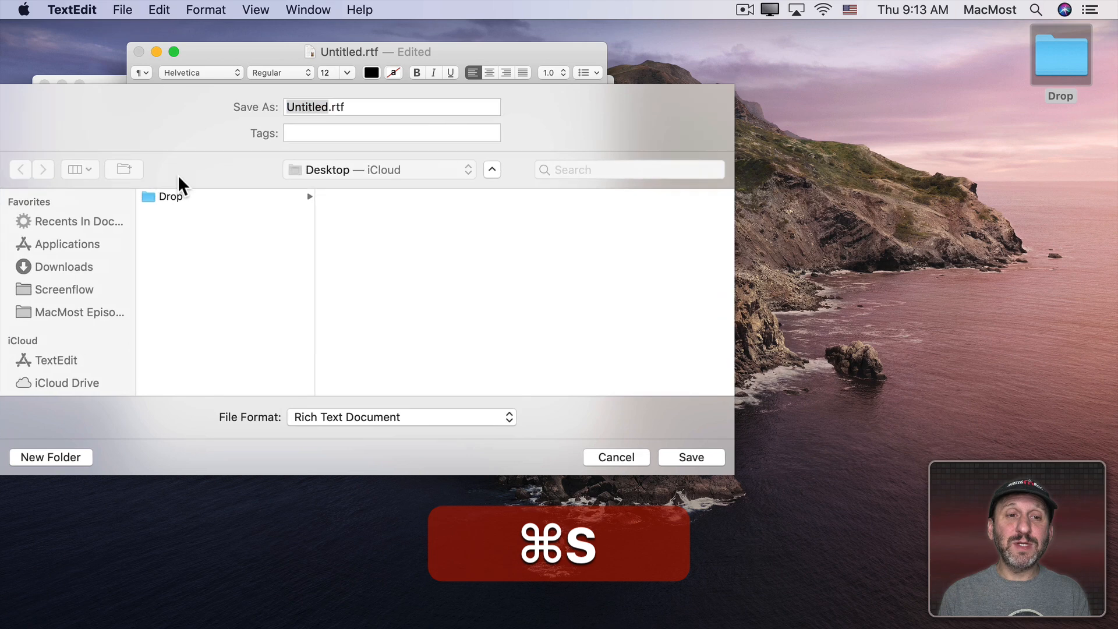
{"action": "key", "text": "cmd+s"}
{"action": "type", "text": "dailyreport"}
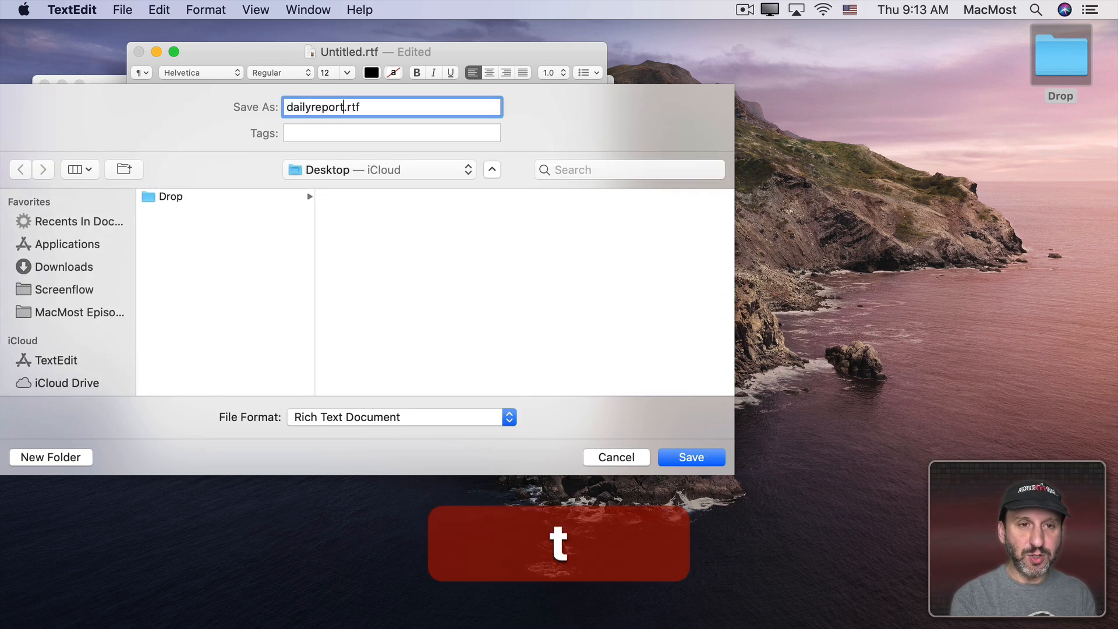
{"action": "left_click", "coordinate": [688, 456]}
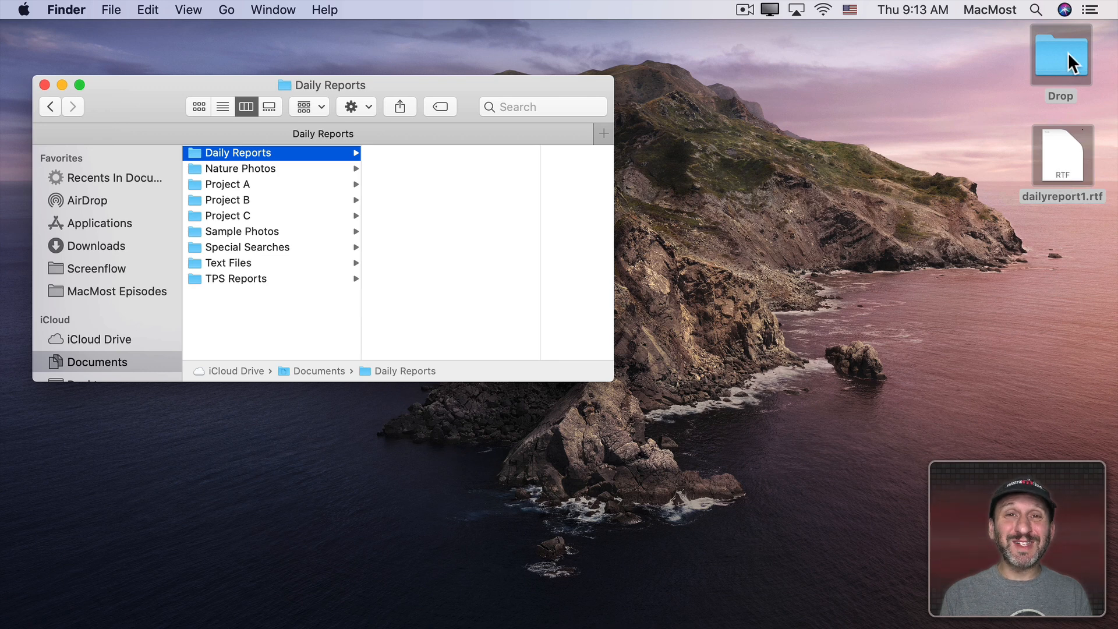
{"action": "mouse_move", "coordinate": [1055, 177]}
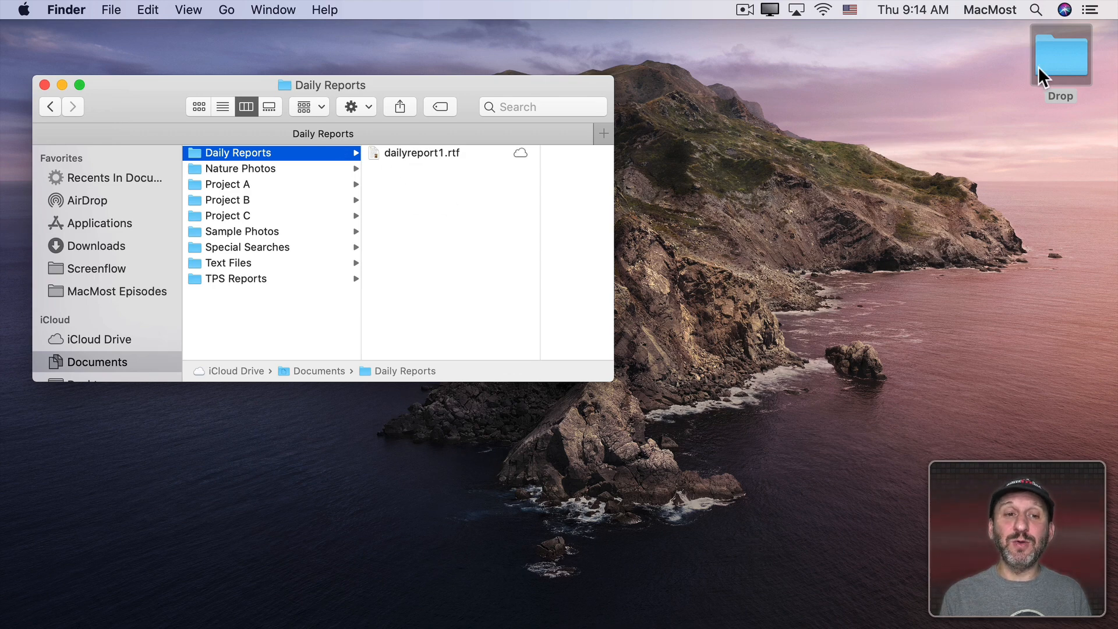
Step: Drop somethingelse.rtf onto the Drop folder and look inside Drop to check the result
{"action": "double_click", "coordinate": [1060, 51]}
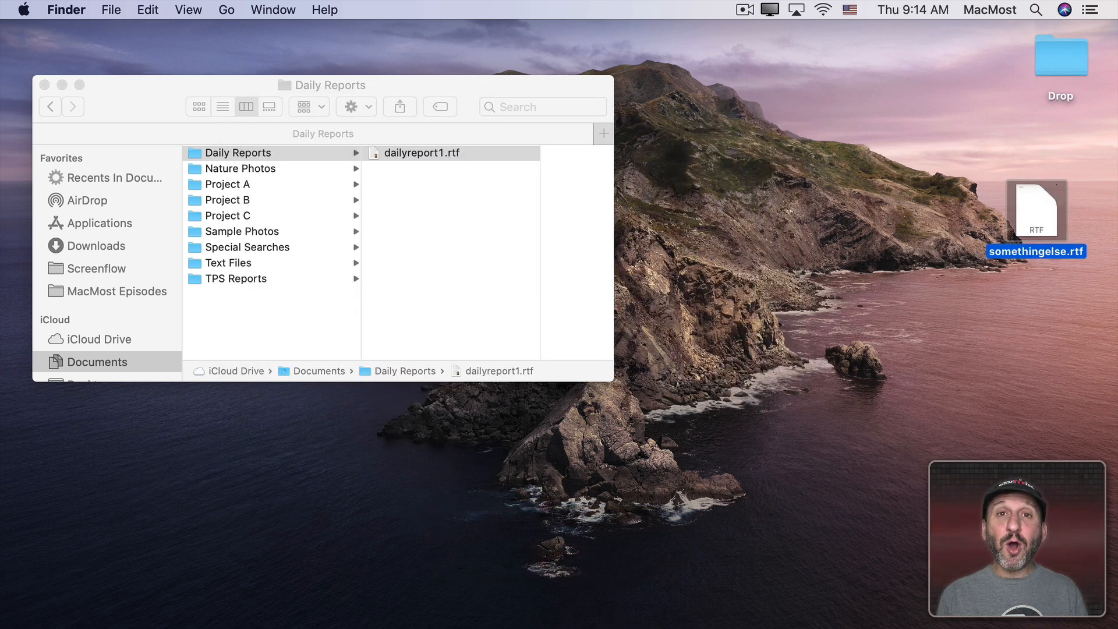
{"action": "mouse_move", "coordinate": [979, 221]}
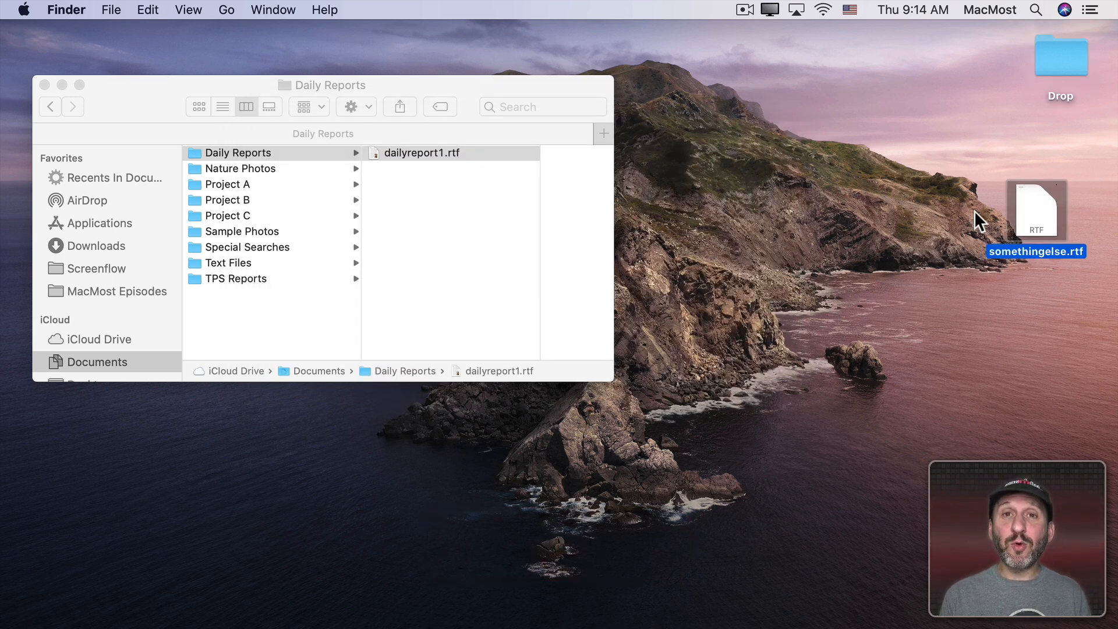
{"action": "mouse_move", "coordinate": [1041, 228]}
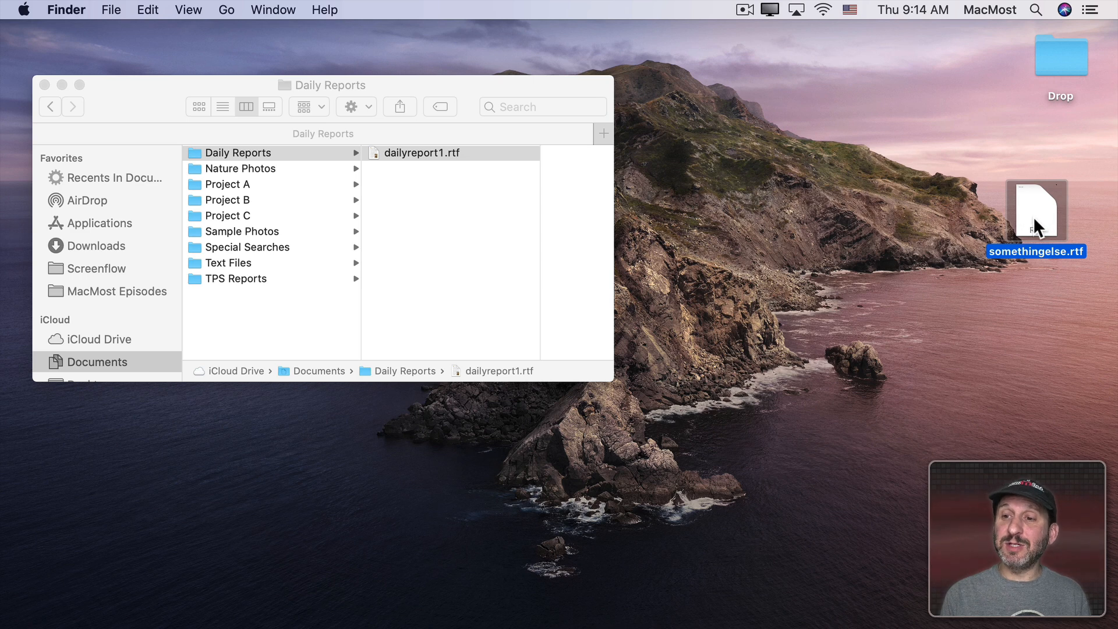
{"action": "left_click_drag", "start_coordinate": [1036, 210], "coordinate": [1061, 56]}
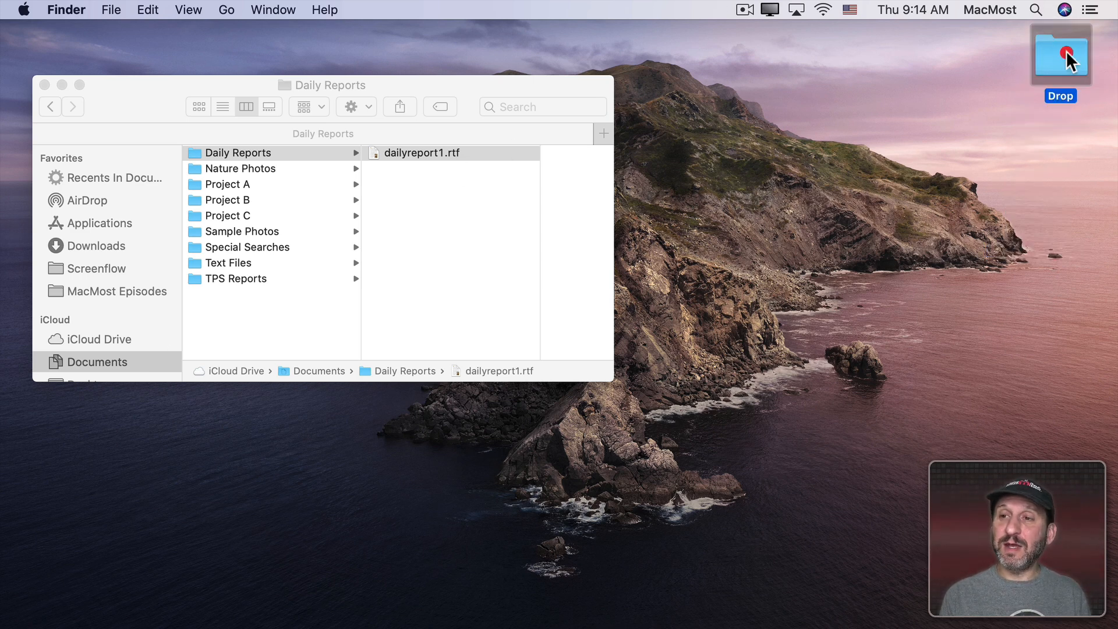
{"action": "double_click", "coordinate": [1060, 53]}
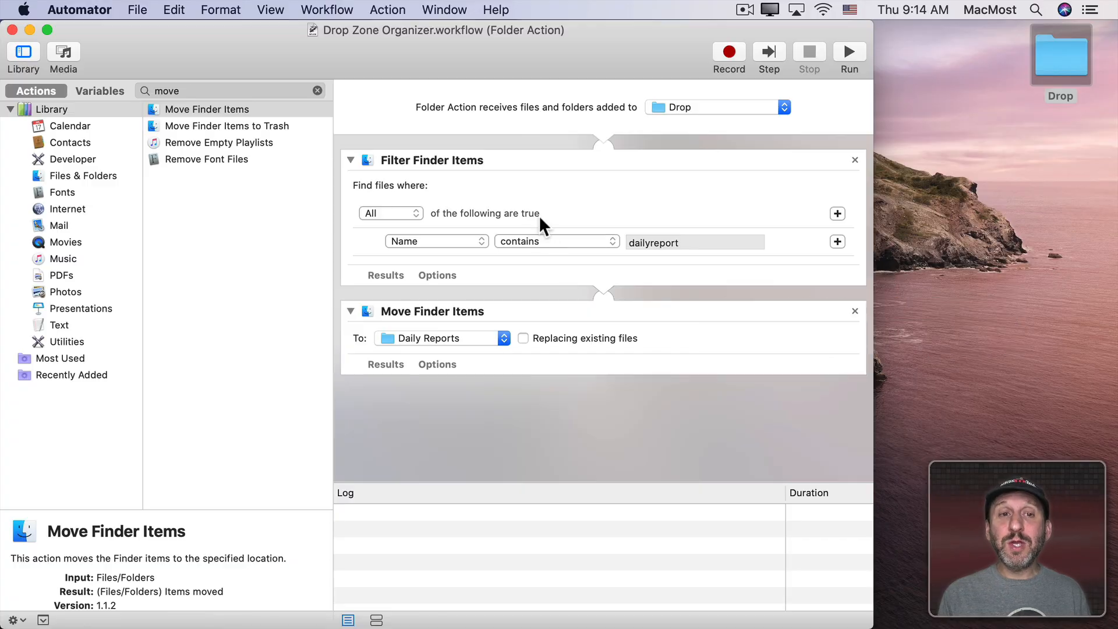
{"action": "mouse_move", "coordinate": [598, 360]}
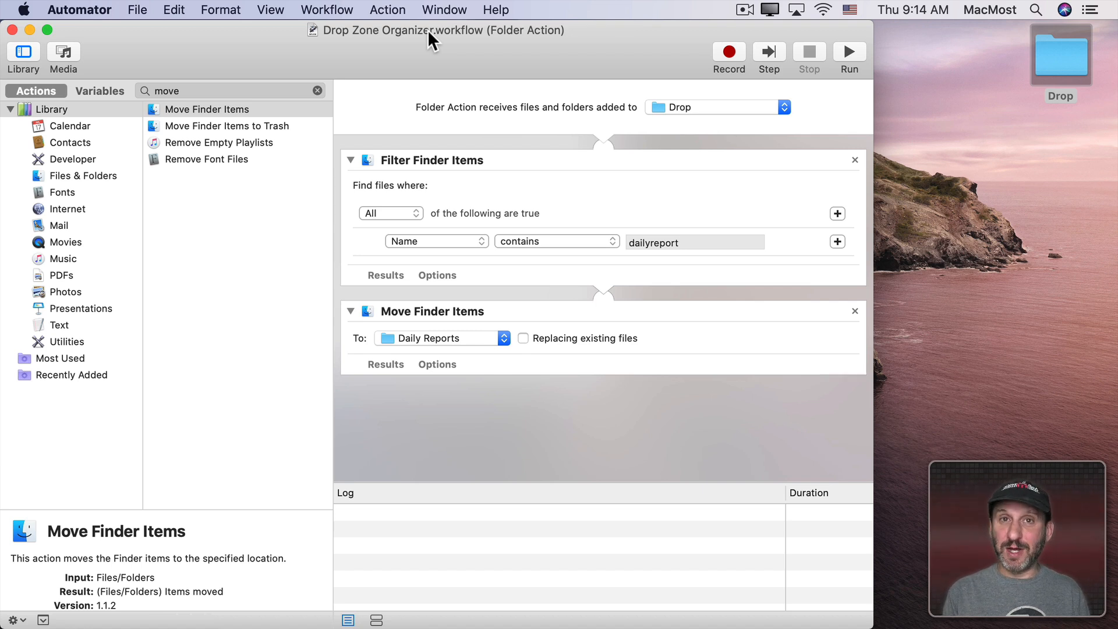
{"action": "mouse_move", "coordinate": [571, 199]}
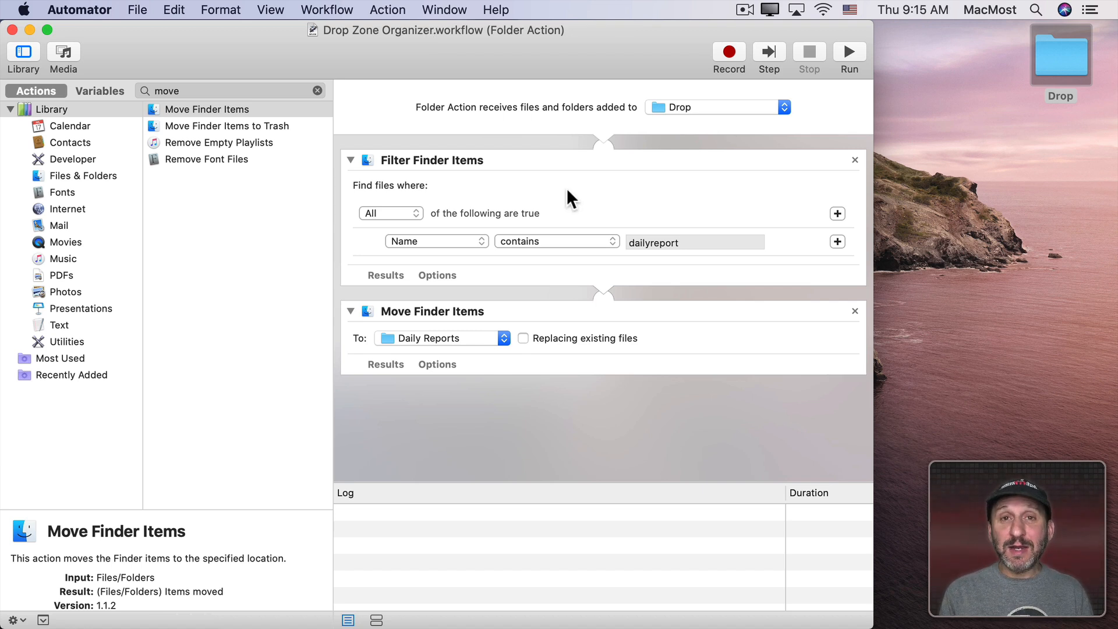
{"action": "mouse_move", "coordinate": [1055, 85]}
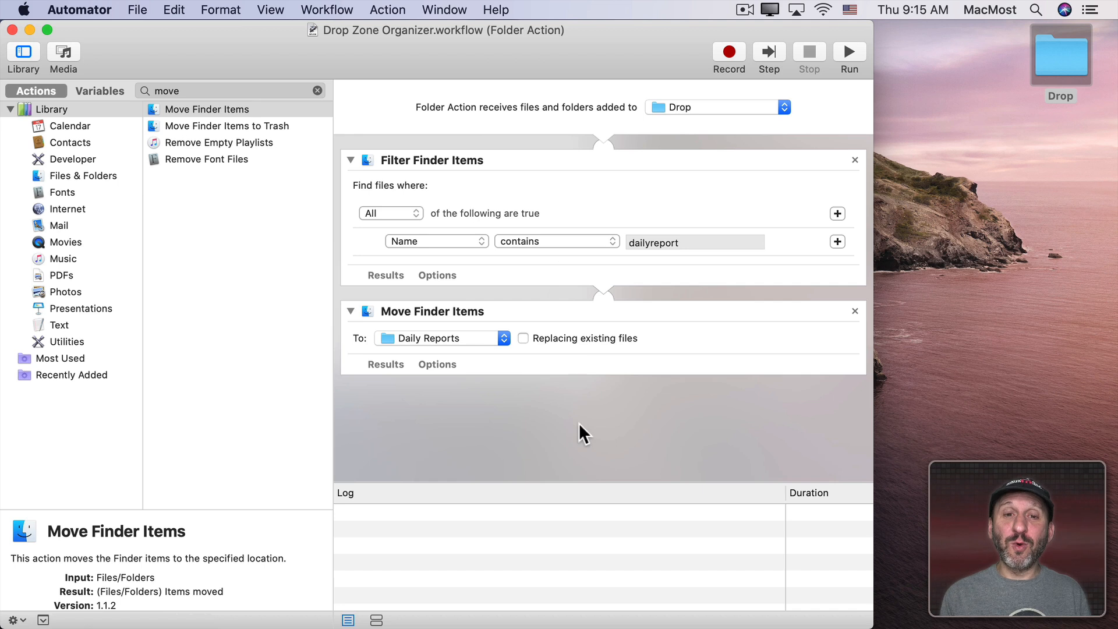
{"action": "mouse_move", "coordinate": [613, 114]}
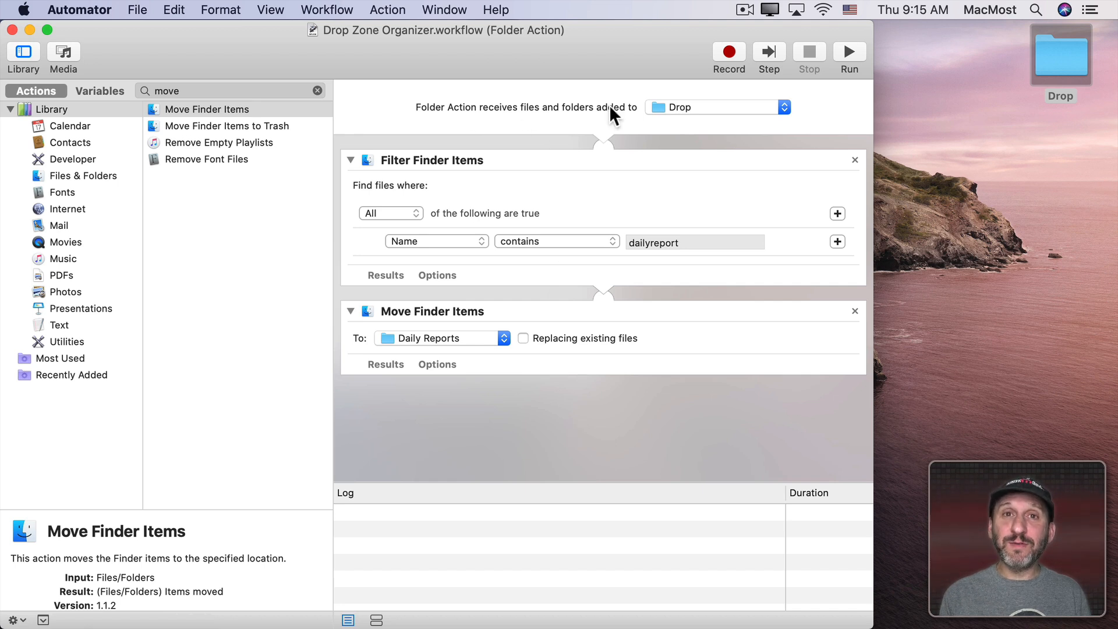
{"action": "mouse_move", "coordinate": [639, 138]}
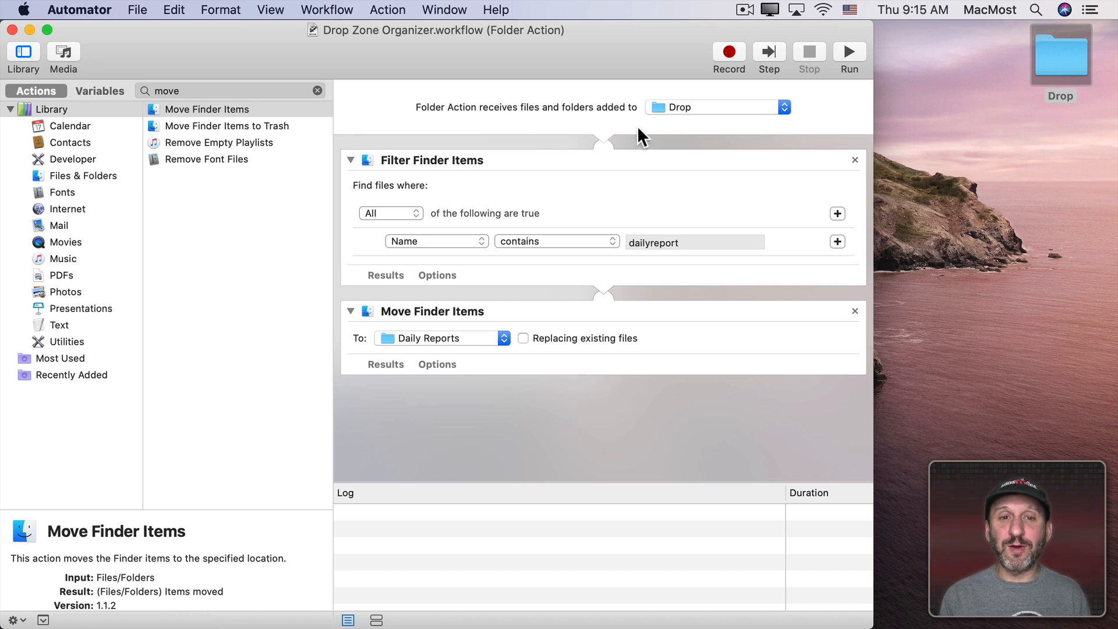
{"action": "mouse_move", "coordinate": [435, 181]}
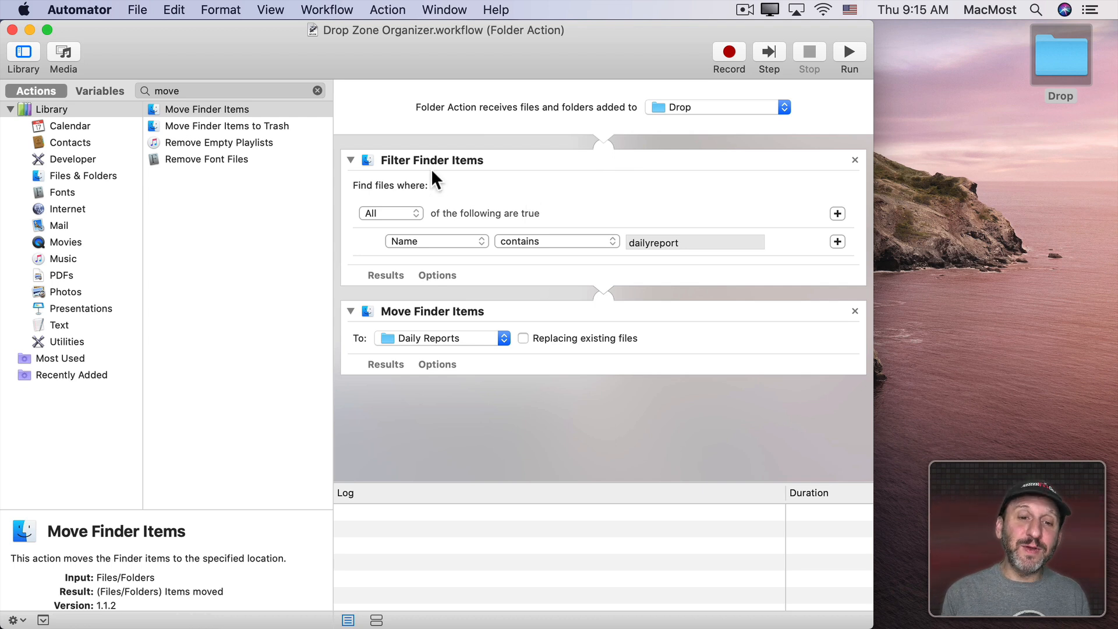
{"action": "mouse_move", "coordinate": [536, 389]}
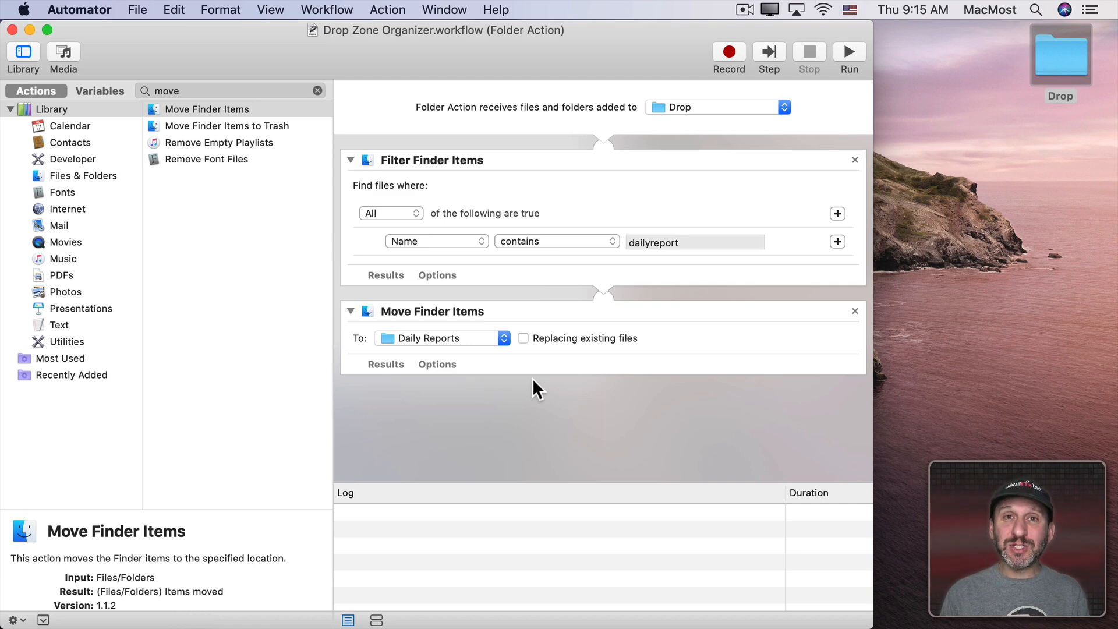
Step: Clear the workflow and add Run Shell Script with /bin/zsh, passing input as arguments
{"action": "left_click", "coordinate": [316, 90]}
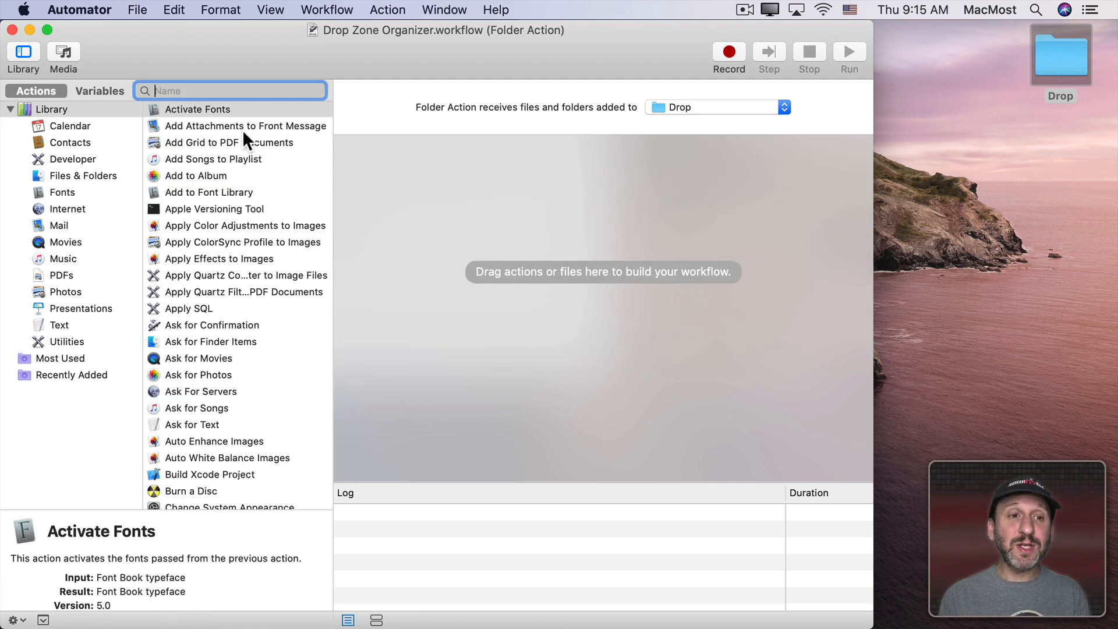
{"action": "type", "text": "shell"}
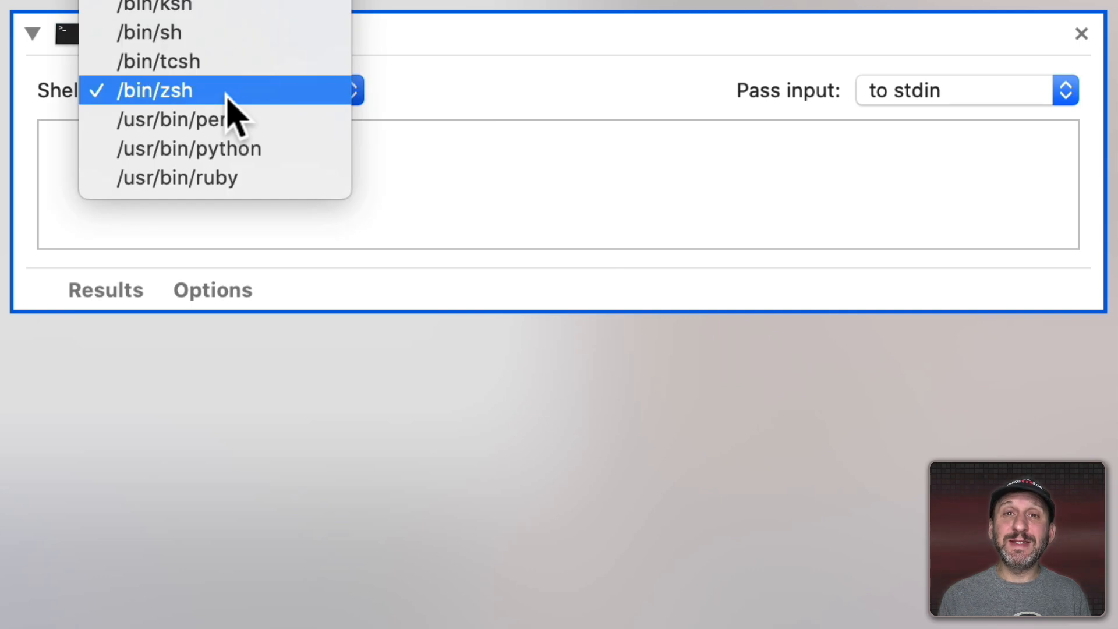
{"action": "left_click", "coordinate": [154, 90]}
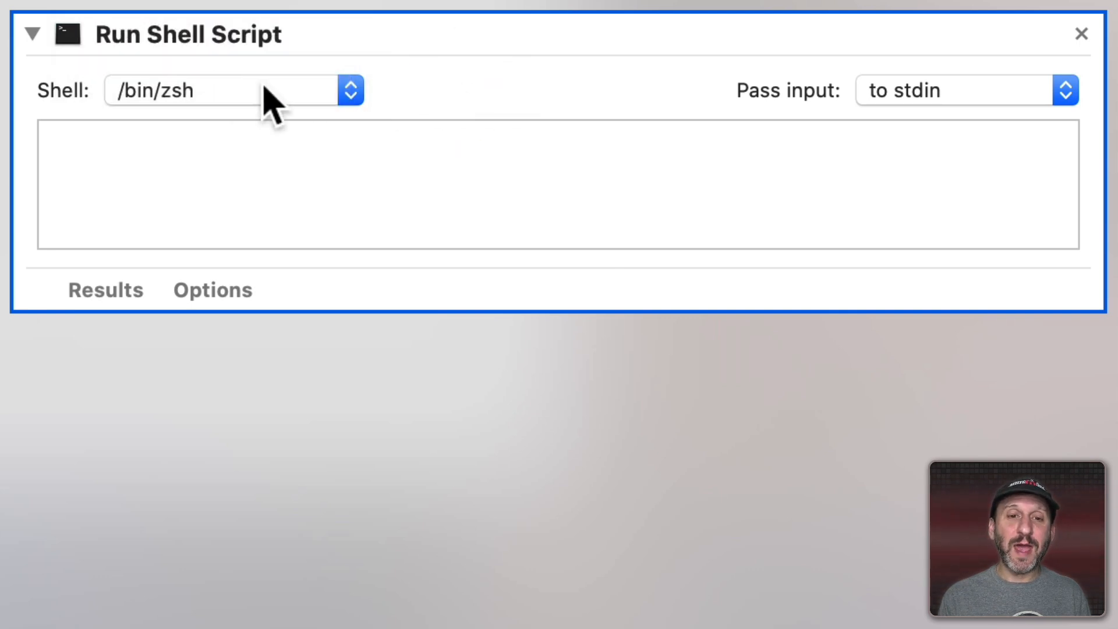
{"action": "mouse_move", "coordinate": [910, 110]}
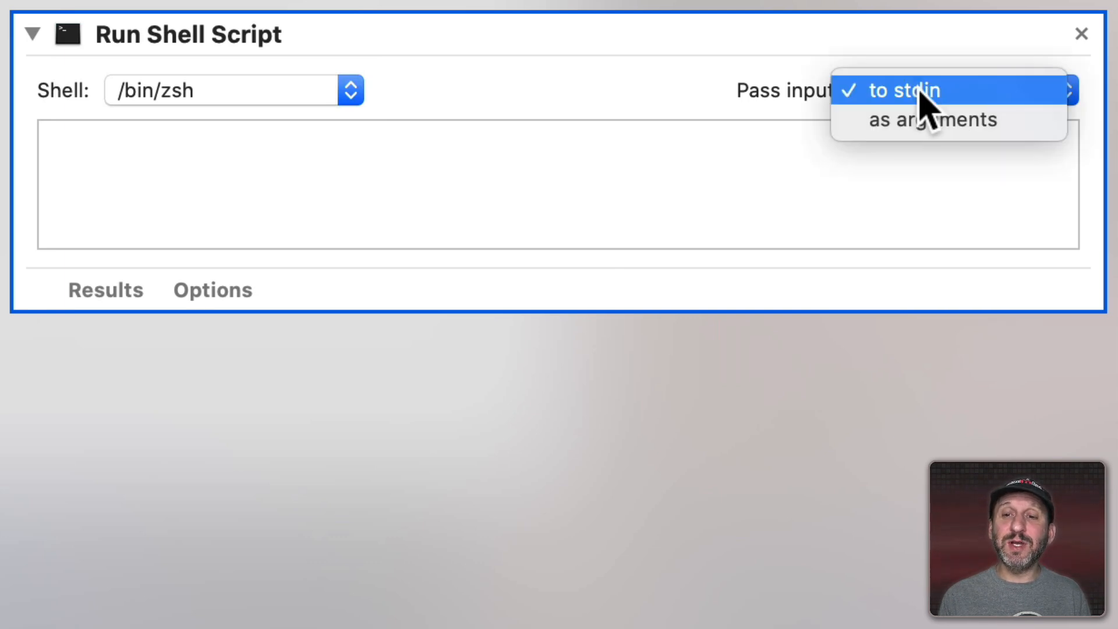
{"action": "left_click", "coordinate": [931, 118]}
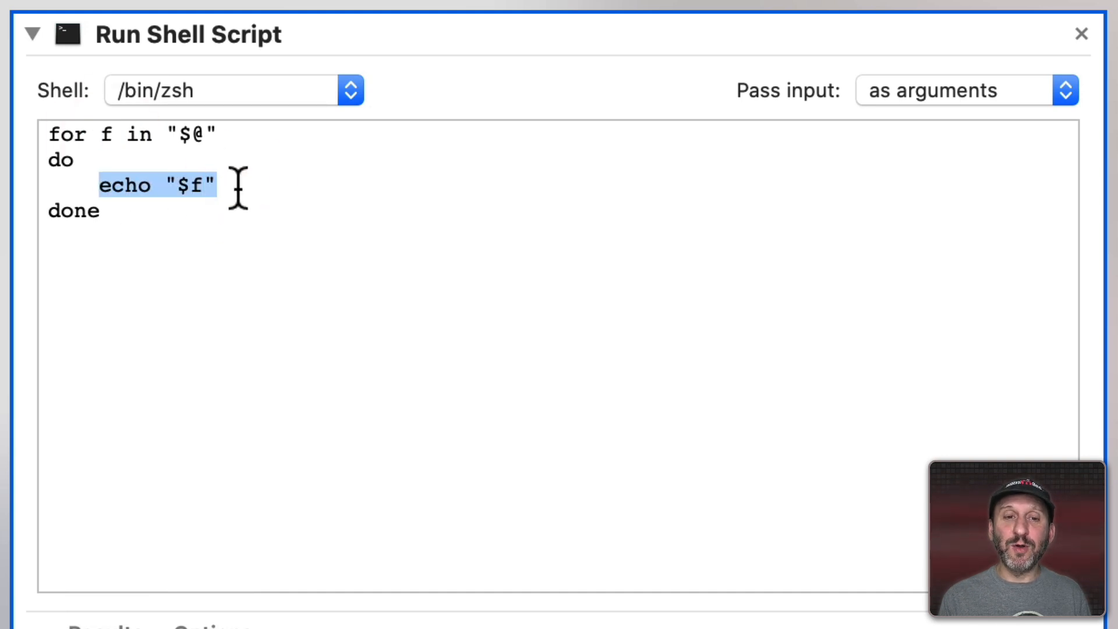
Step: Replace the echo line with a for loop and if test for dailyreport running mv $f
{"action": "key", "text": "Delete"}
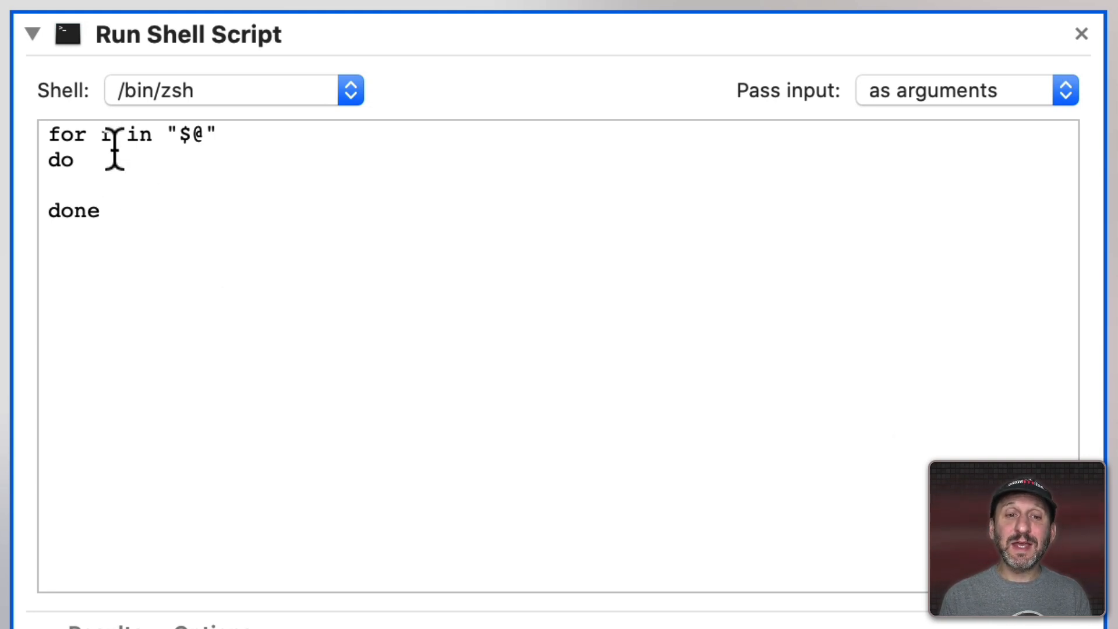
{"action": "type", "text": "f [[ $f == *\"dailyreport\"*"}
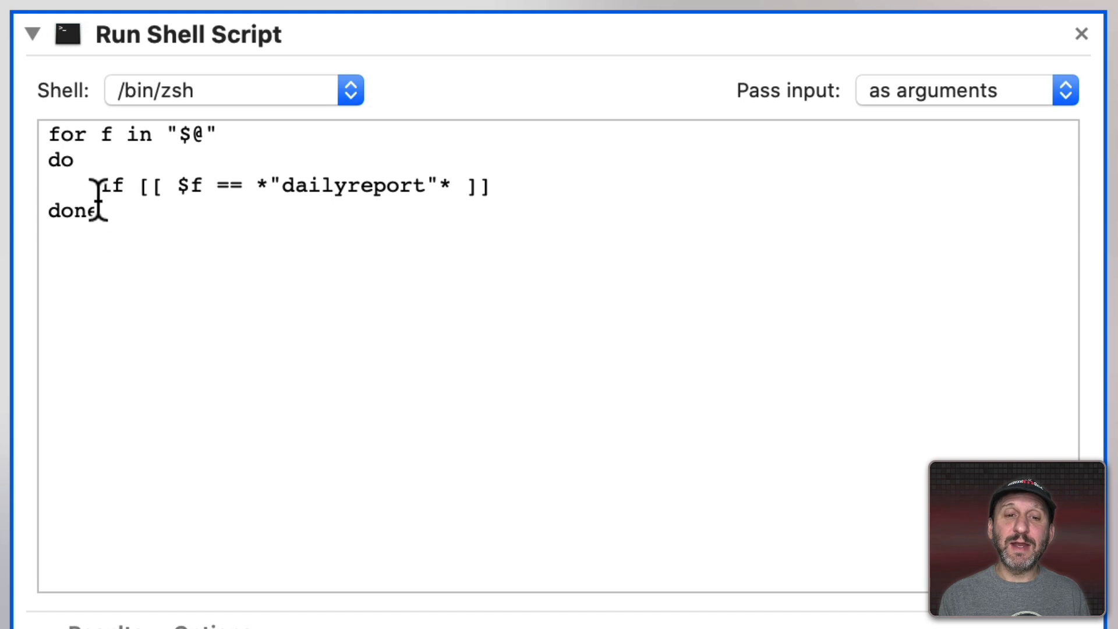
{"action": "double_click", "coordinate": [111, 185]}
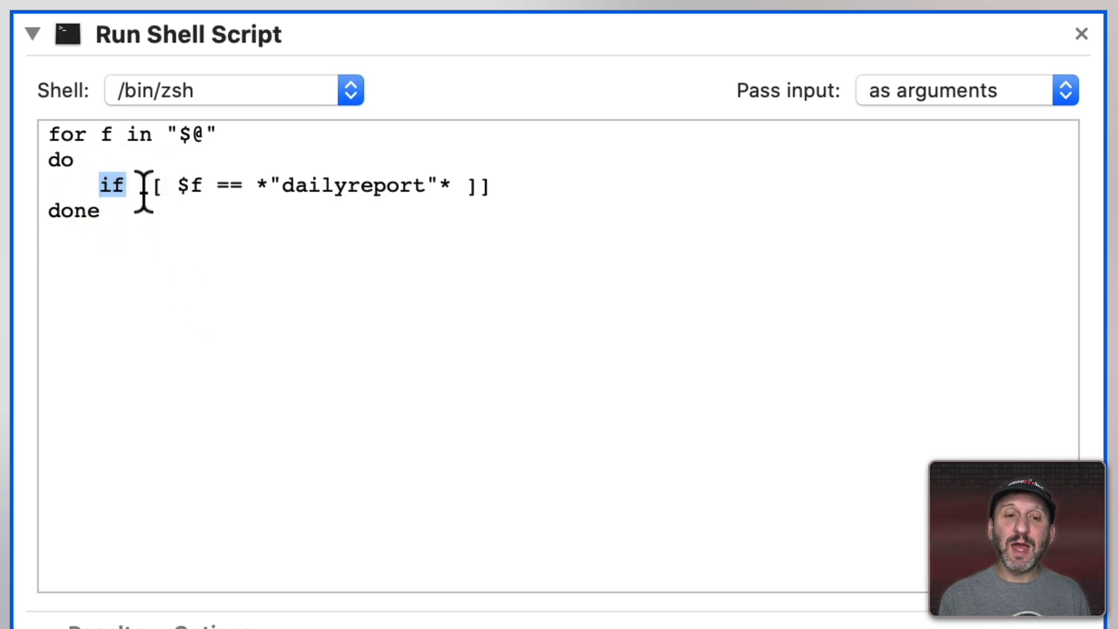
{"action": "left_click", "coordinate": [491, 185]}
{"action": "type", "text": "then"}
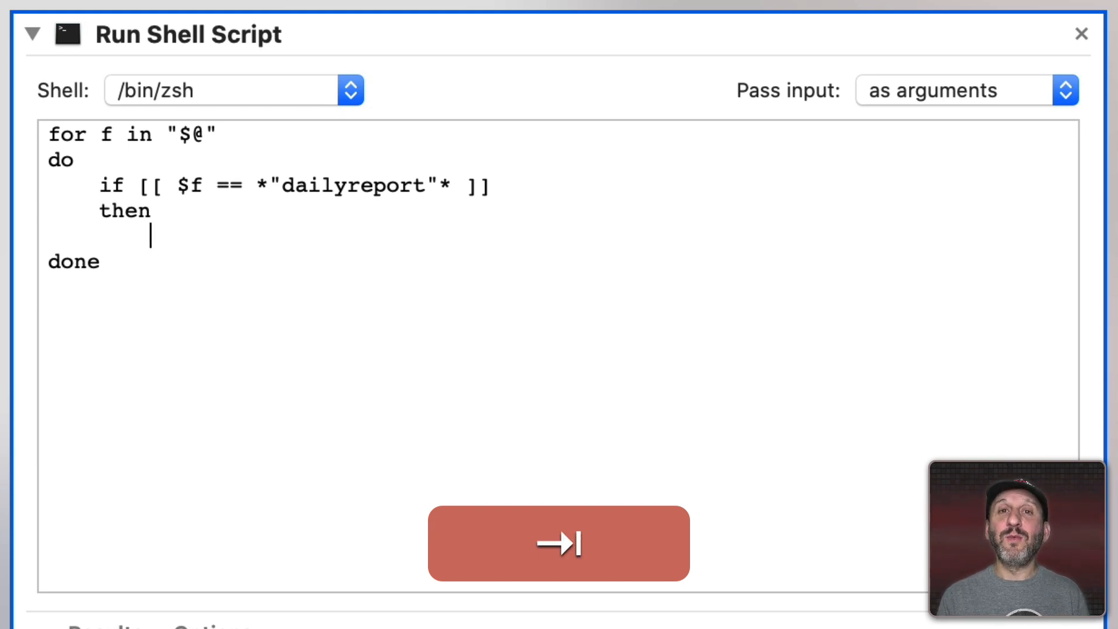
{"action": "type", "text": "mv $f"}
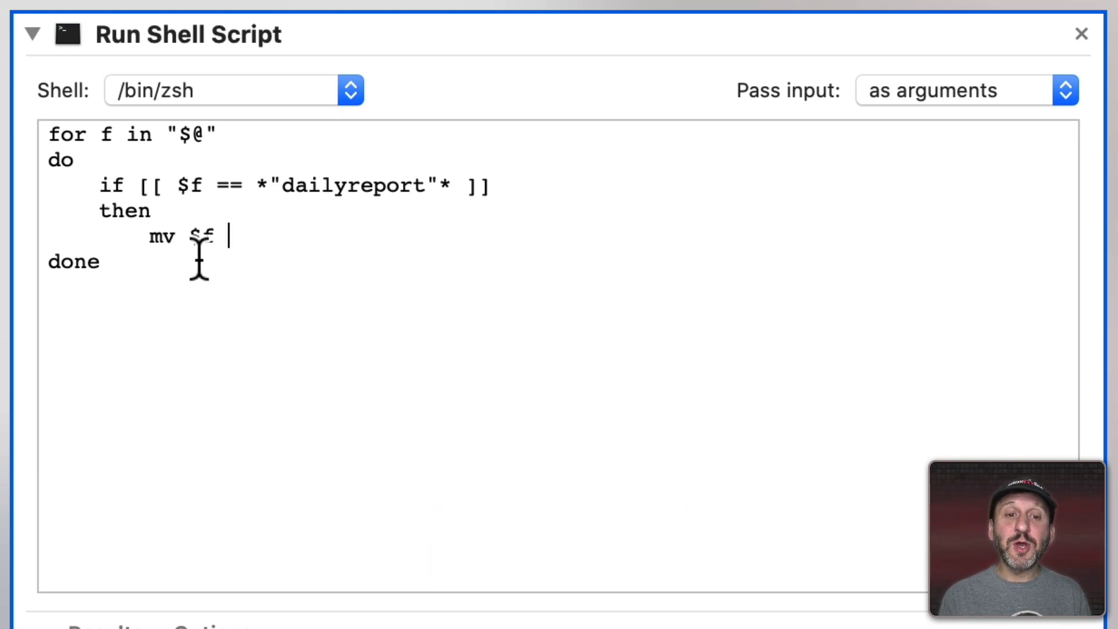
{"action": "type", "text": "i"}
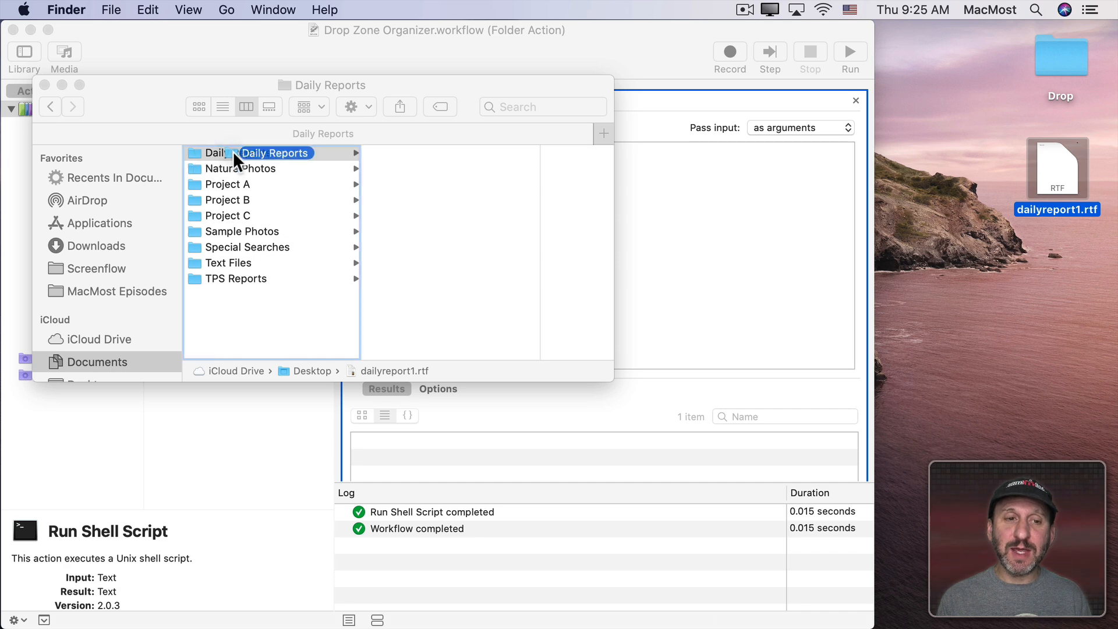
Step: Insert the quoted ~/Documents/Daily Reports destination path and close the if with fi
{"action": "left_click_drag", "start_coordinate": [235, 153], "coordinate": [663, 222]}
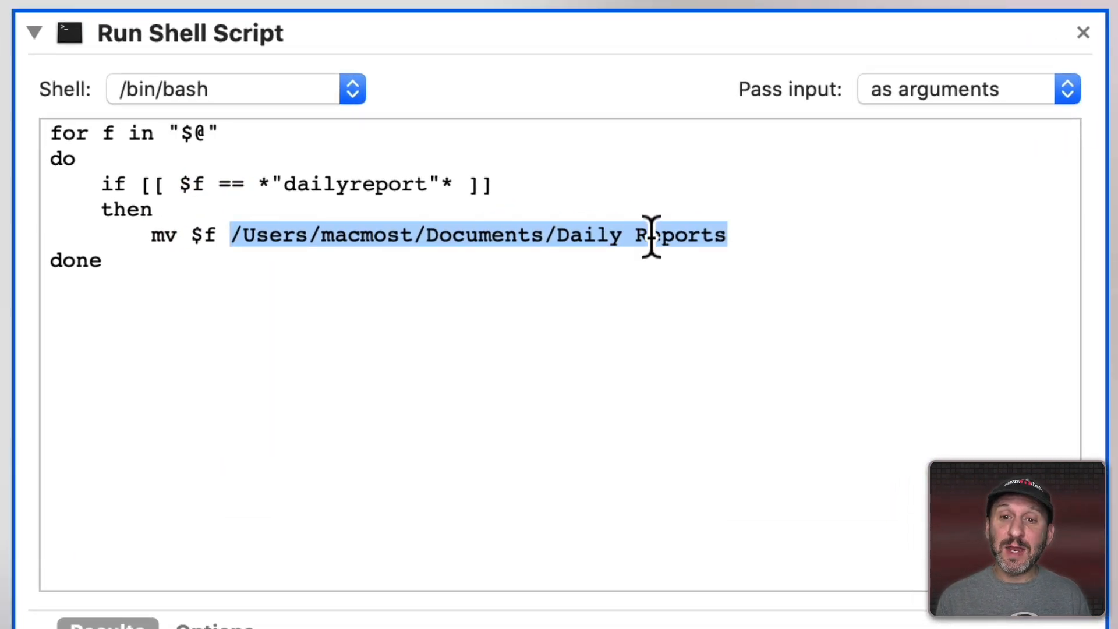
{"action": "left_click", "coordinate": [253, 236]}
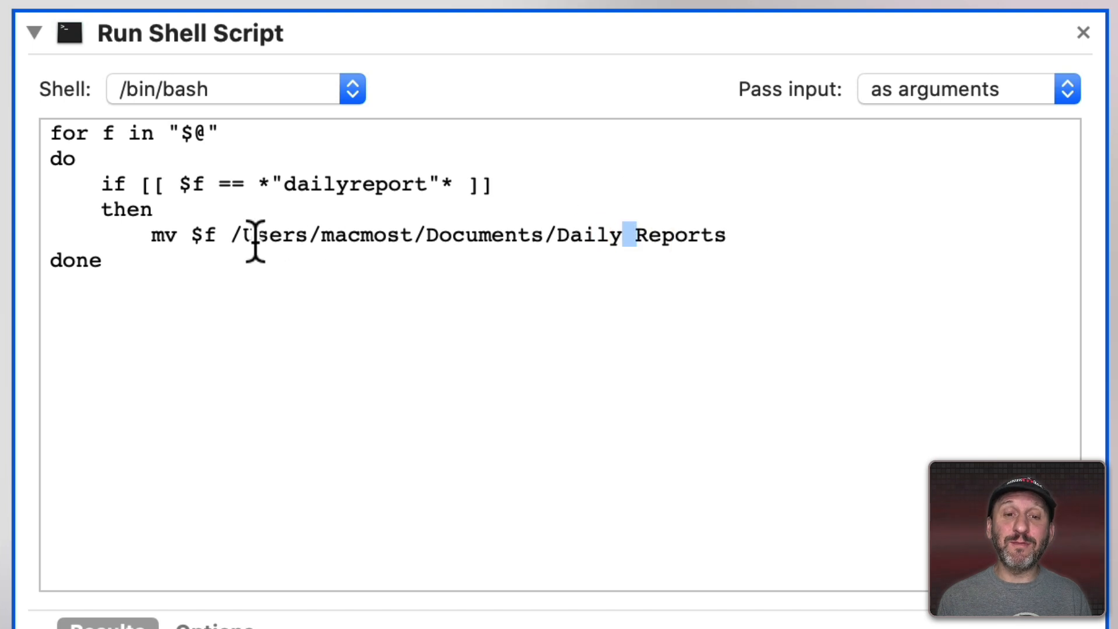
{"action": "type", "text": "\""}
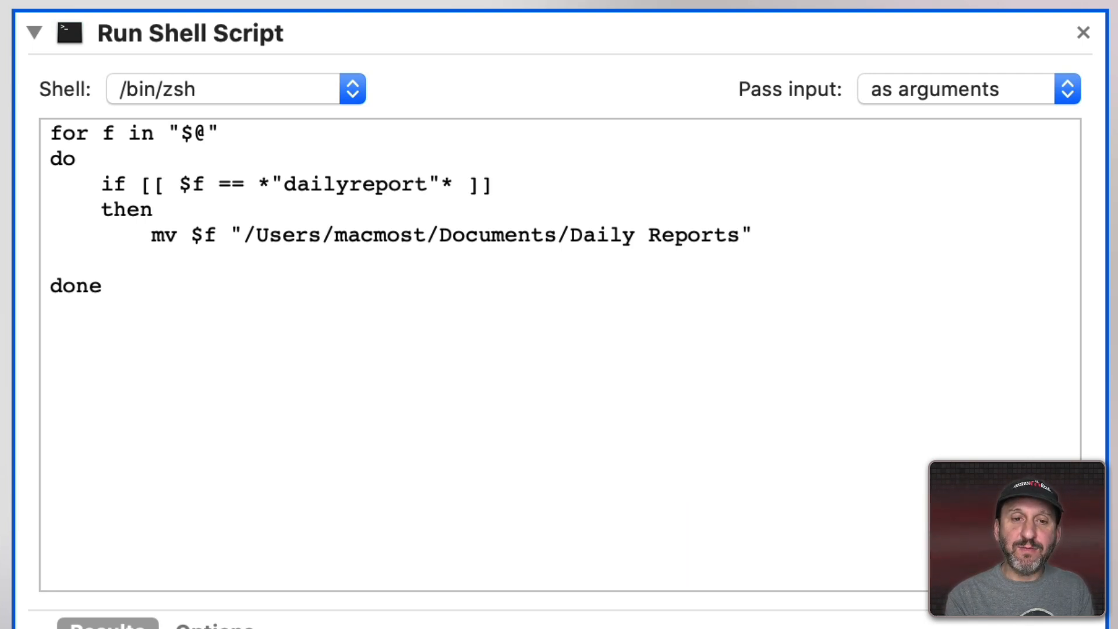
{"action": "type", "text": "fi"}
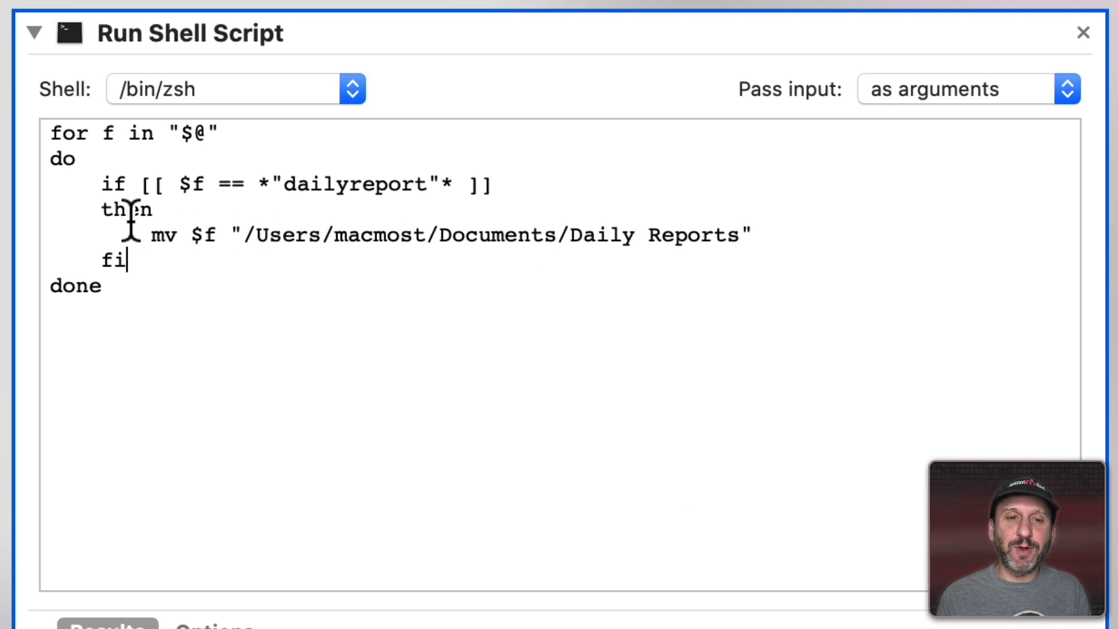
{"action": "double_click", "coordinate": [114, 259]}
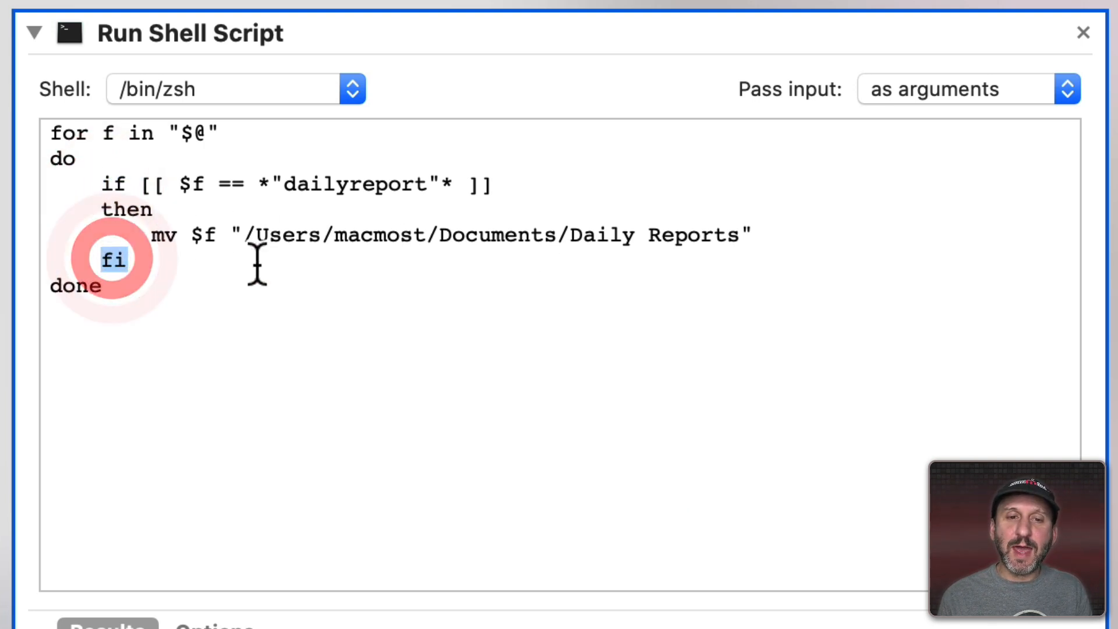
{"action": "left_click", "coordinate": [292, 184]}
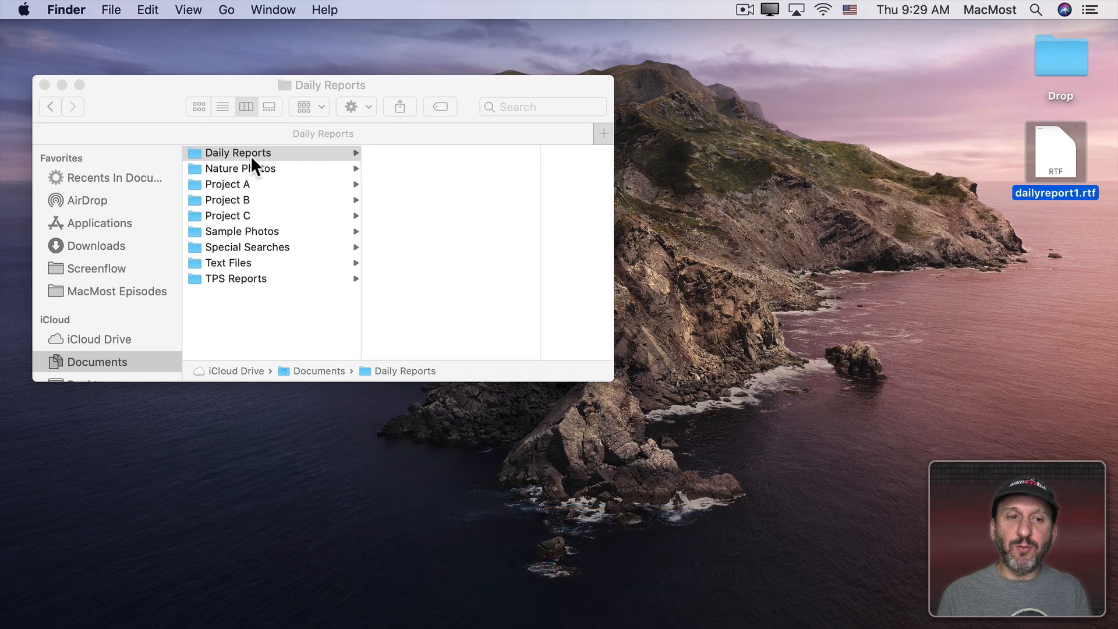
Step: Look inside the Daily Reports folder in Finder's Documents listing
{"action": "left_click", "coordinate": [237, 153]}
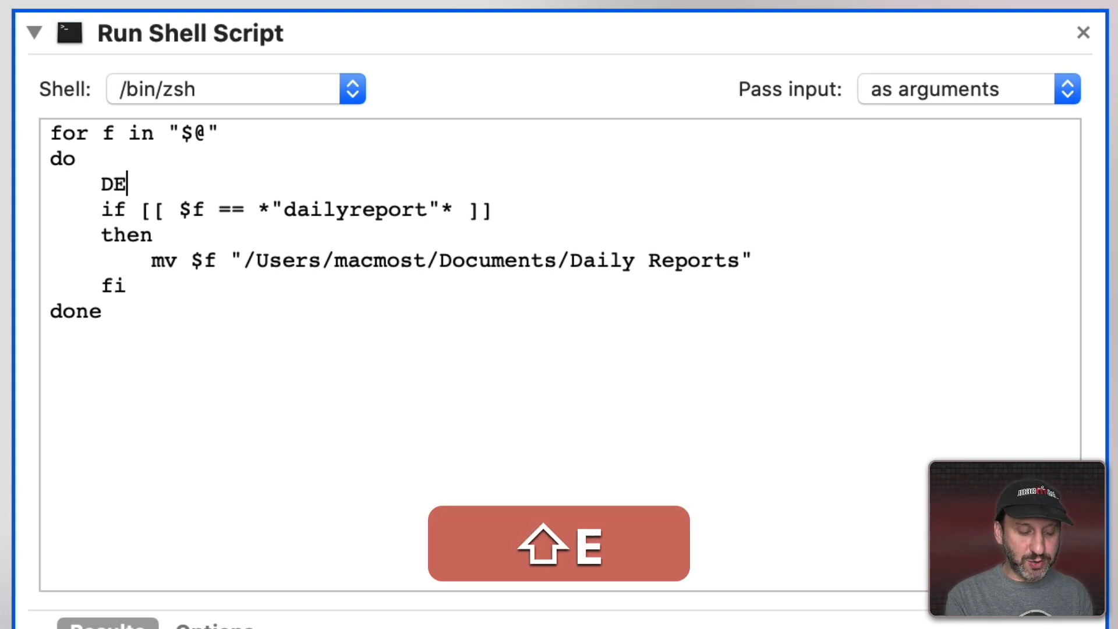
Step: Add a DEST="" variable and turn the dailyreport move into a DEST= assignment to Daily Reports
{"action": "type", "text": "ST="}
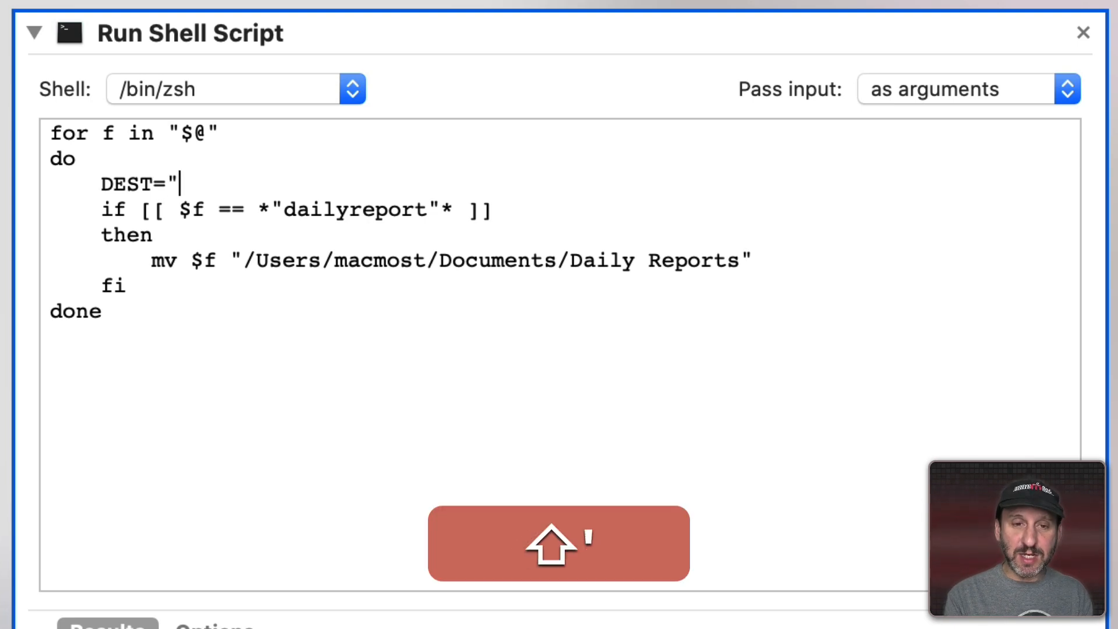
{"action": "type", "text": "\""}
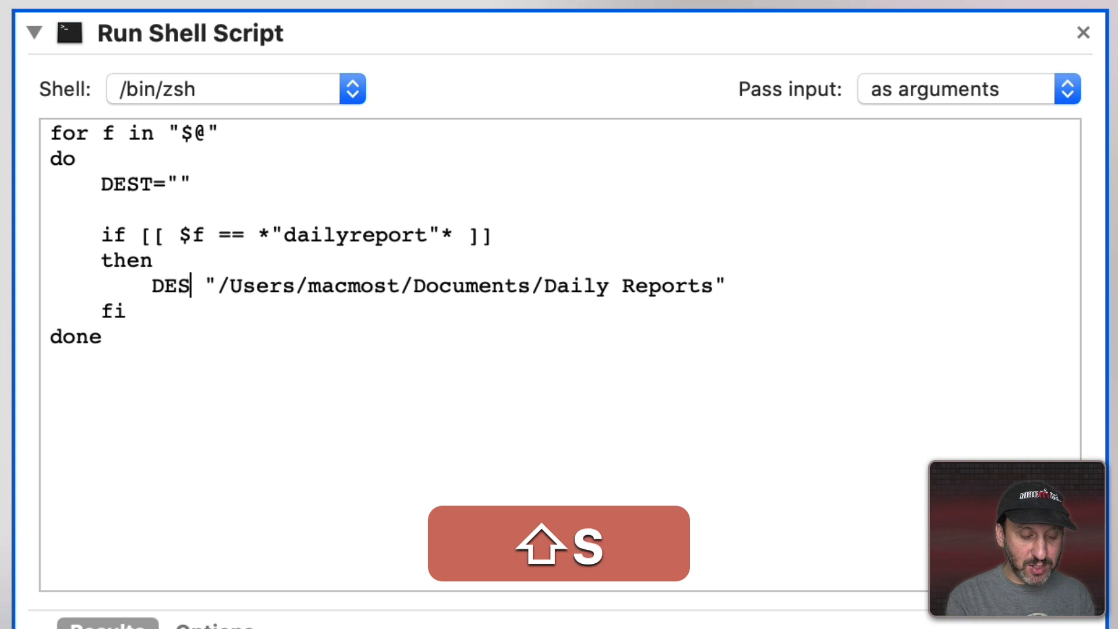
{"action": "type", "text": "T="}
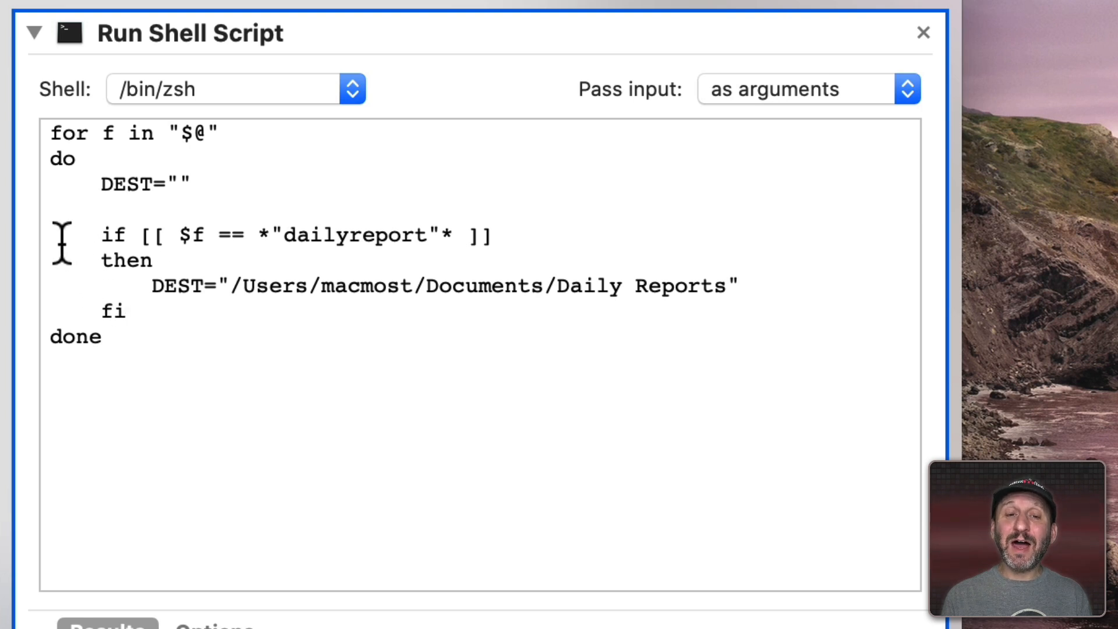
{"action": "mouse_move", "coordinate": [360, 292]}
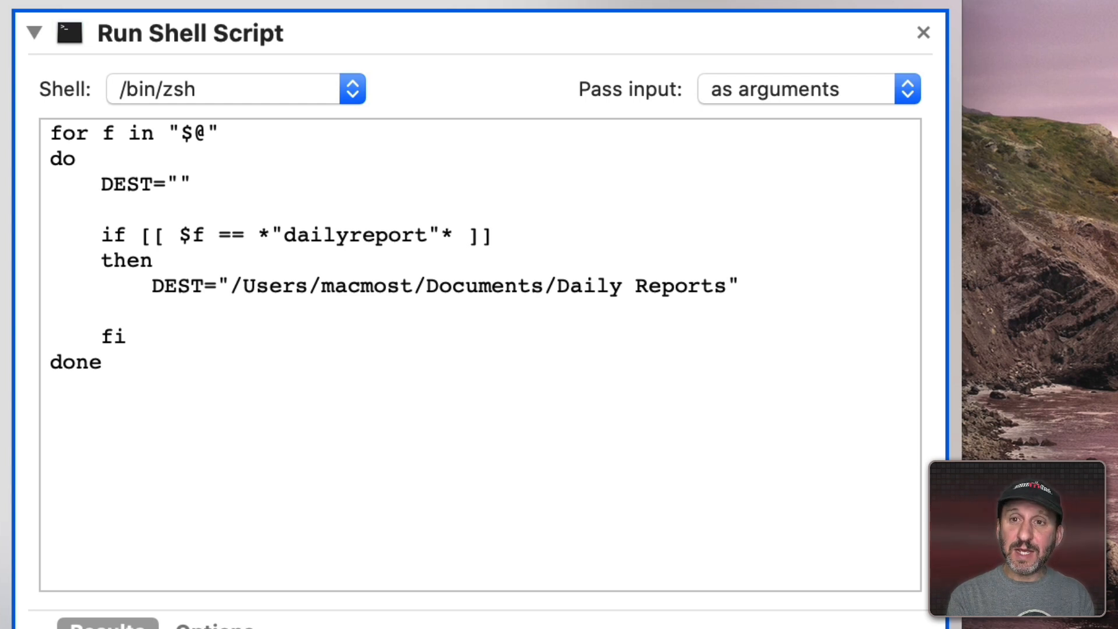
Step: Add an elif branch for tpsreport files that sets DEST to the TPS Reports folder
{"action": "type", "text": "elif"}
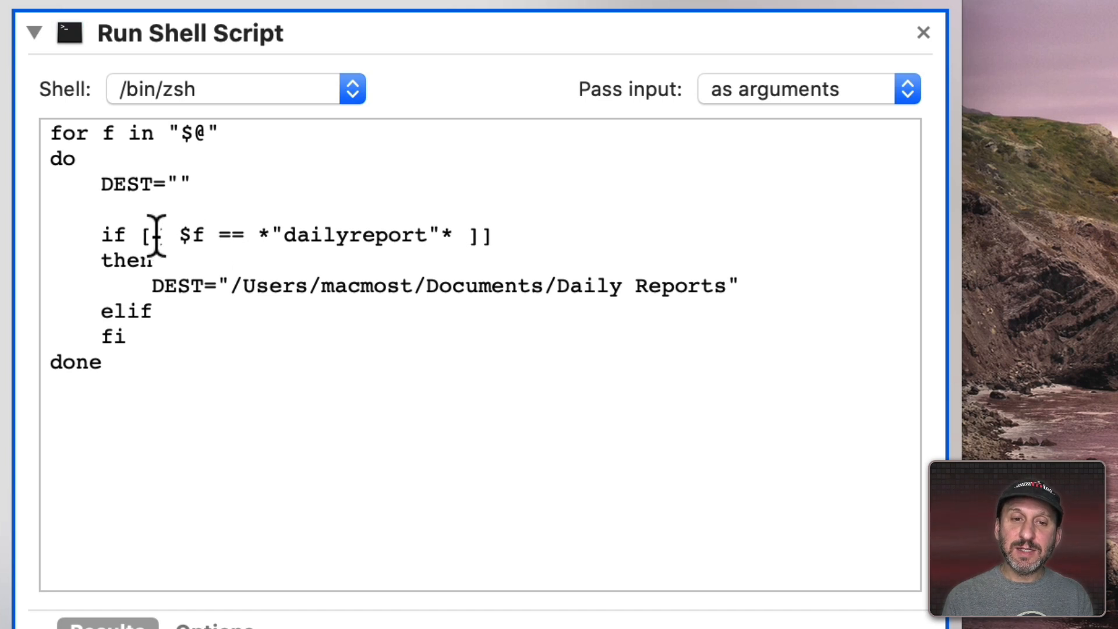
{"action": "key", "text": "cmd+c"}
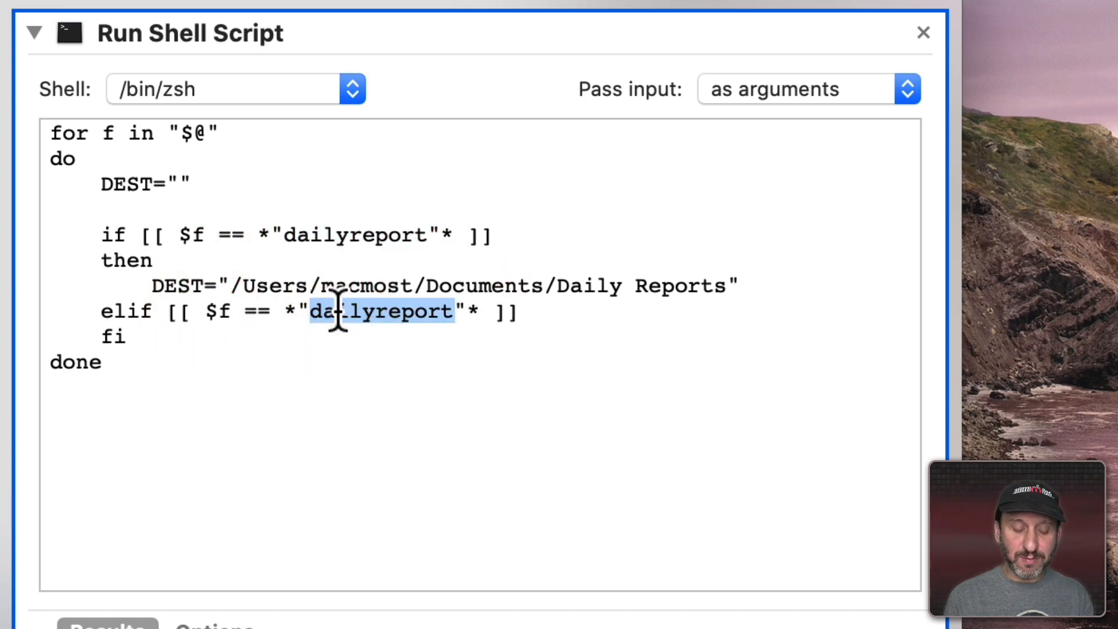
{"action": "type", "text": "tpsreport"}
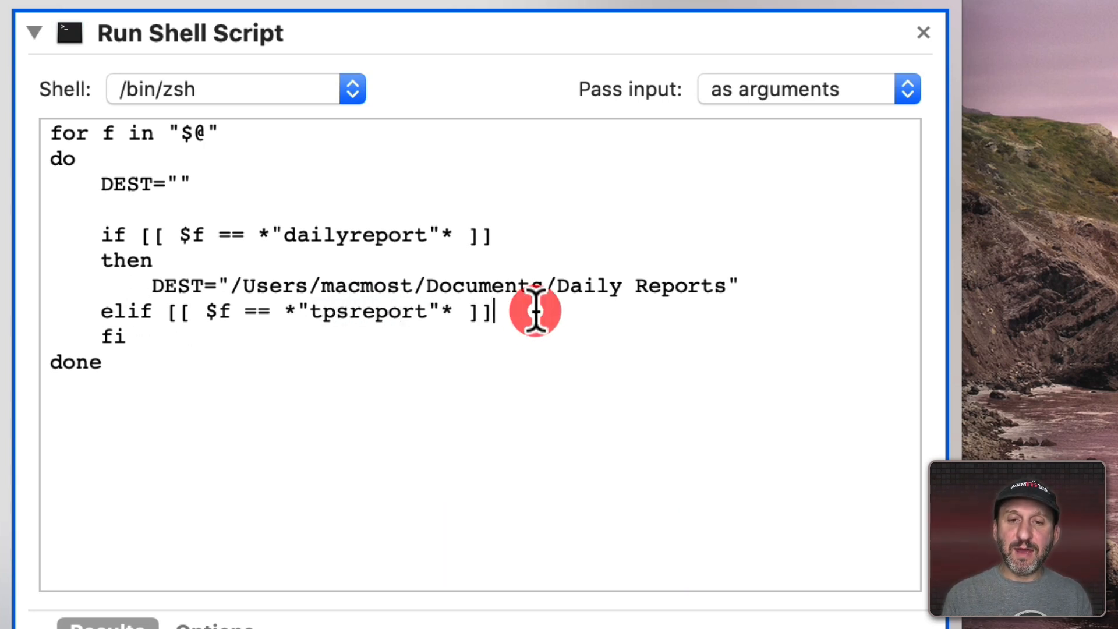
{"action": "key", "text": "Return"}
{"action": "type", "text": "then"}
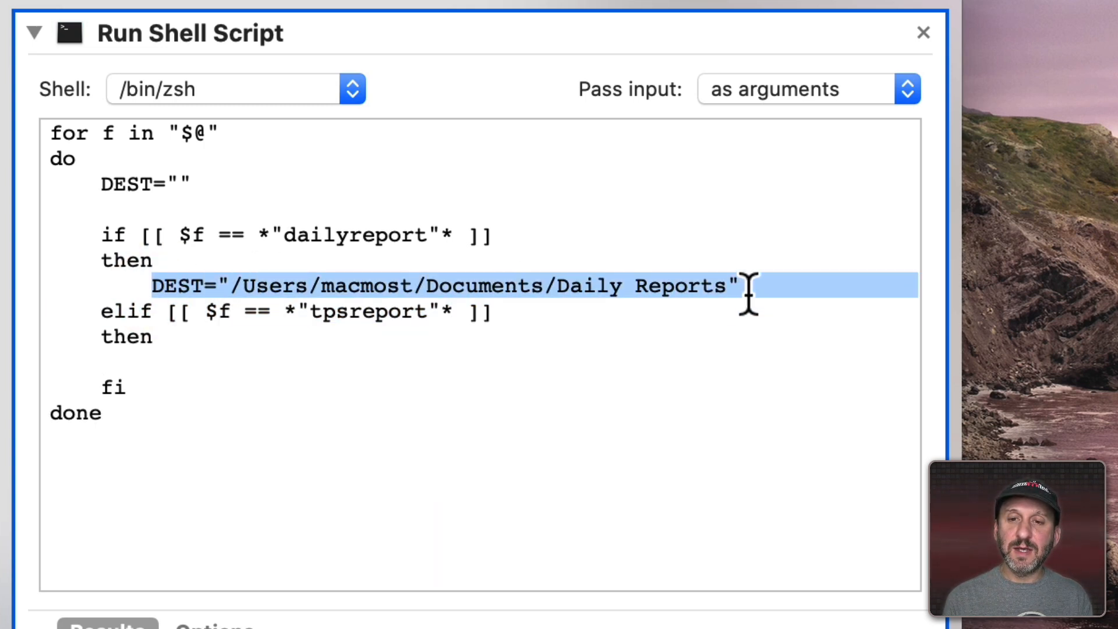
{"action": "key", "text": "cmd+v"}
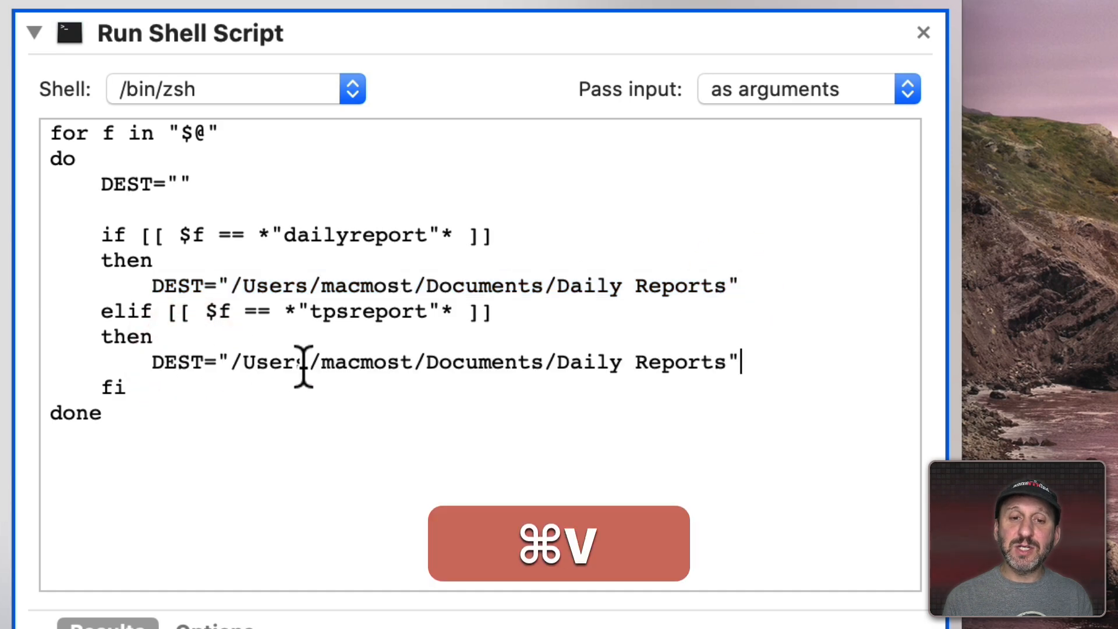
{"action": "type", "text": "TPS"}
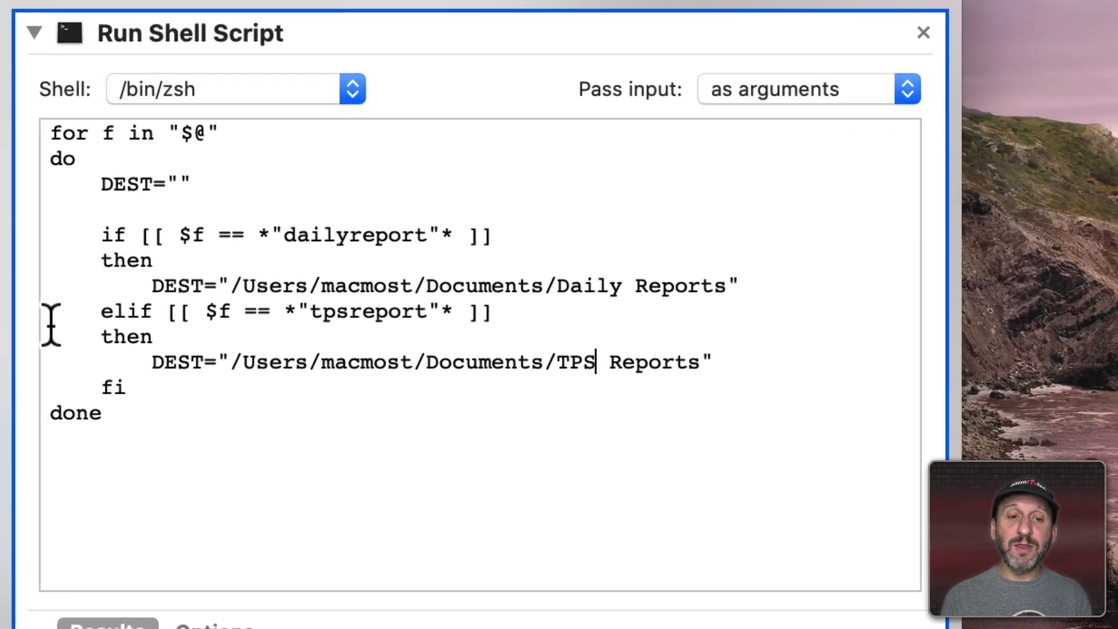
Step: Add a third elif branch for .txt files that sets DEST to the Text Files folder
{"action": "key", "text": "cmd+v"}
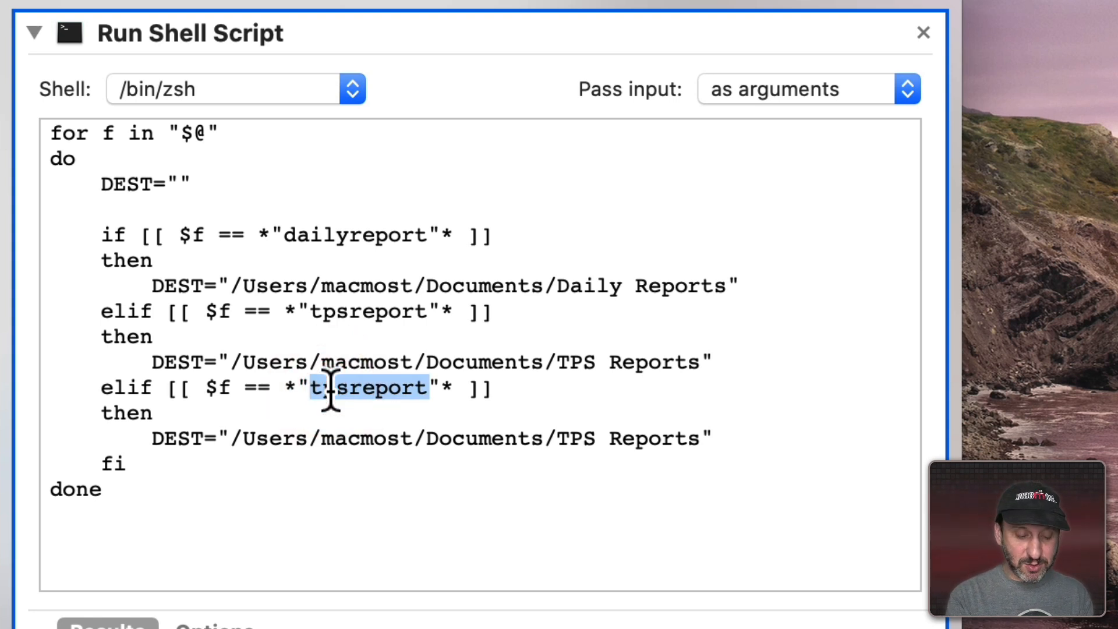
{"action": "type", "text": ".txt"}
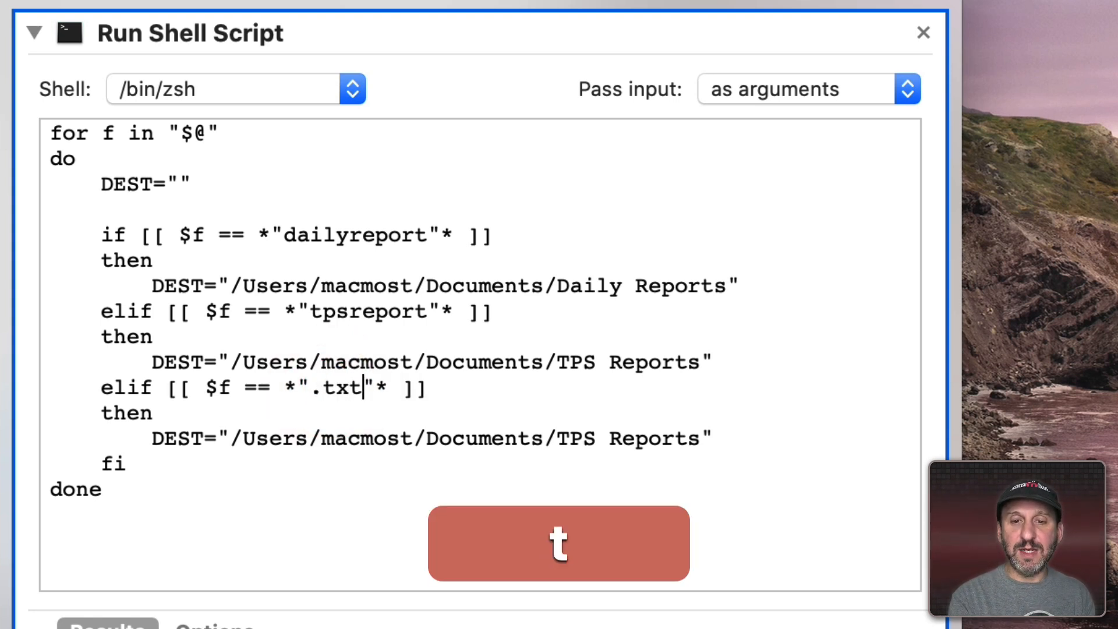
{"action": "scroll", "scroll_direction": "down", "scroll_amount": 3}
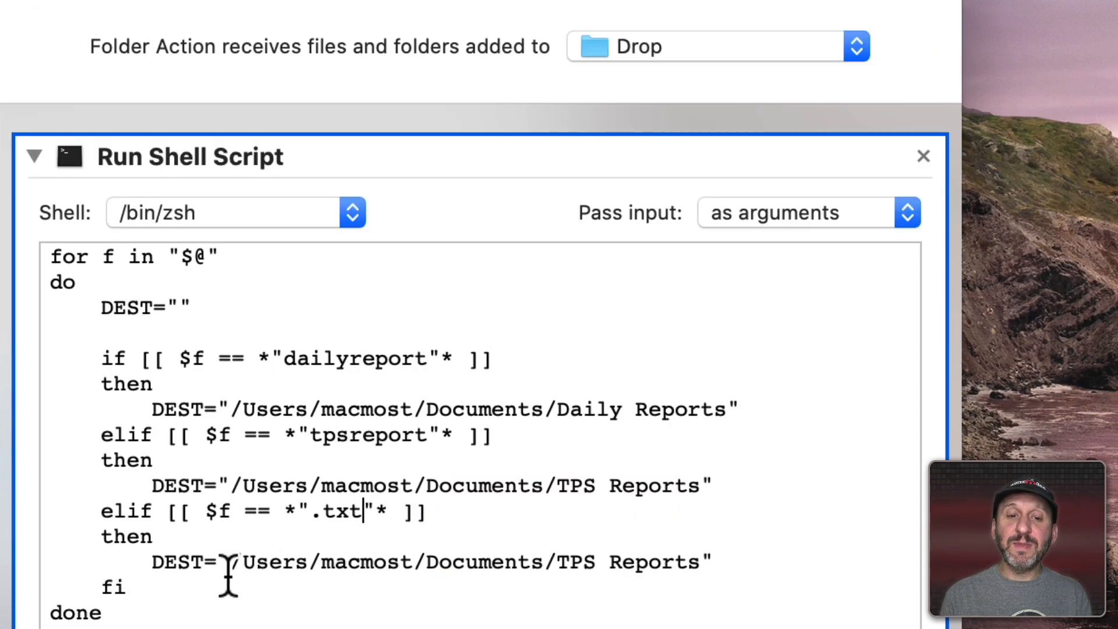
{"action": "left_click_drag", "start_coordinate": [229, 561], "coordinate": [695, 561]}
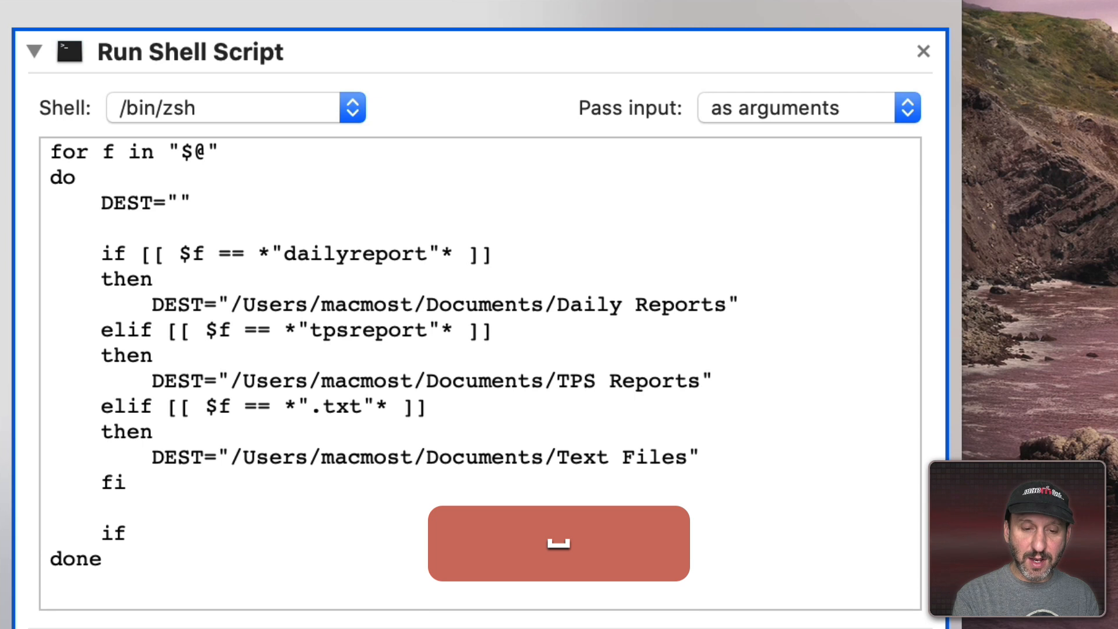
Step: Add if [[ $DEST != "" ]] then mv $f $DEST fi so files move only when a destination was found
{"action": "type", "text": "[[ $DEST"}
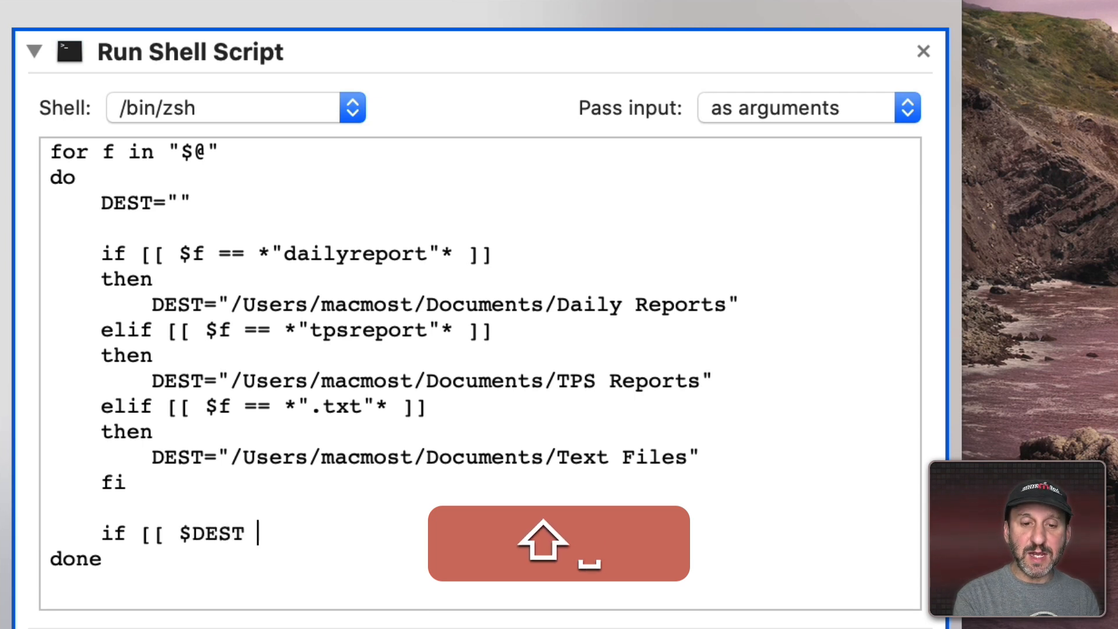
{"action": "type", "text": "!="}
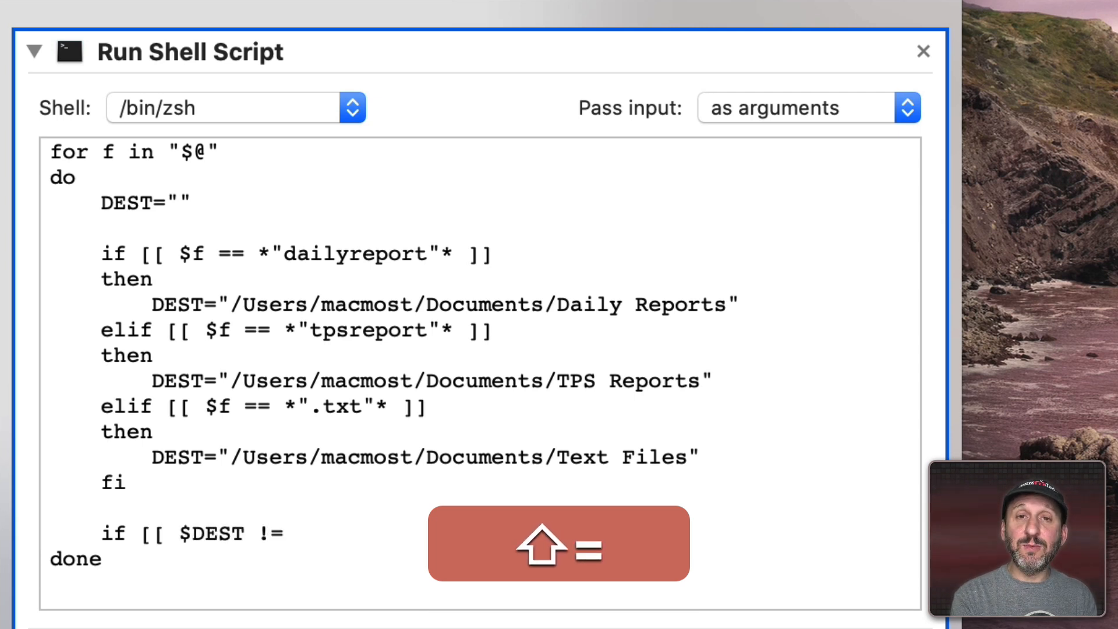
{"action": "type", "text": "\"\""}
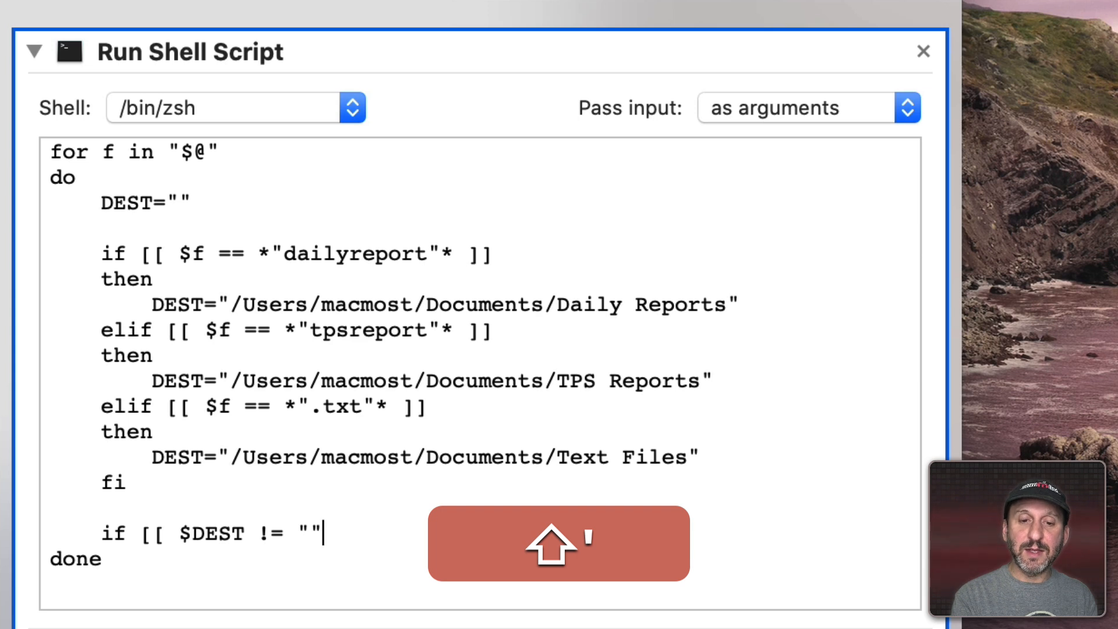
{"action": "type", "text": "]]"}
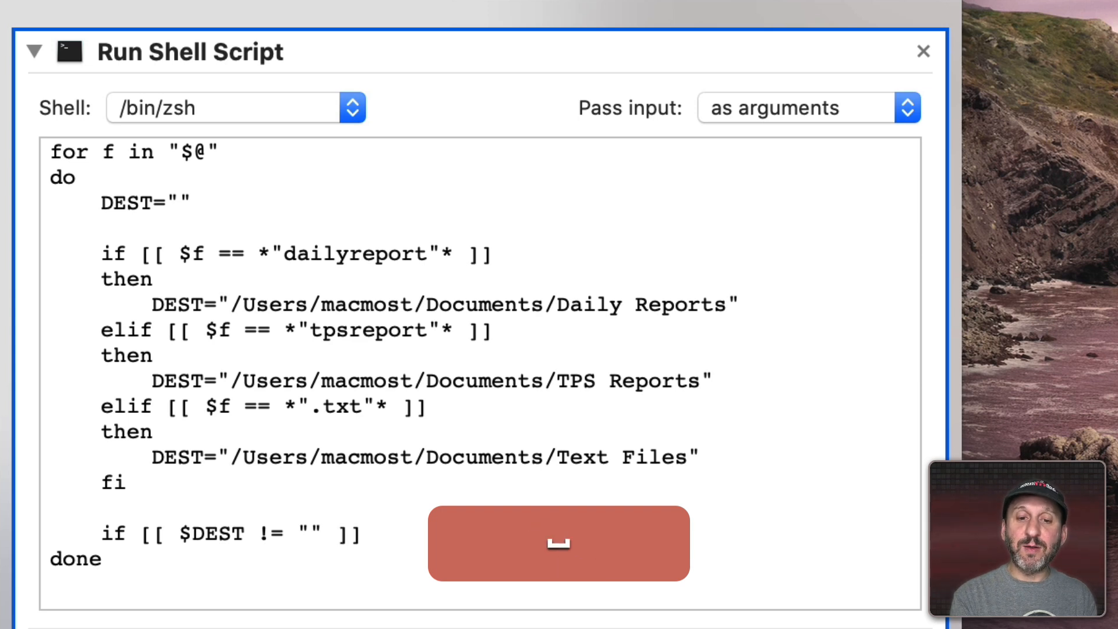
{"action": "type", "text": "then"}
{"action": "type", "text": "mv"}
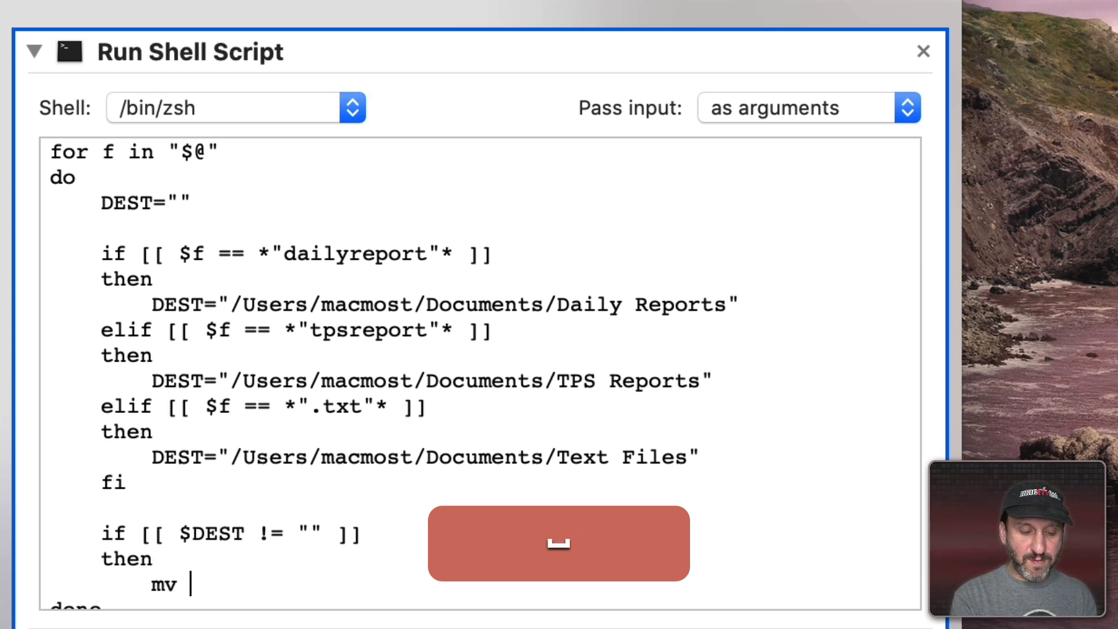
{"action": "type", "text": "$f"}
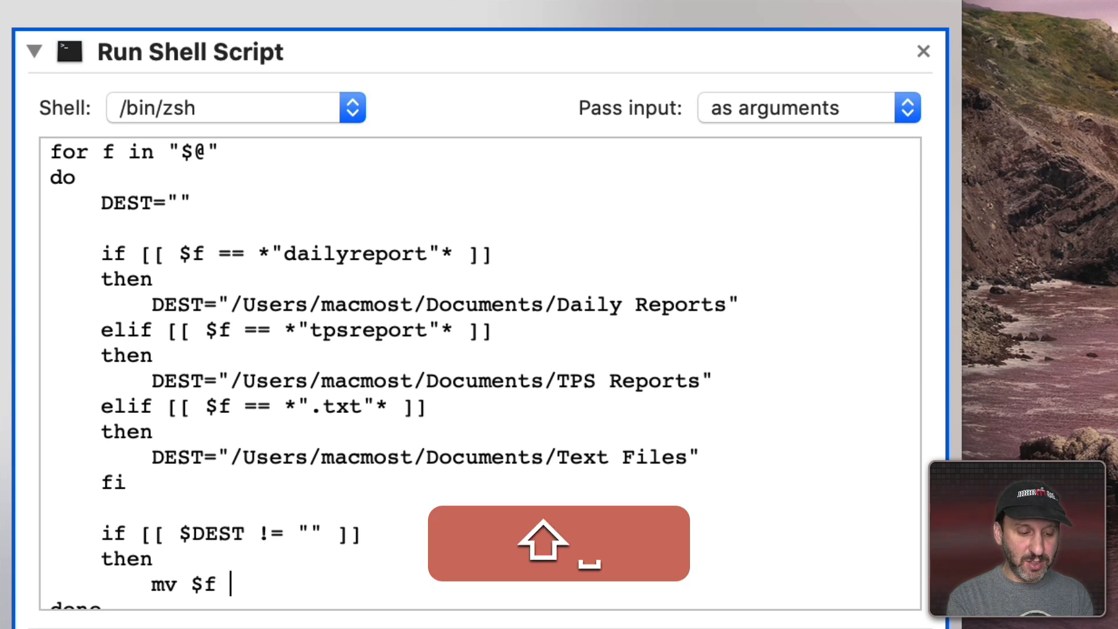
{"action": "type", "text": "$DEST"}
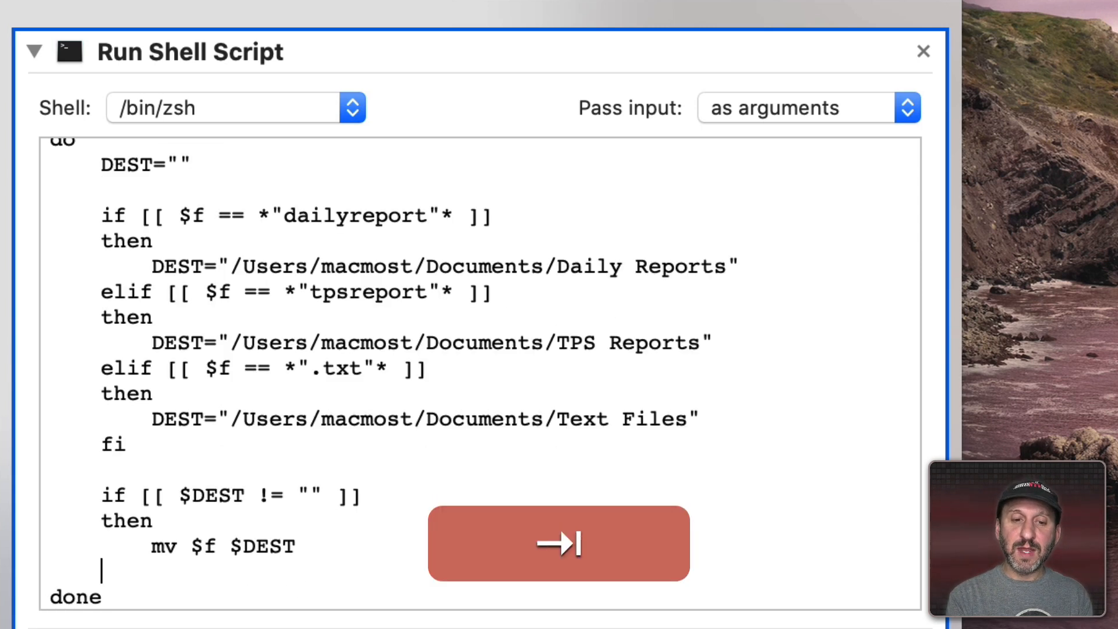
{"action": "type", "text": "fi"}
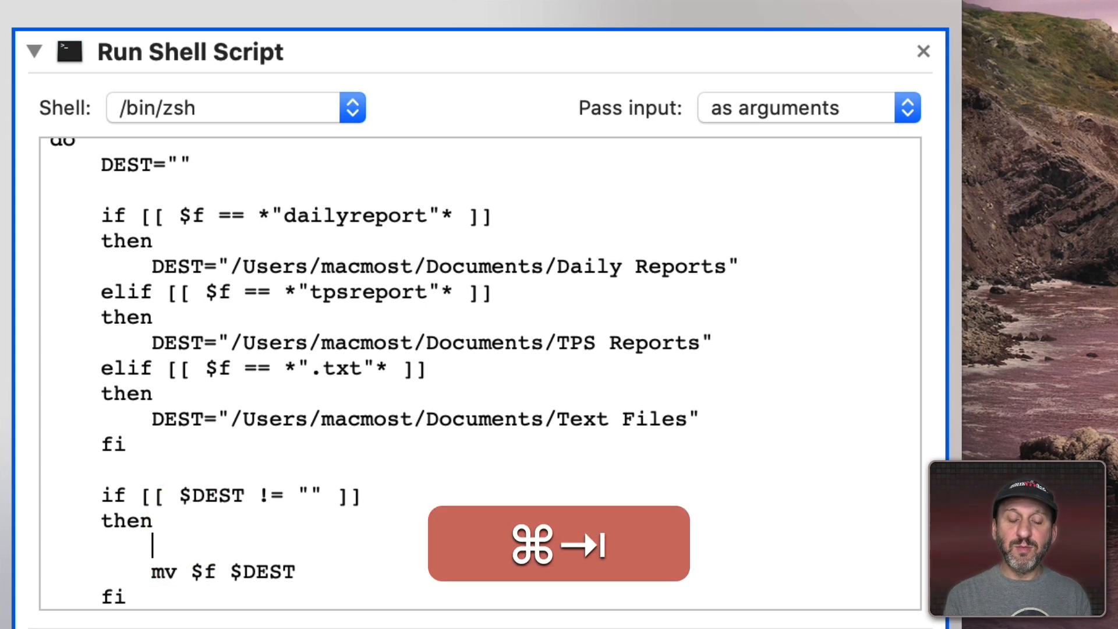
Step: Insert osascript -e "display notification \"Moved $f to $DEST\"" above the mv line
{"action": "type", "text": "osascript -e \"display notification \\\"Moved $f to $DEST\\\"\""}
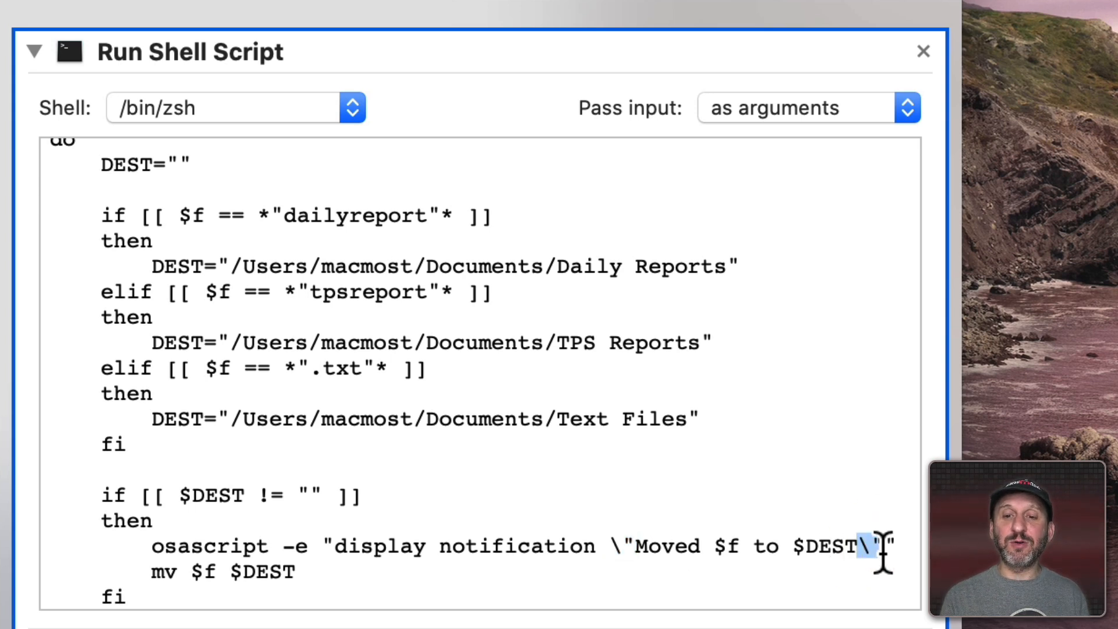
{"action": "double_click", "coordinate": [666, 546]}
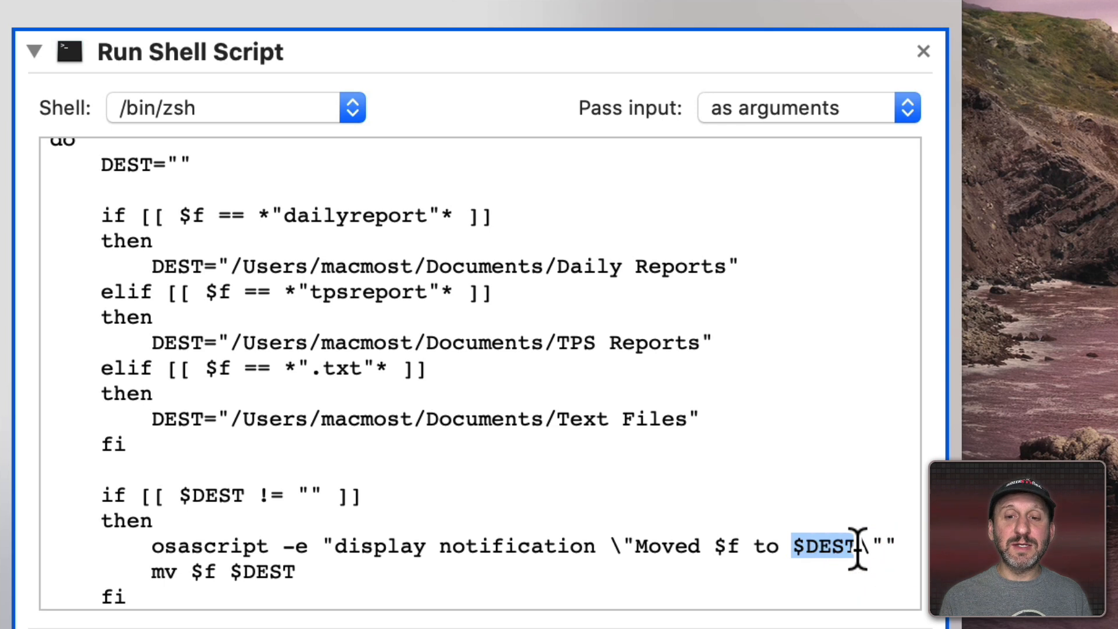
{"action": "mouse_move", "coordinate": [397, 546]}
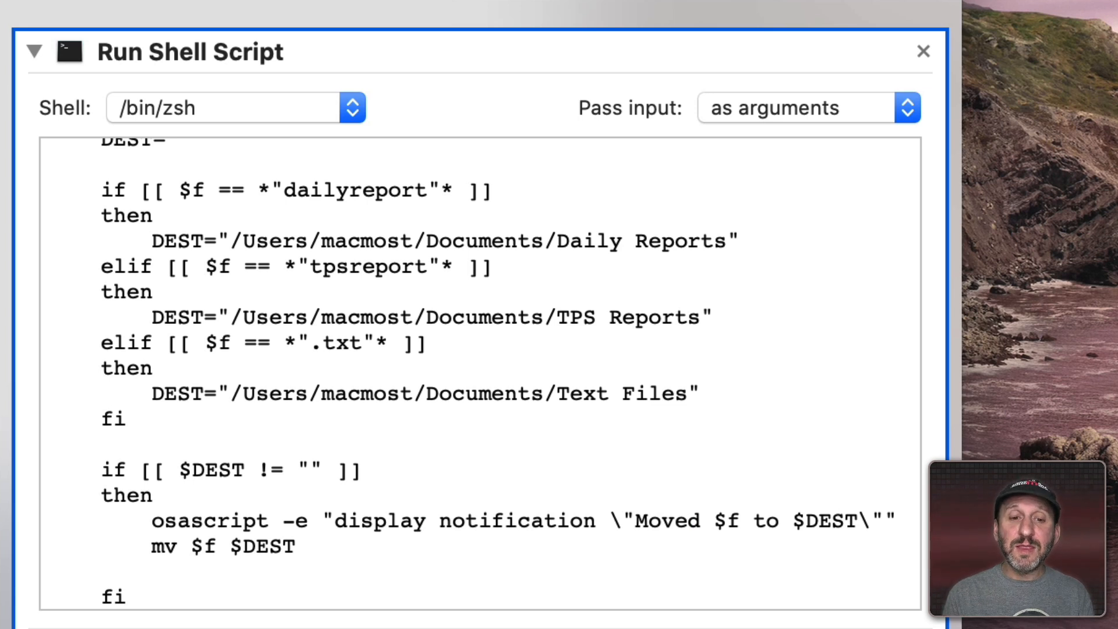
Step: Add an else branch with a copied notification line changed to report "$f not moved"
{"action": "type", "text": "elif"}
{"action": "type", "text": "then"}
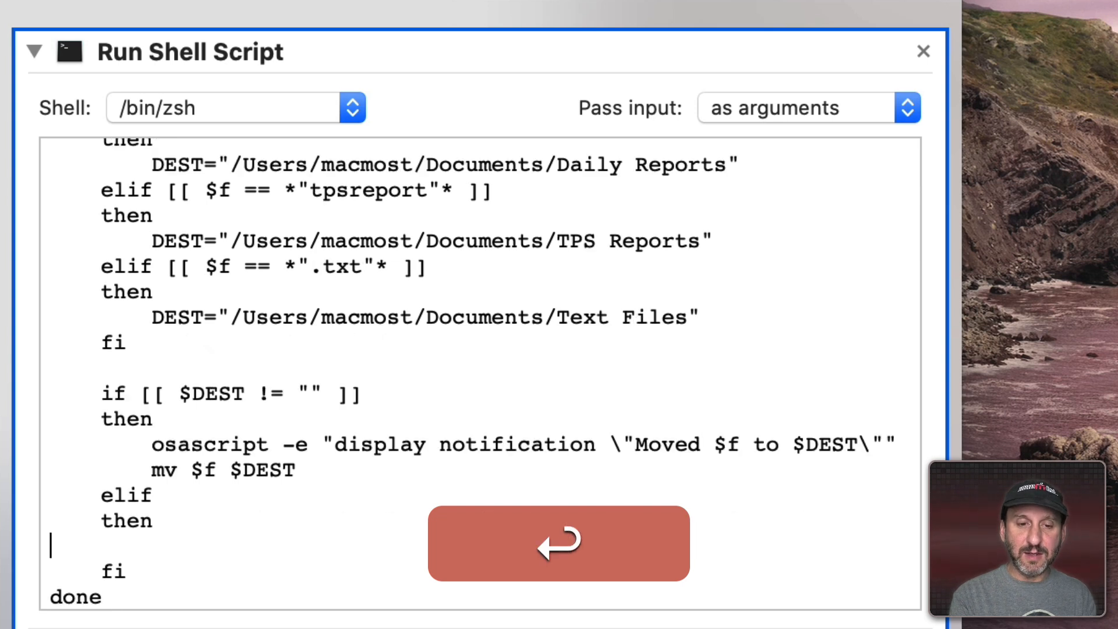
{"action": "double_click", "coordinate": [163, 443]}
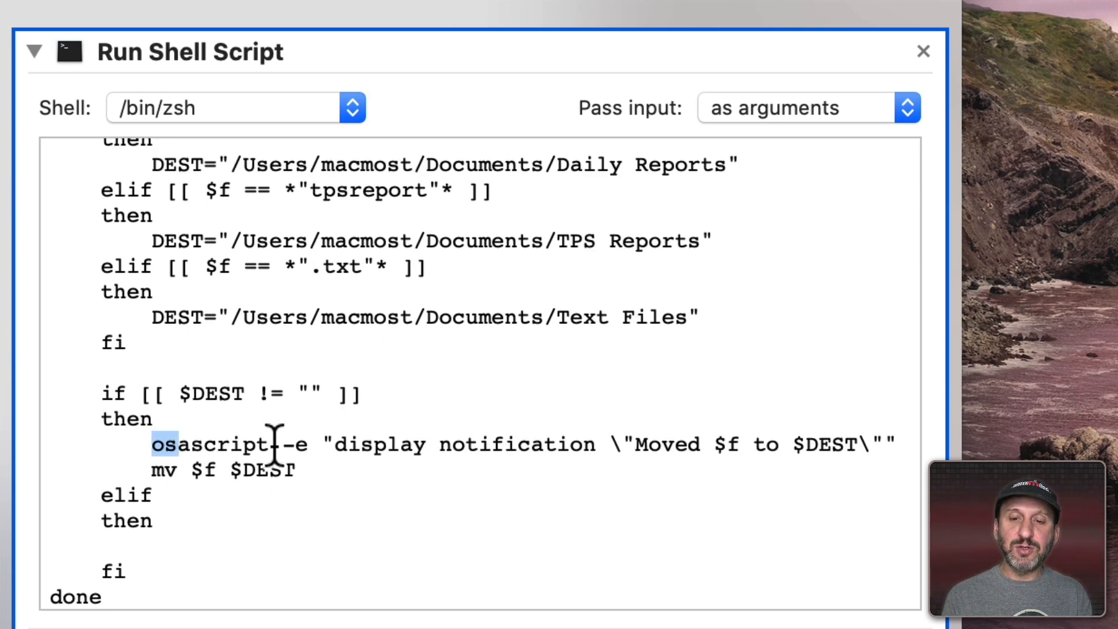
{"action": "key", "text": "cmd+c"}
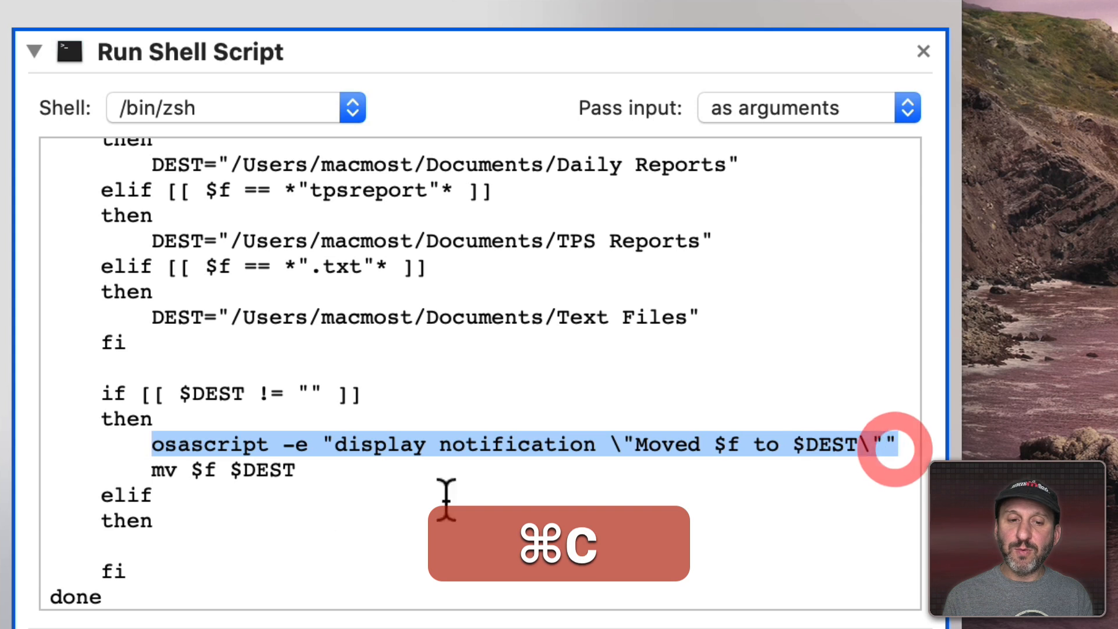
{"action": "key", "text": "cmd+v"}
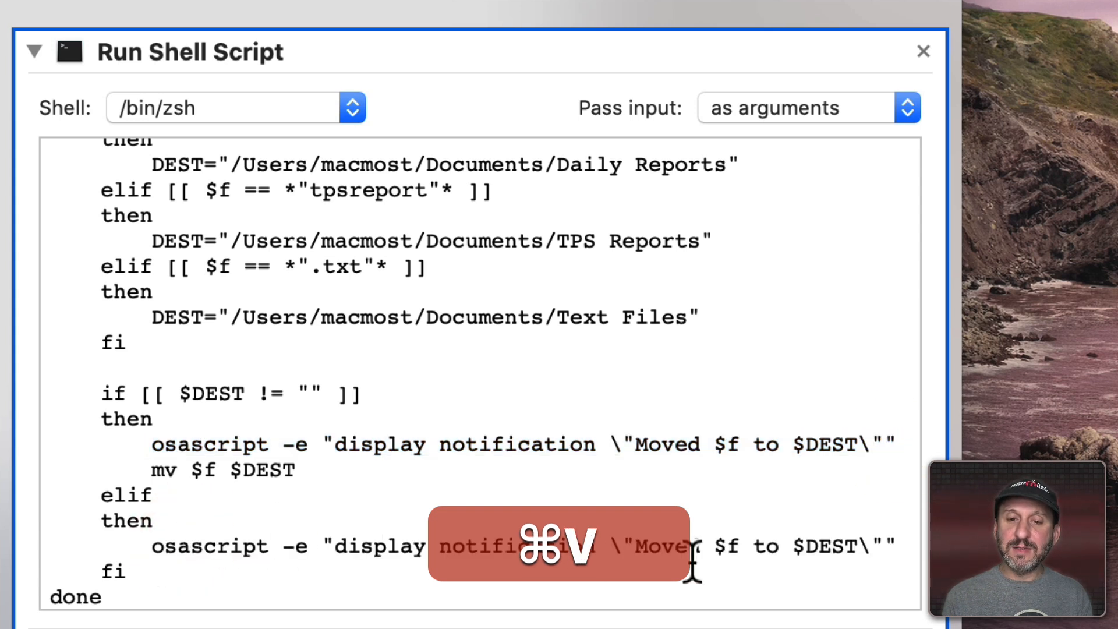
{"action": "key", "text": "cmd+x"}
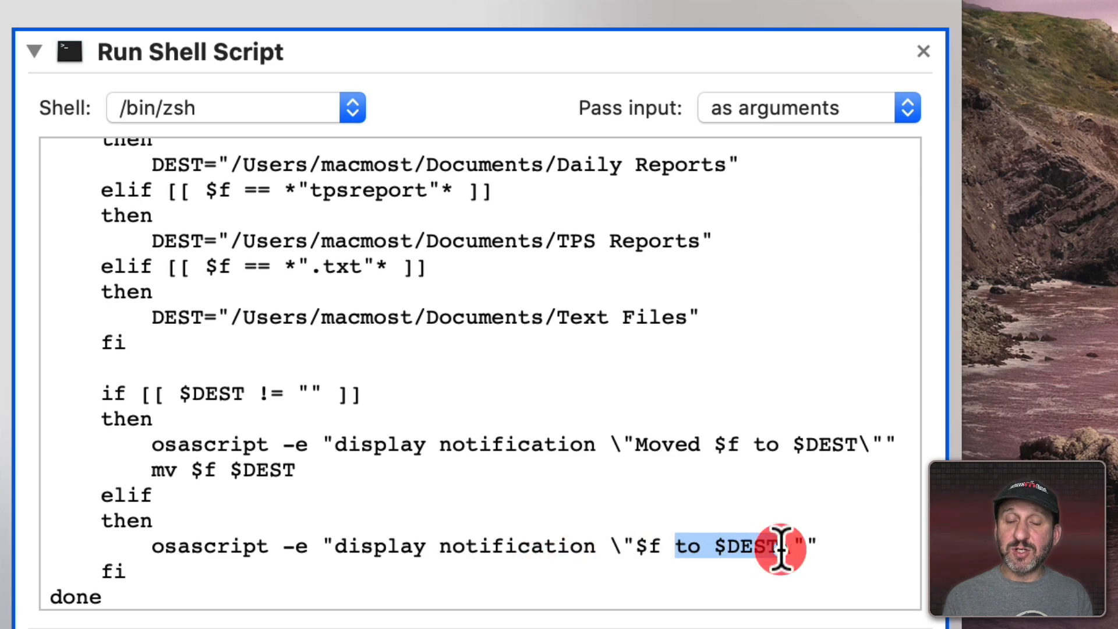
{"action": "type", "text": "not move"}
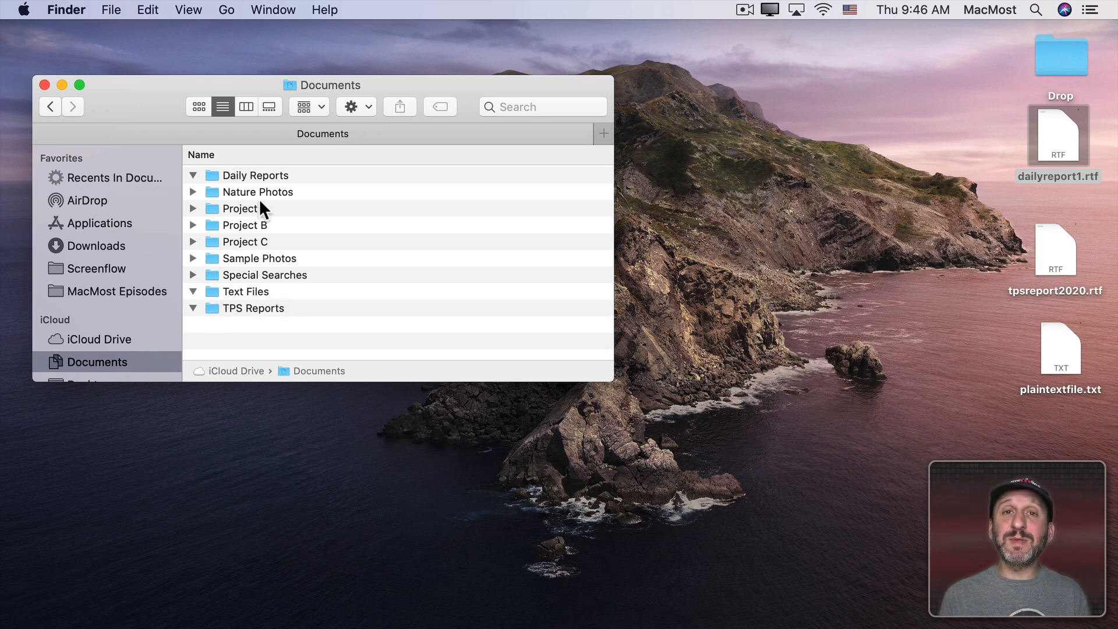
{"action": "mouse_move", "coordinate": [898, 295]}
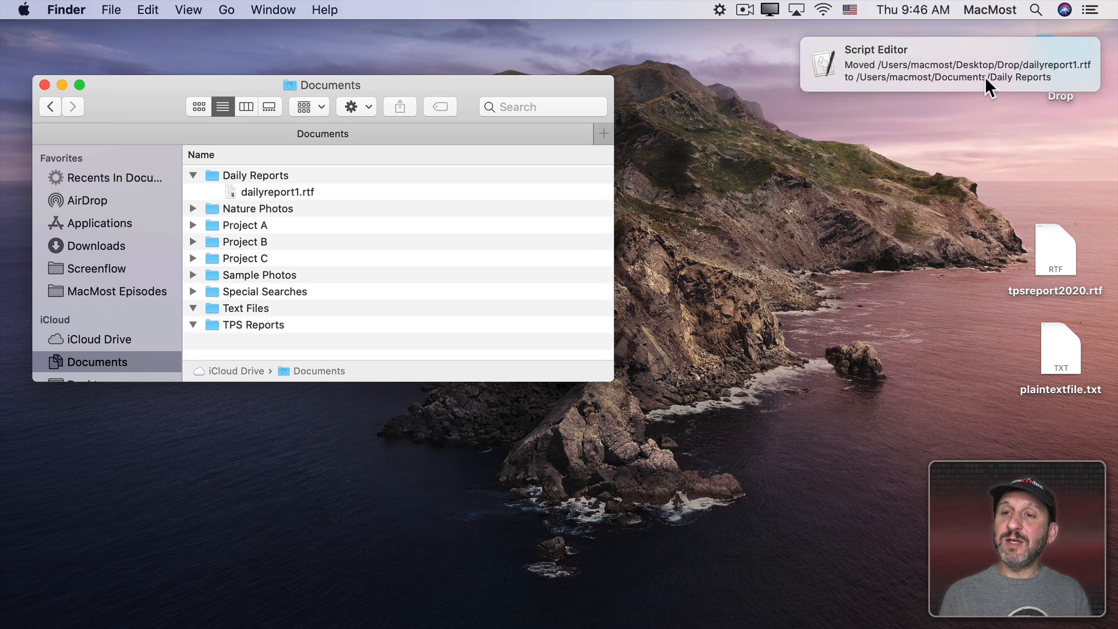
{"action": "mouse_move", "coordinate": [242, 198]}
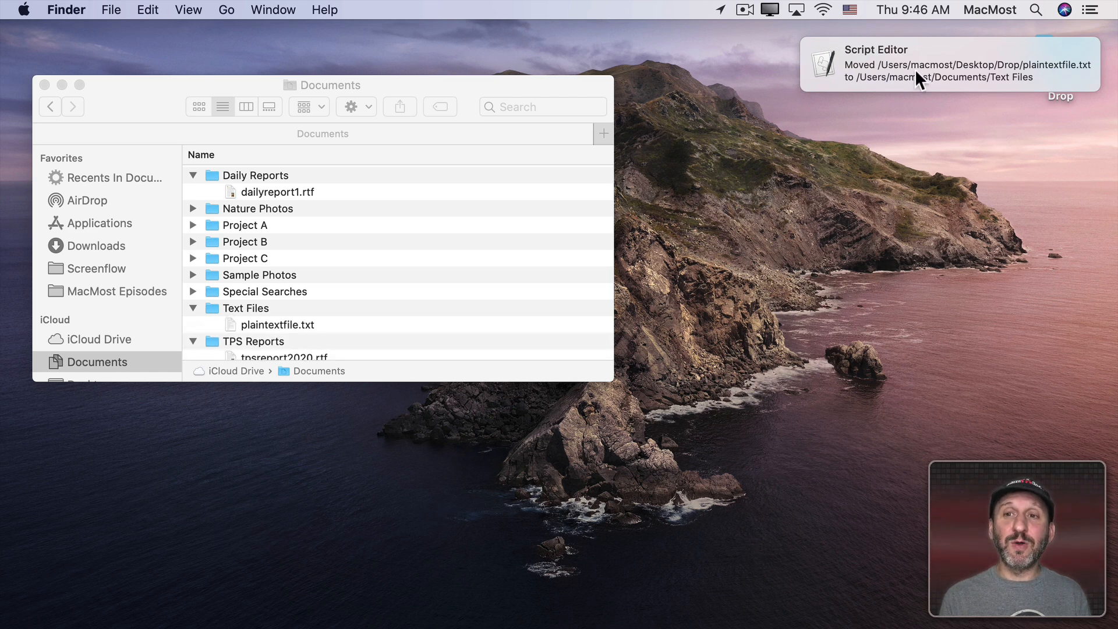
Step: Drop the three desktop files onto Drop and check Daily Reports, TPS Reports and Text Files received them
{"action": "scroll", "scroll_direction": "down", "scroll_amount": 3}
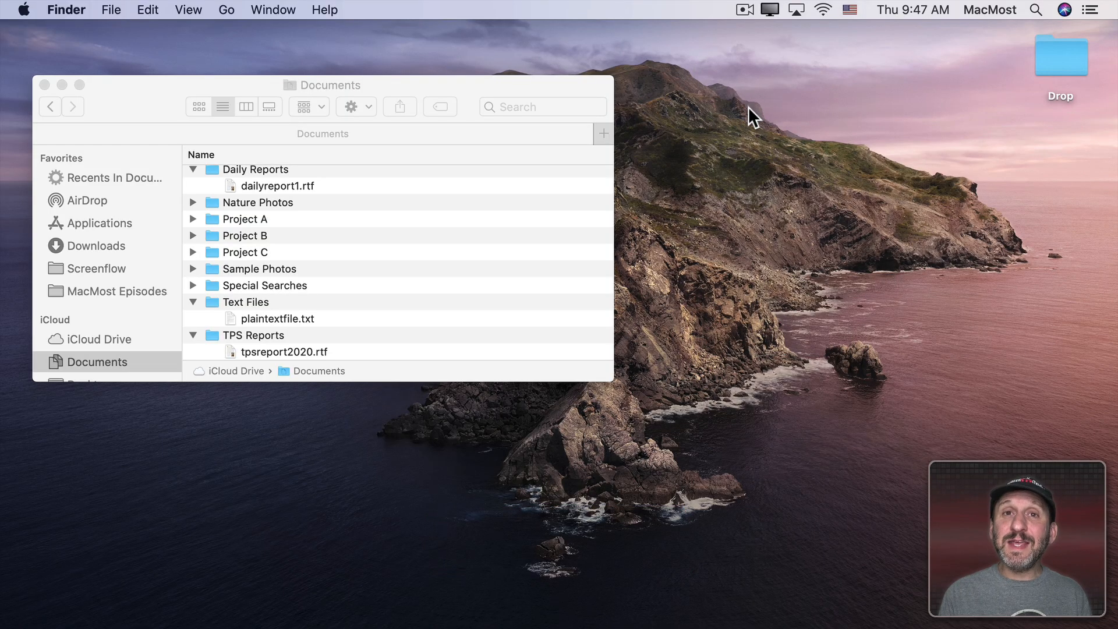
{"action": "mouse_move", "coordinate": [1059, 67]}
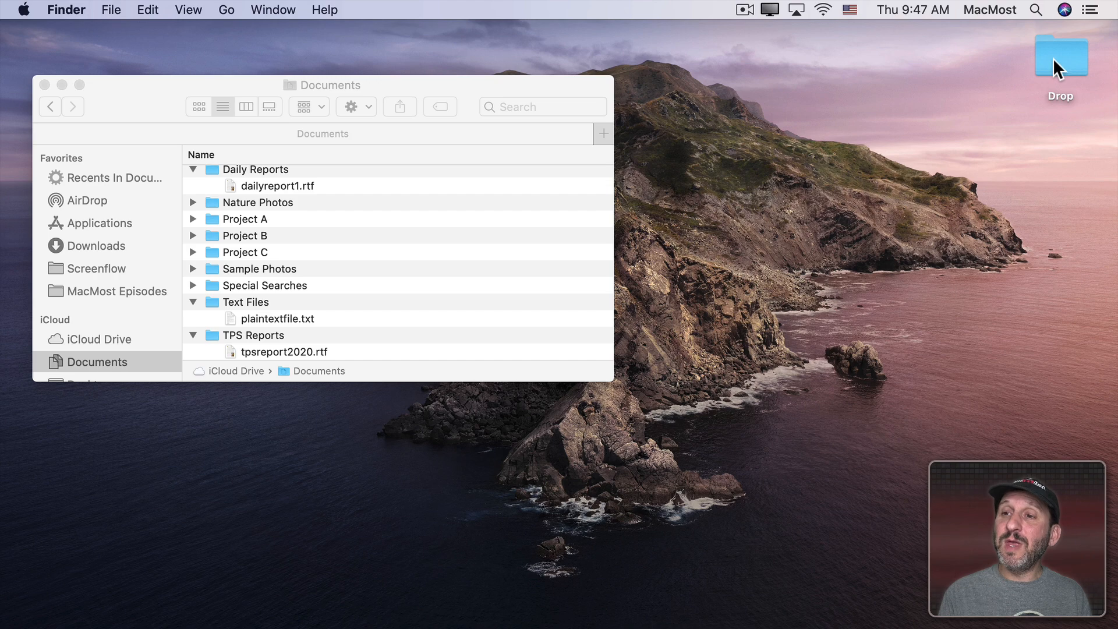
Step: Run Folder Actions Setup from the Drop folder's Services menu and confirm Drop Zone Organizer is attached
{"action": "right_click", "coordinate": [1060, 55]}
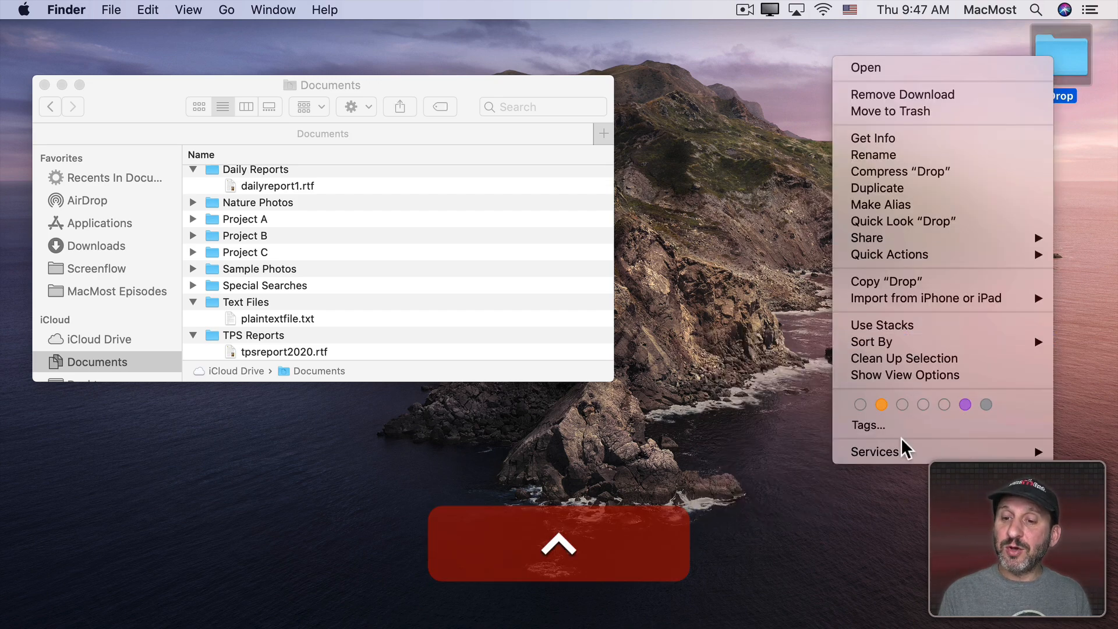
{"action": "left_click", "coordinate": [801, 450]}
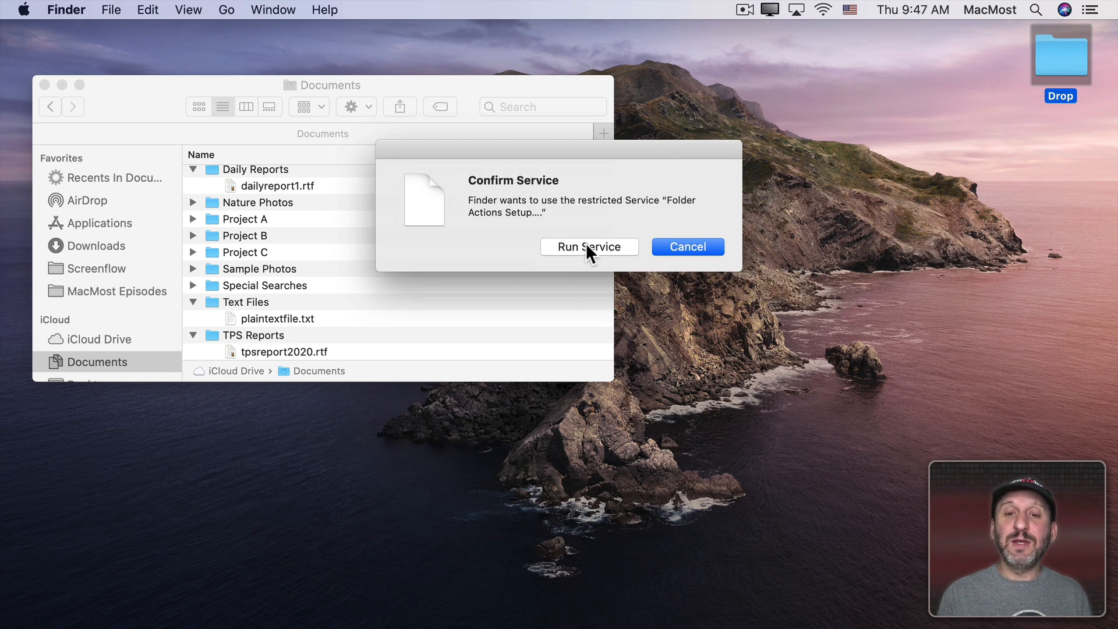
{"action": "left_click", "coordinate": [590, 246]}
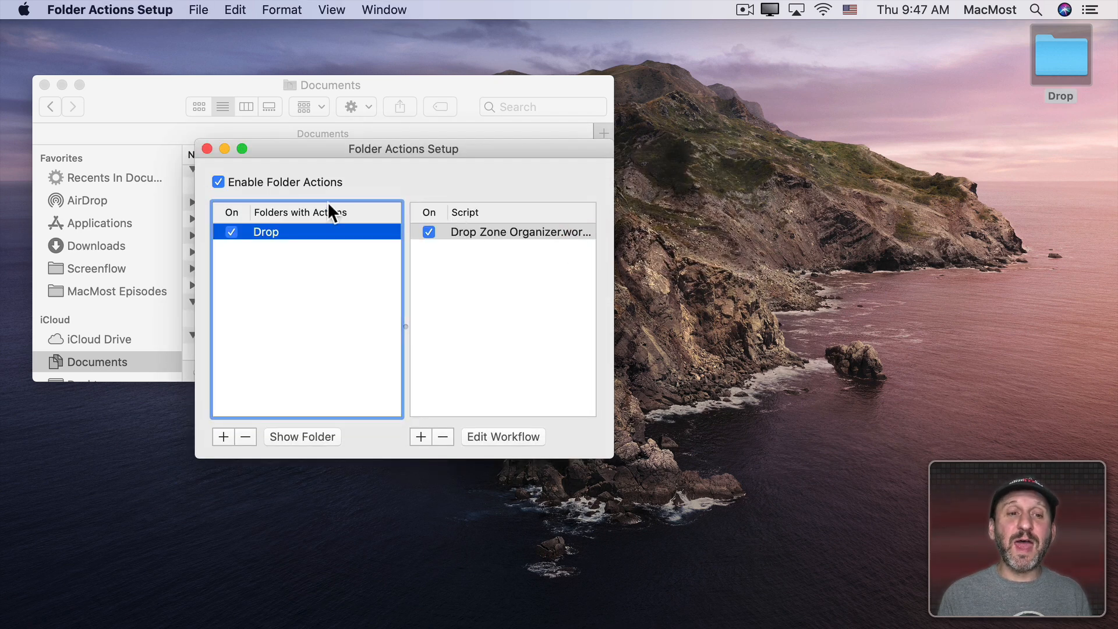
{"action": "left_click", "coordinate": [522, 232]}
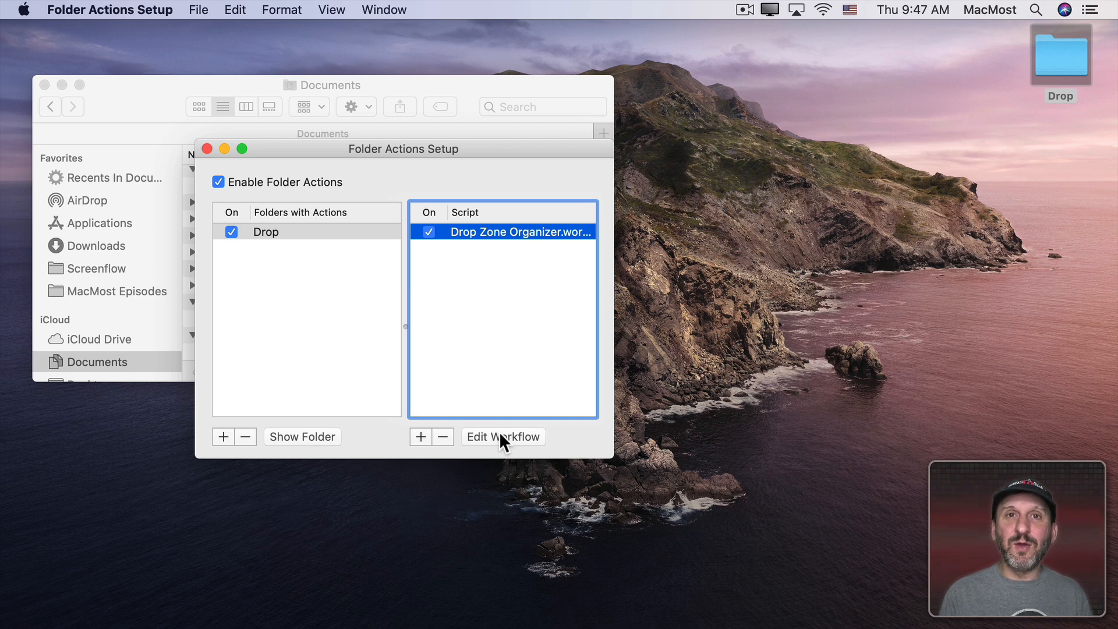
{"action": "mouse_move", "coordinate": [454, 342]}
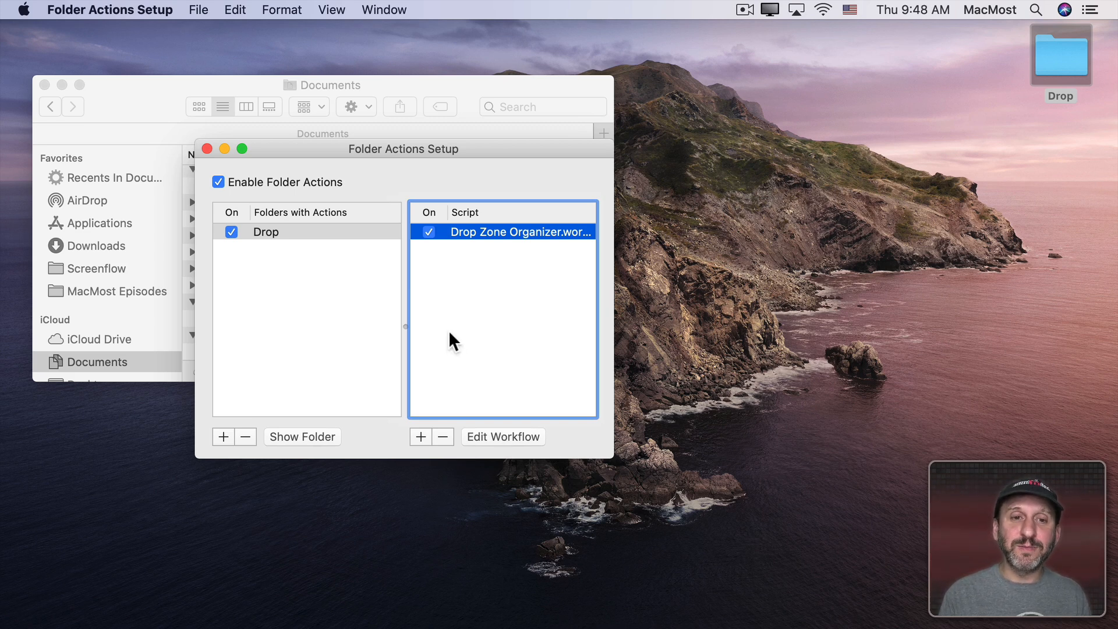
{"action": "left_click", "coordinate": [427, 232]}
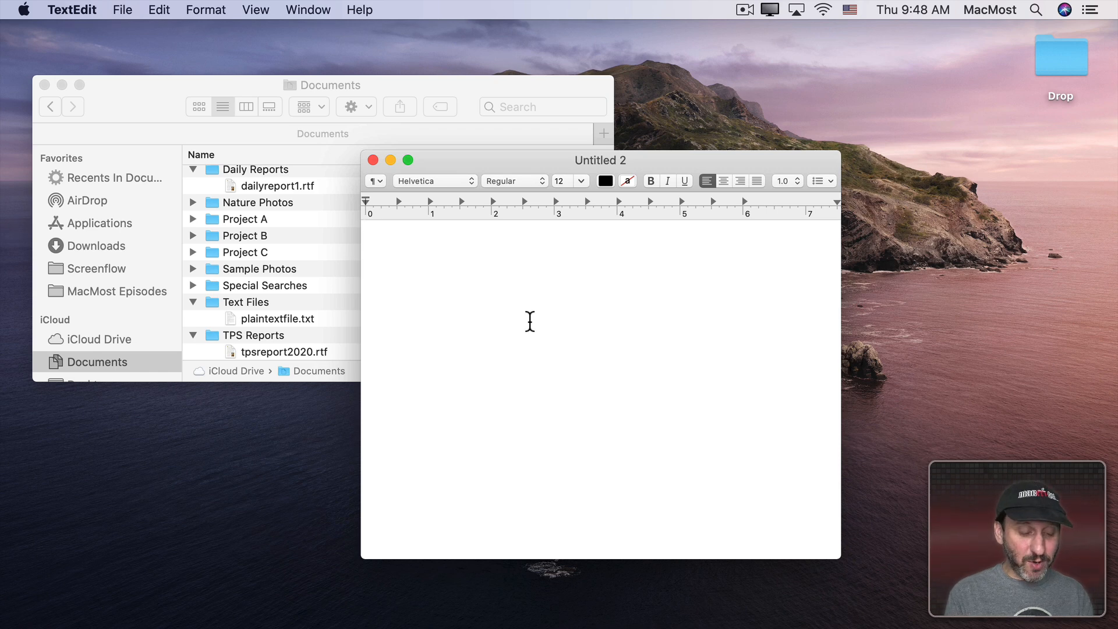
Step: Write "Test." in a new document and save it as dailyreport2.rtf into the Drop folder
{"action": "type", "text": "Test."}
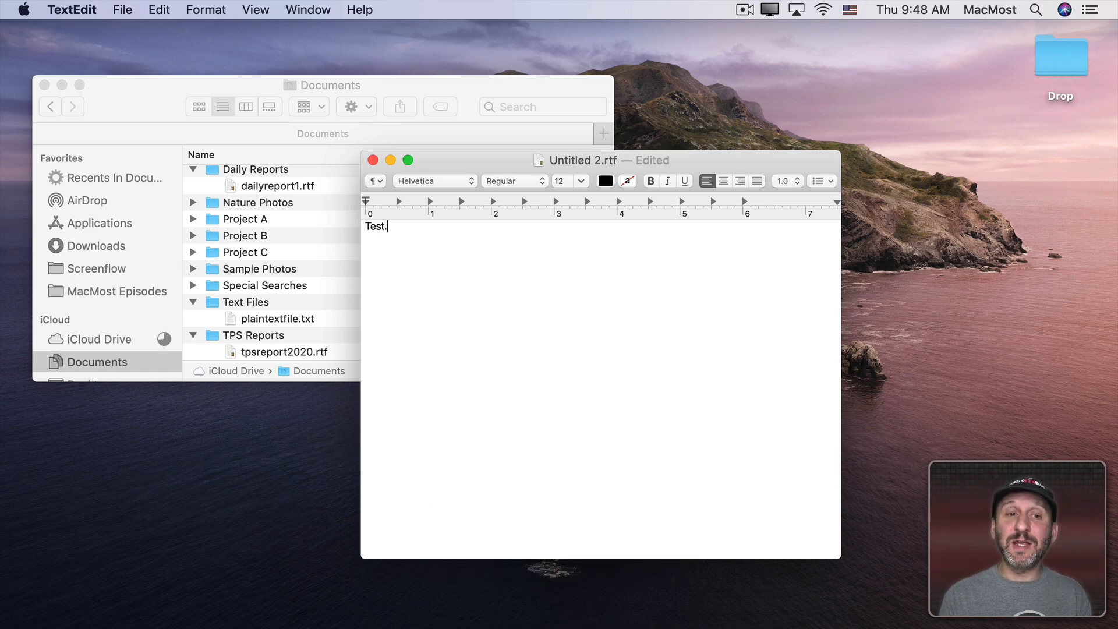
{"action": "key", "text": "cmd+s"}
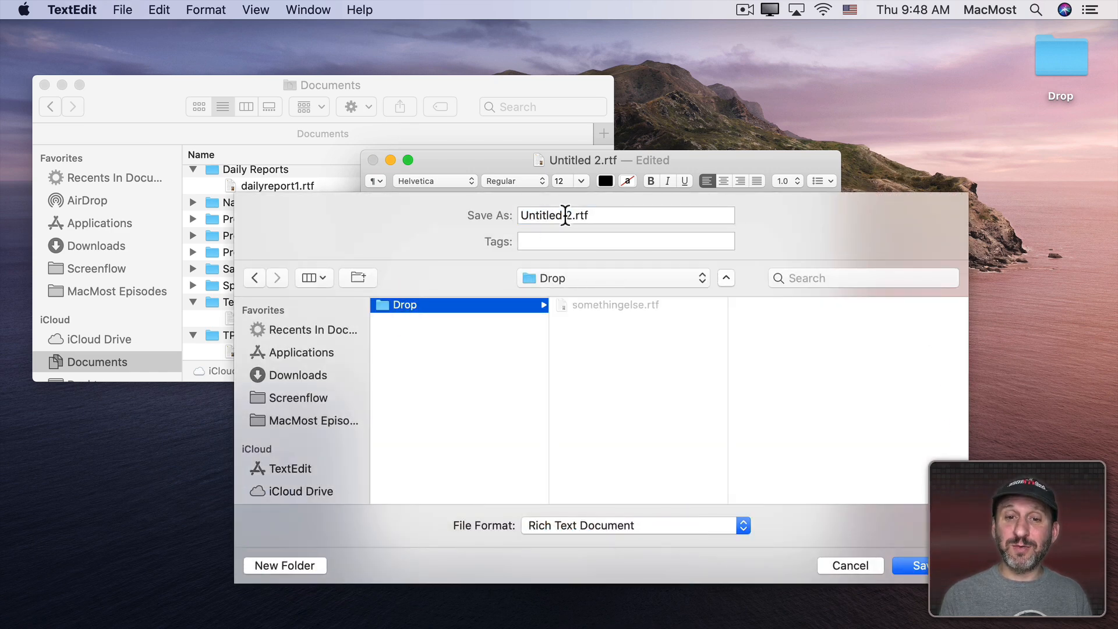
{"action": "type", "text": "dailyreport2.rtf"}
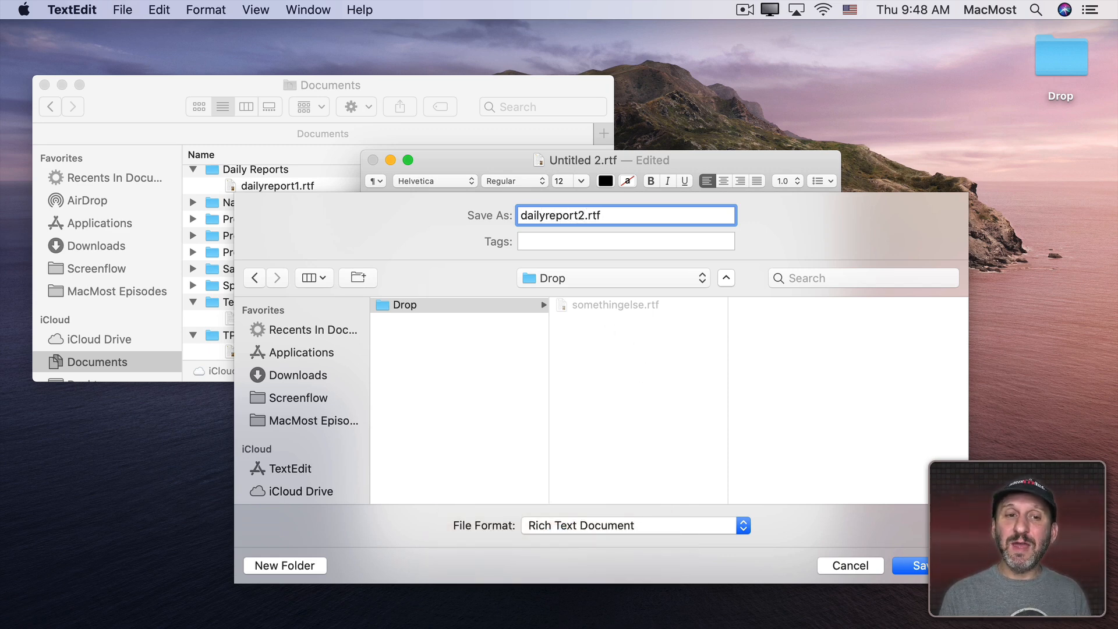
{"action": "left_click", "coordinate": [919, 566]}
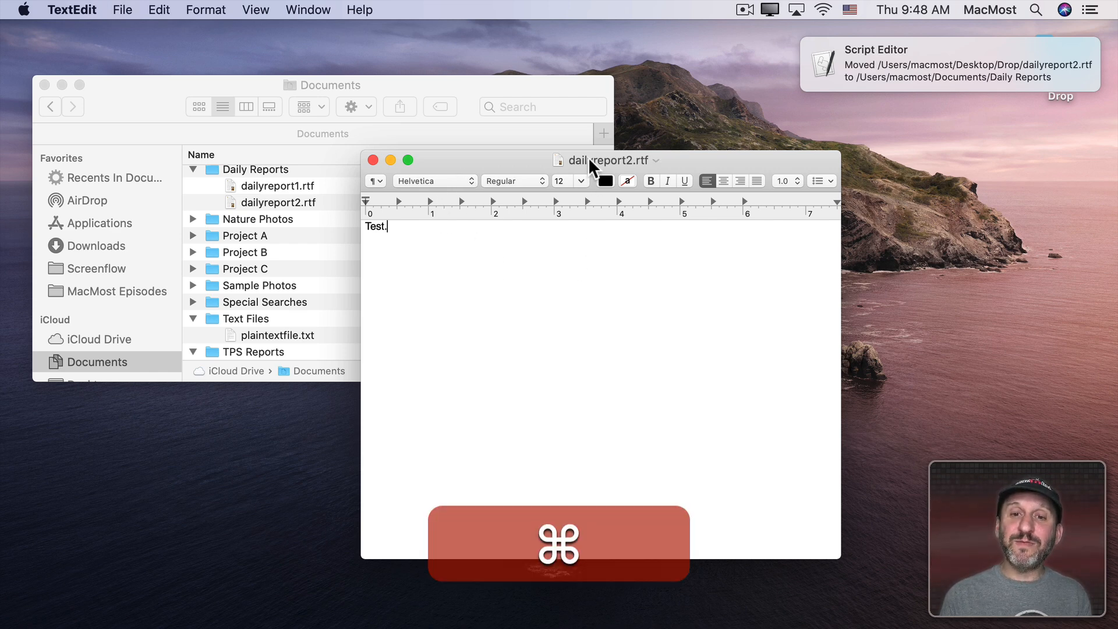
Step: Check the document's path now shows Daily Reports, then add the word "stuff" to it
{"action": "left_click", "coordinate": [608, 159]}
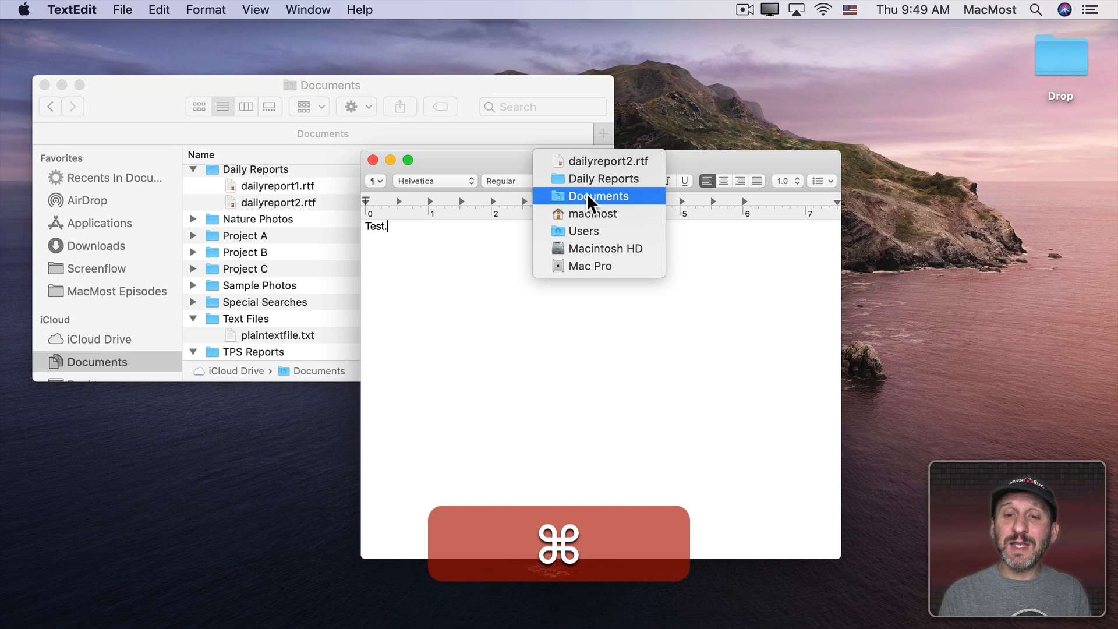
{"action": "mouse_move", "coordinate": [590, 178]}
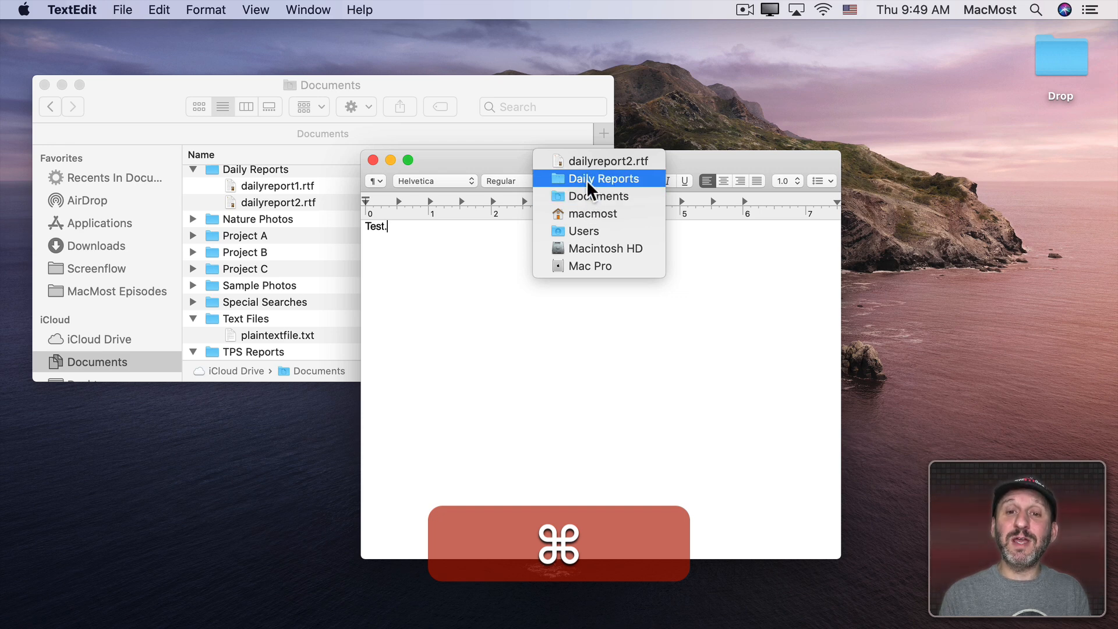
{"action": "mouse_move", "coordinate": [478, 272]}
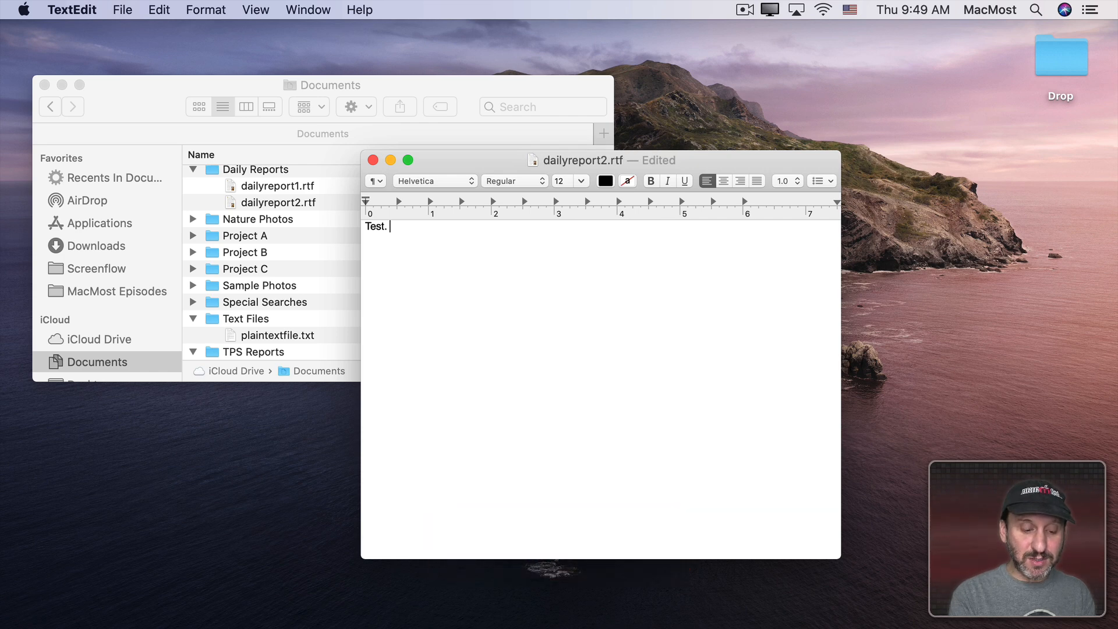
{"action": "type", "text": "stuff"}
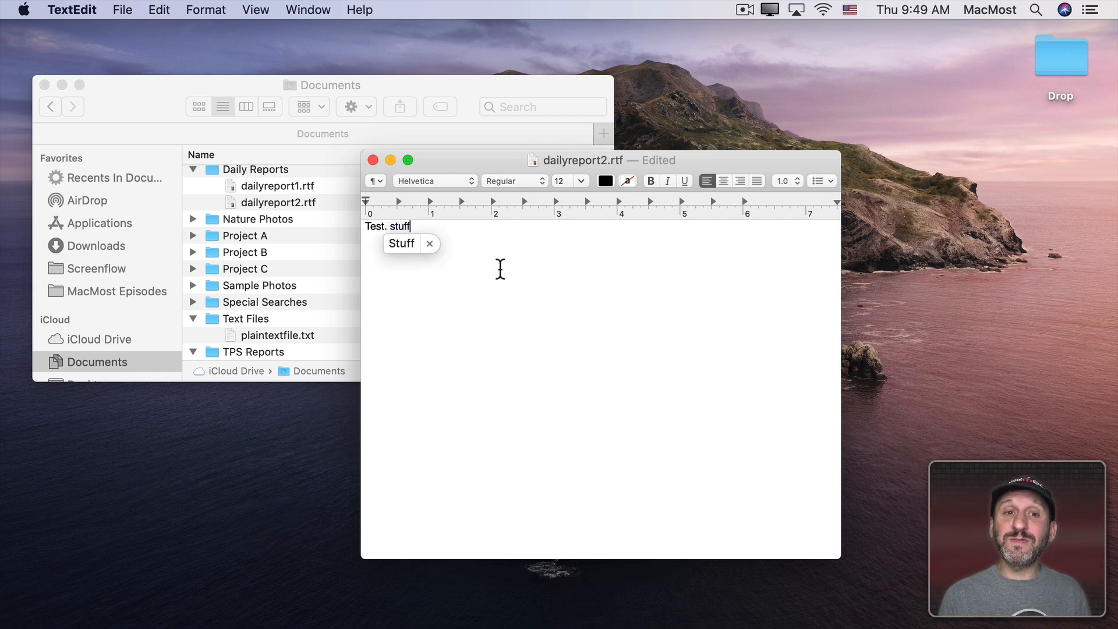
{"action": "mouse_move", "coordinate": [262, 192]}
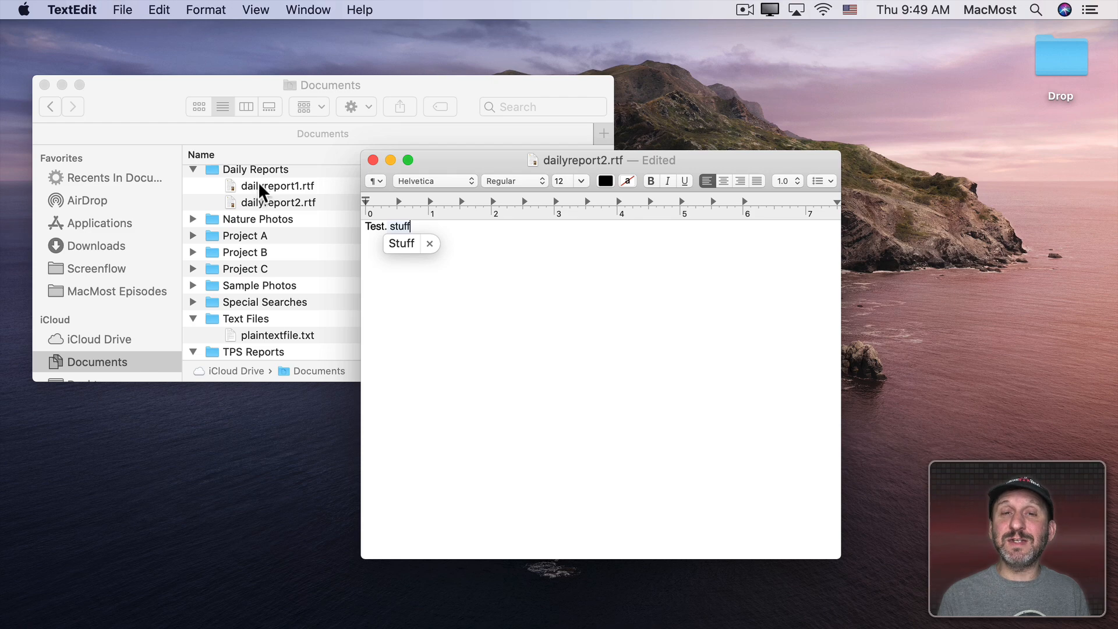